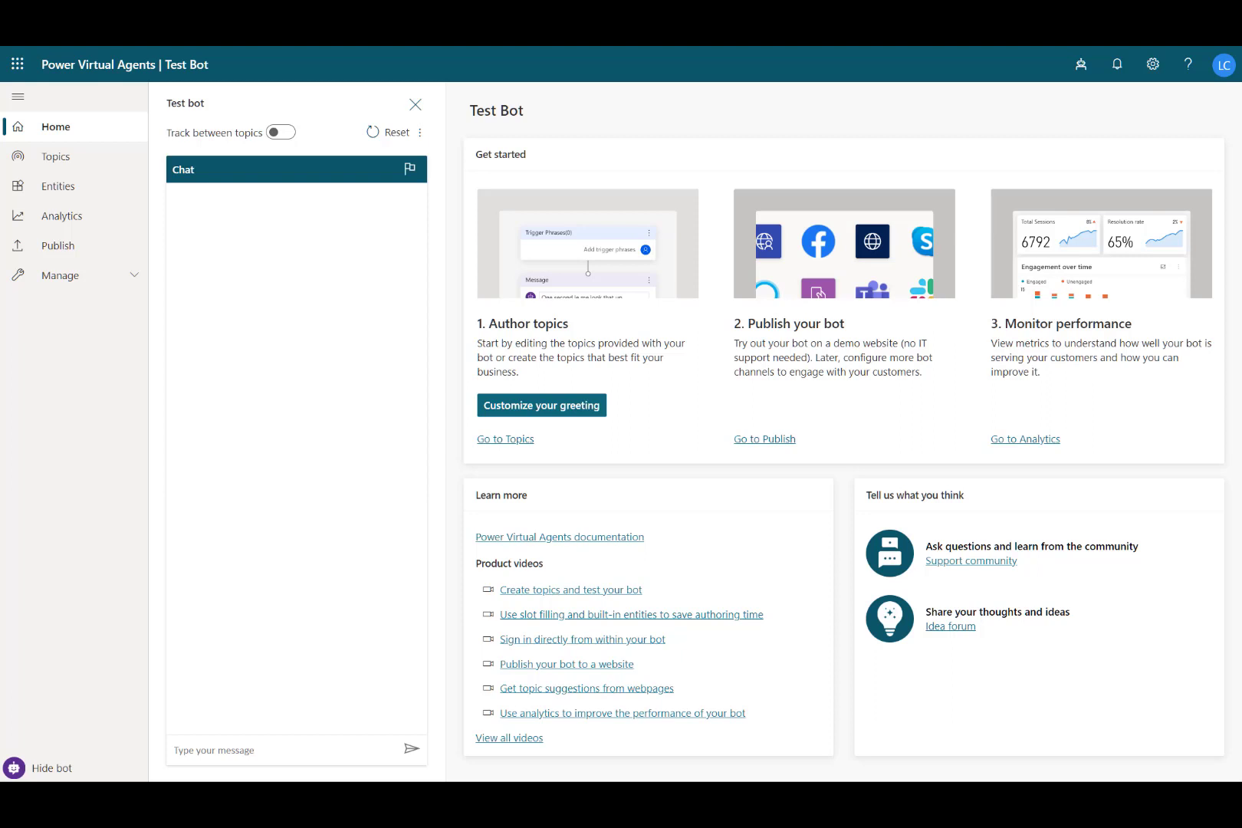
Step: Start a new bot and choose the LMCMVP - Australia environment under More options
left_click(1081, 64)
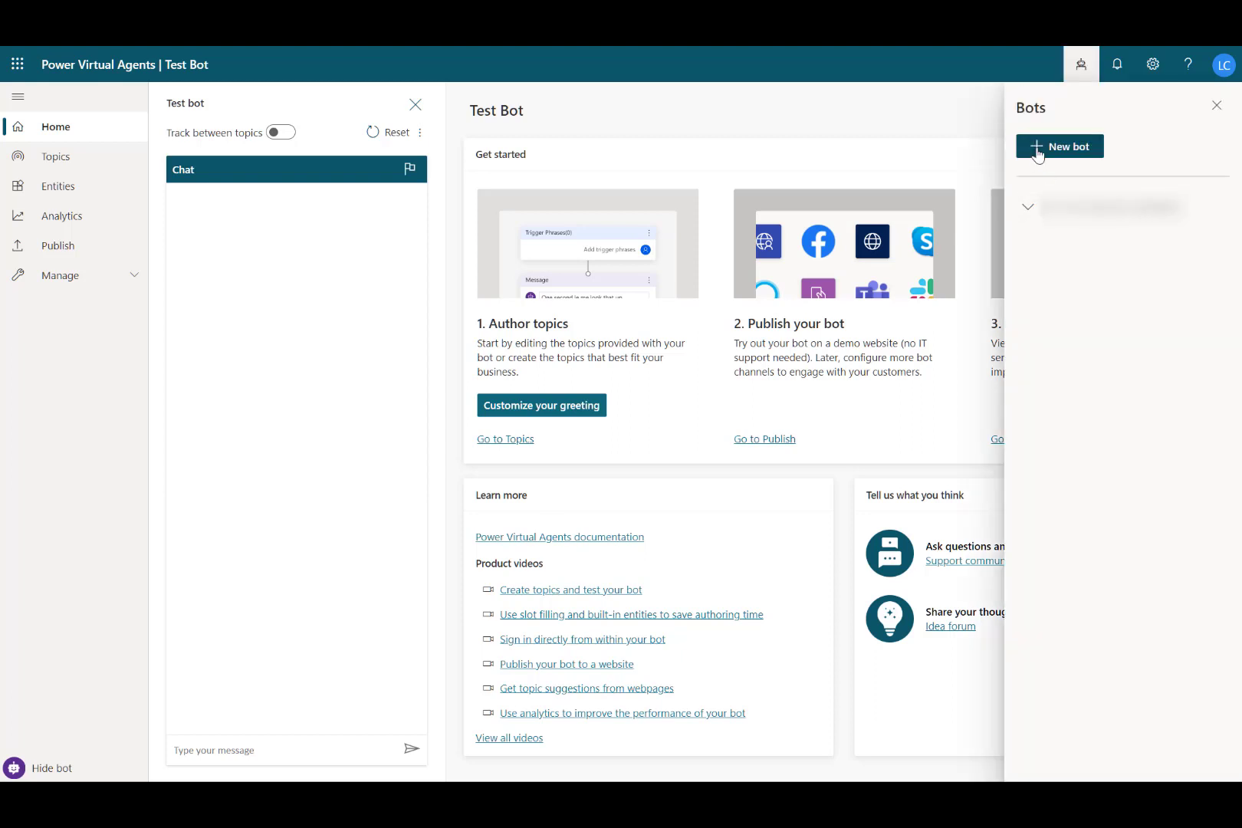
left_click(1059, 146)
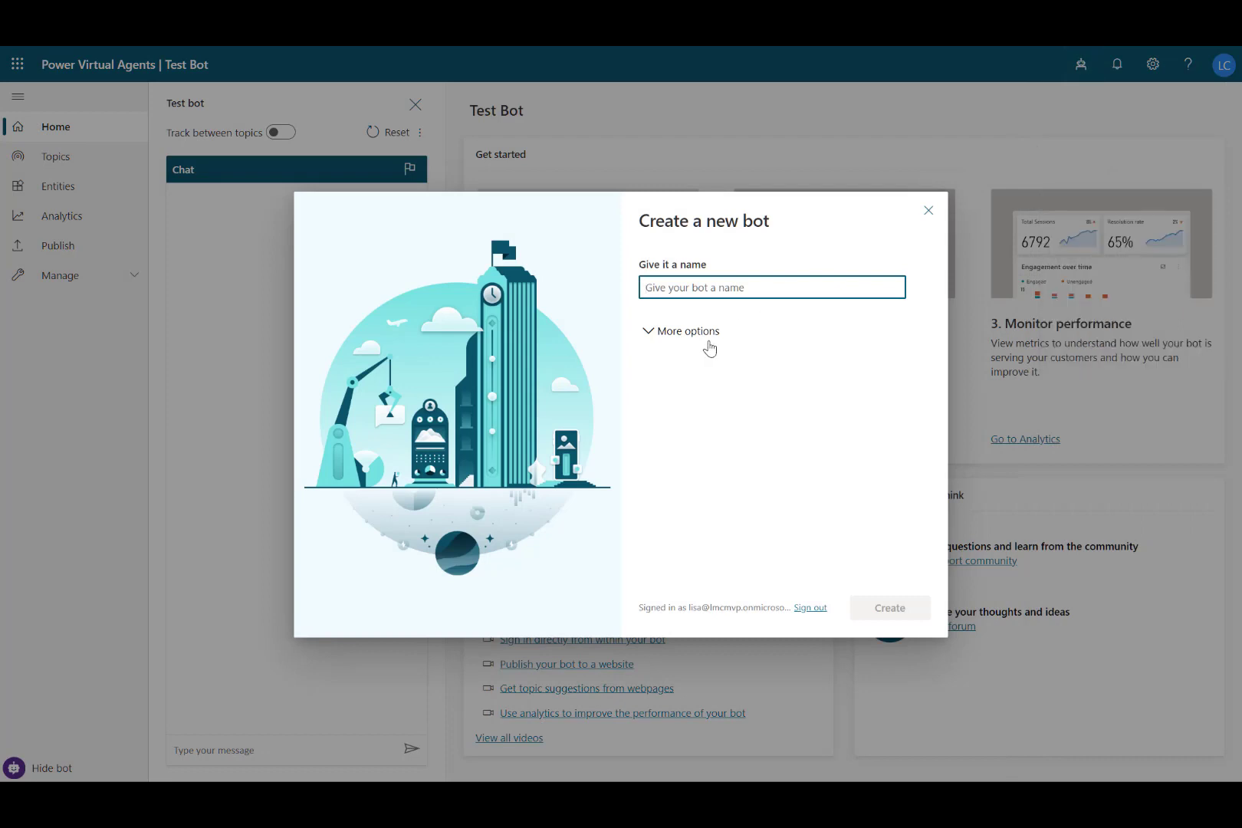
left_click(685, 330)
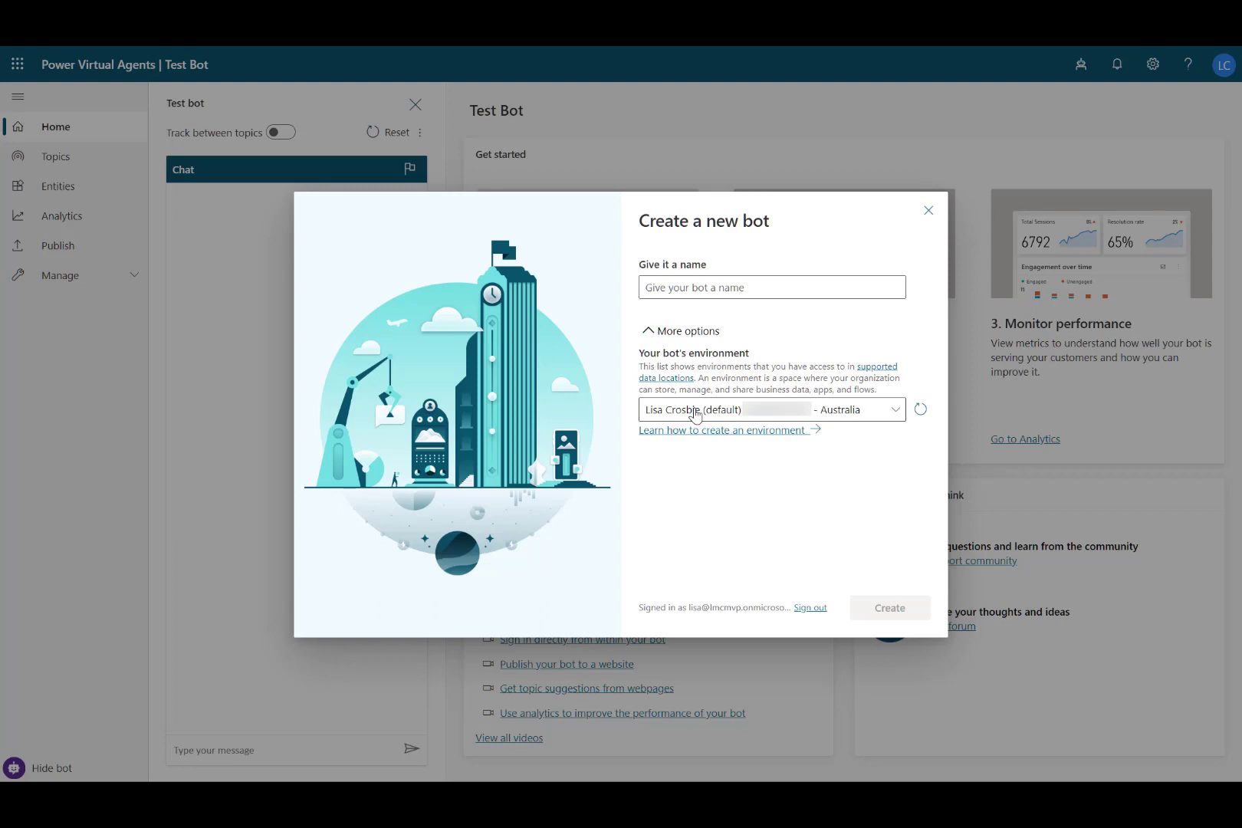
left_click(770, 410)
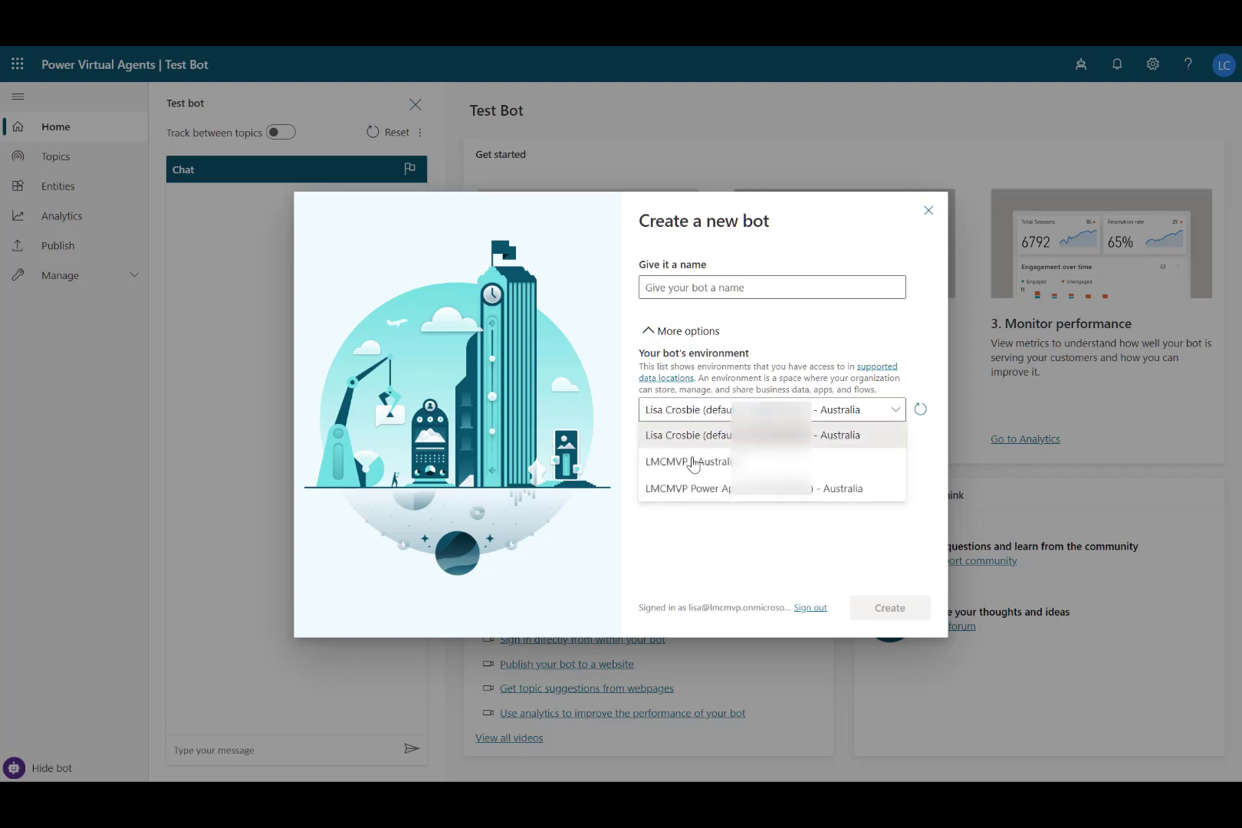
left_click(688, 462)
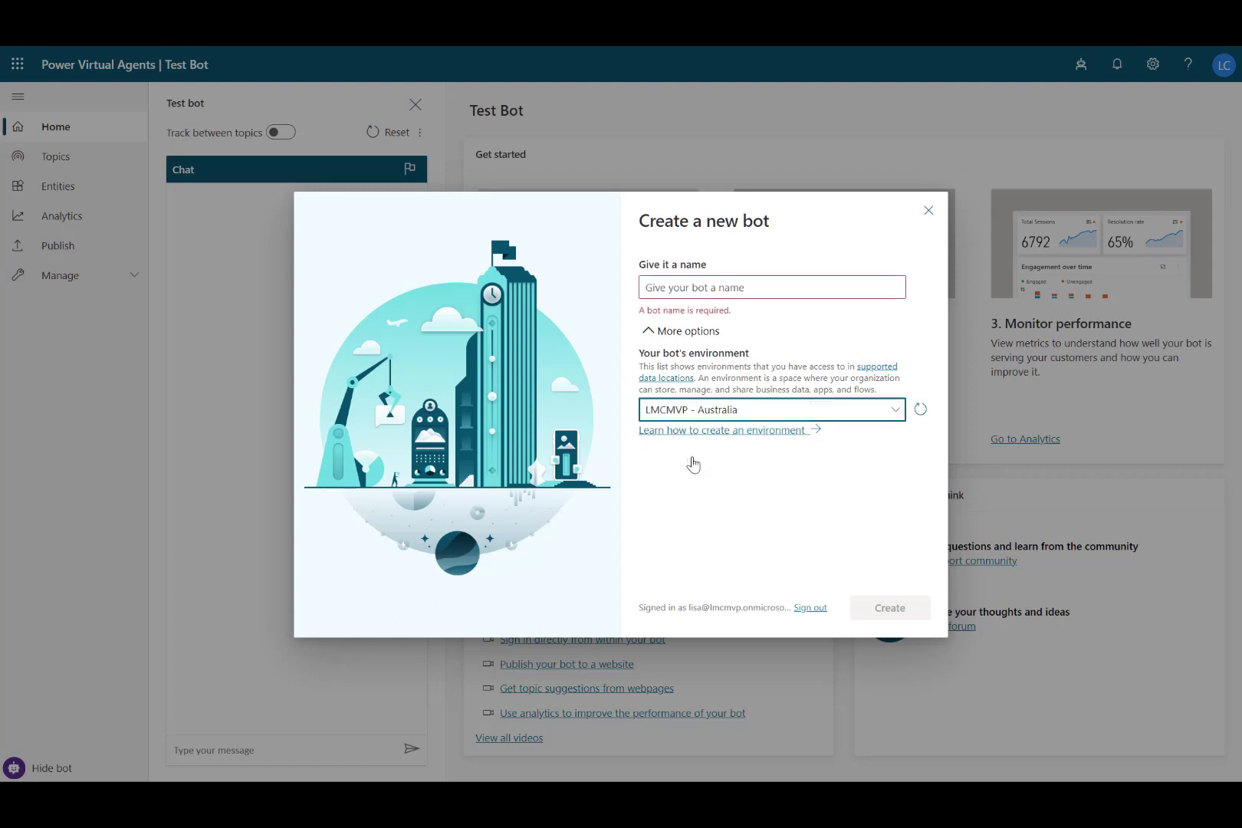
Step: Name the bot Inky and create it
left_click(771, 287)
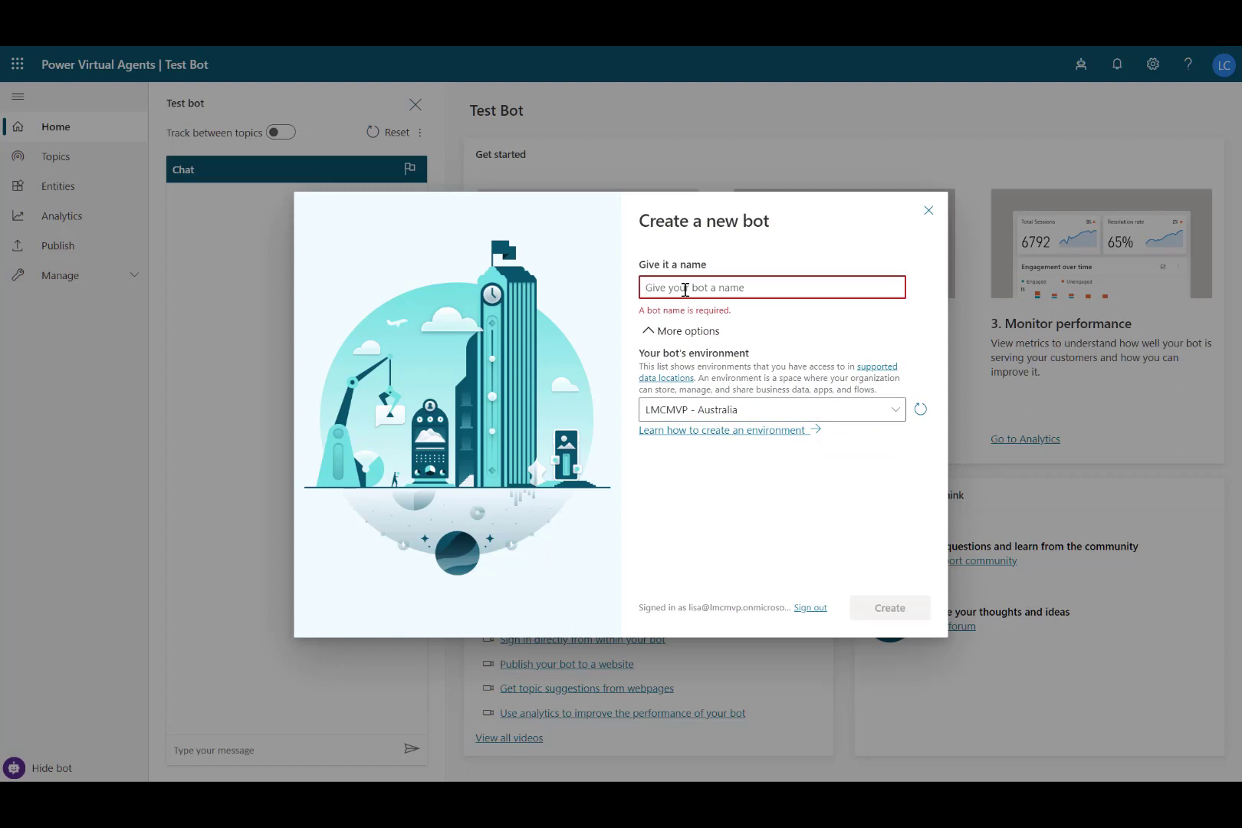
type("Inky")
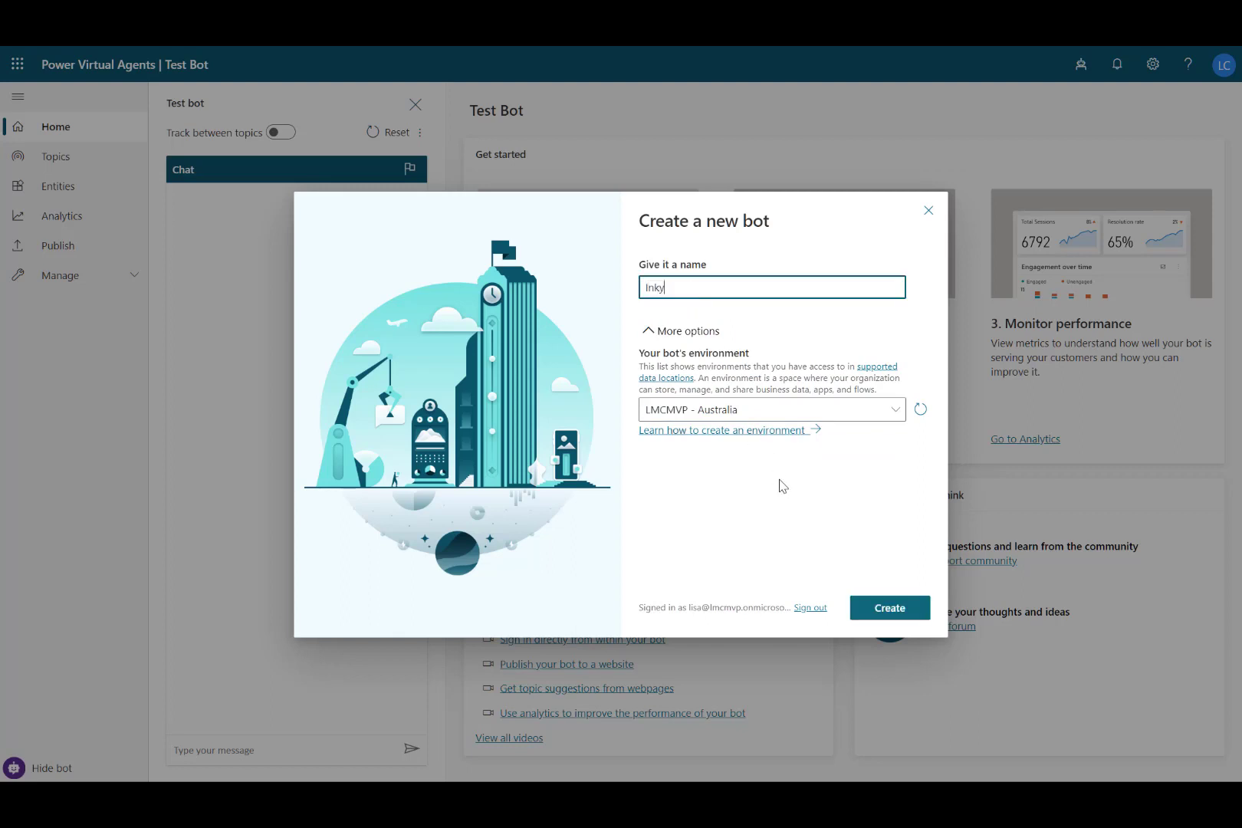
mouse_move(845, 547)
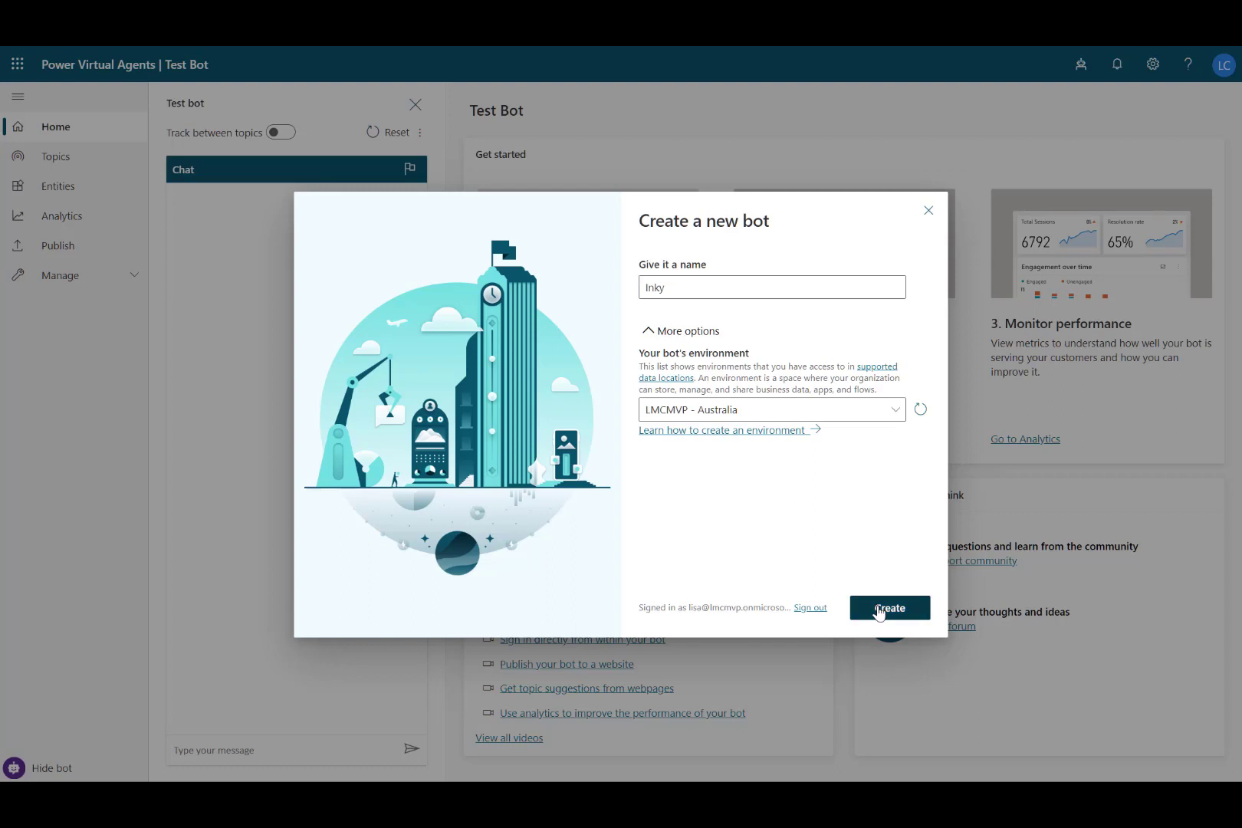
left_click(889, 608)
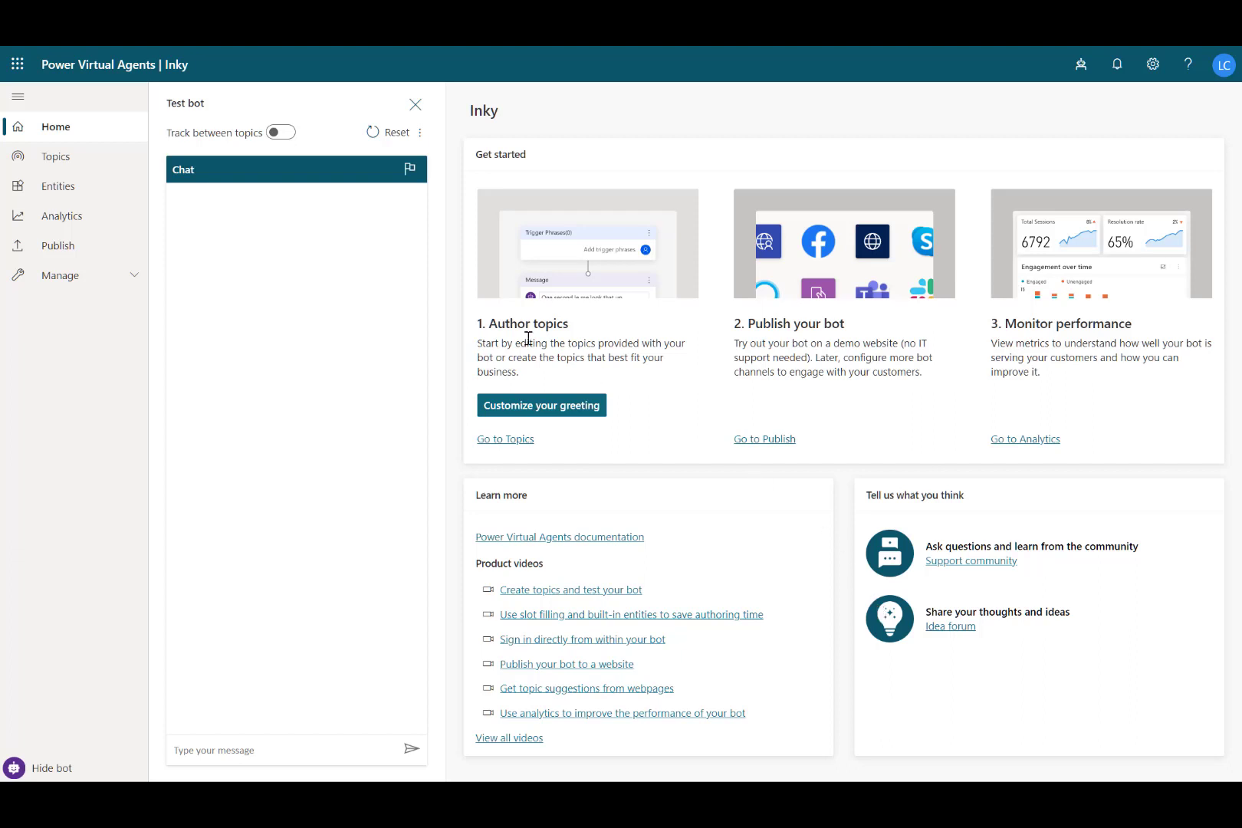
Step: Show Inky's topics list with its user and system topics
left_click(55, 157)
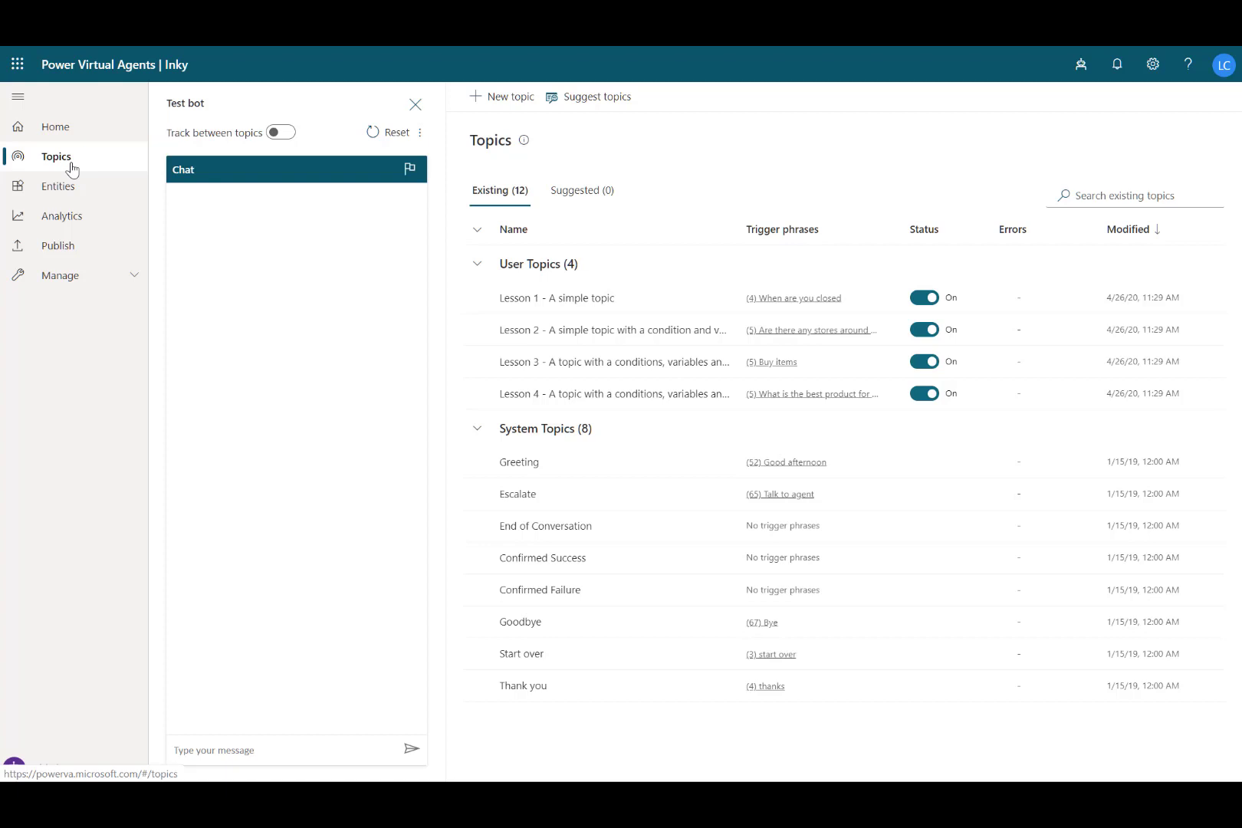
mouse_move(466, 116)
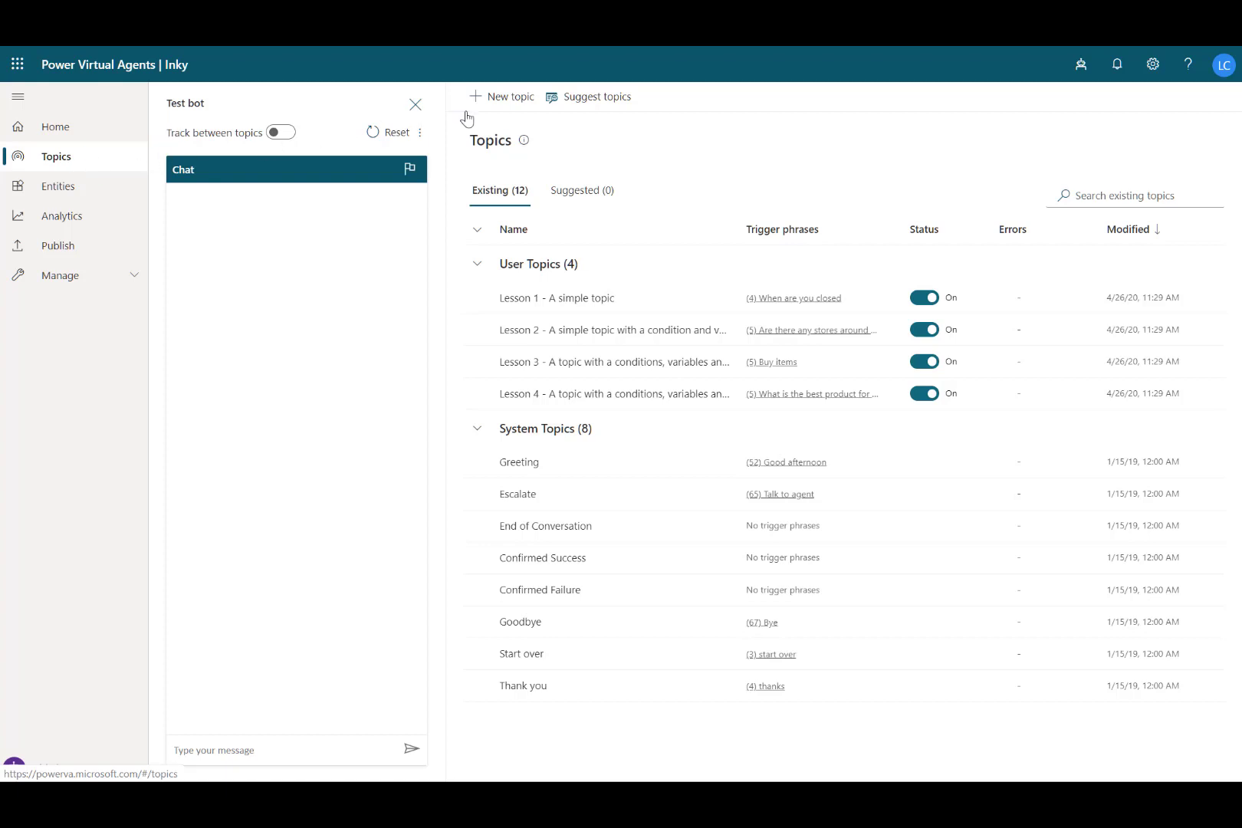
Step: Start a Reading suggestions topic with trigger phrases book recommendation and something to read
left_click(507, 97)
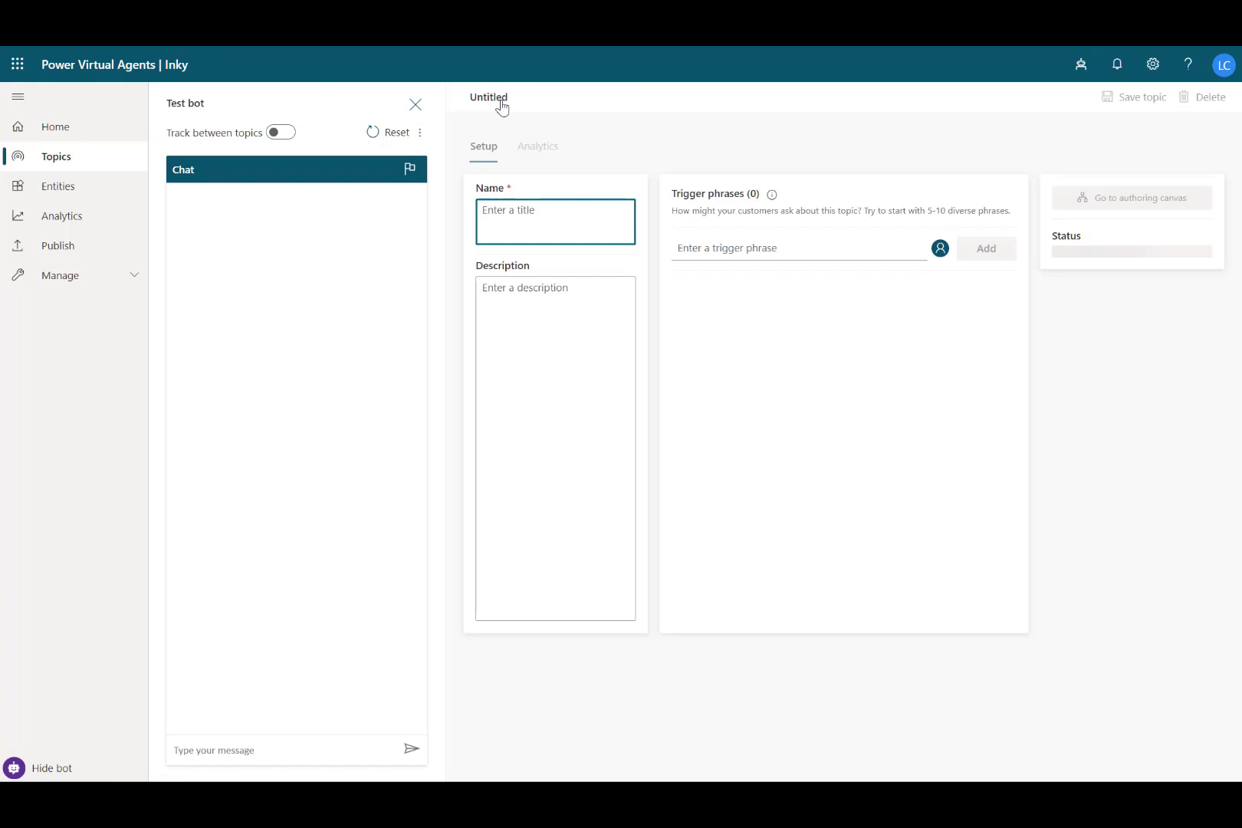
type("Reading sub")
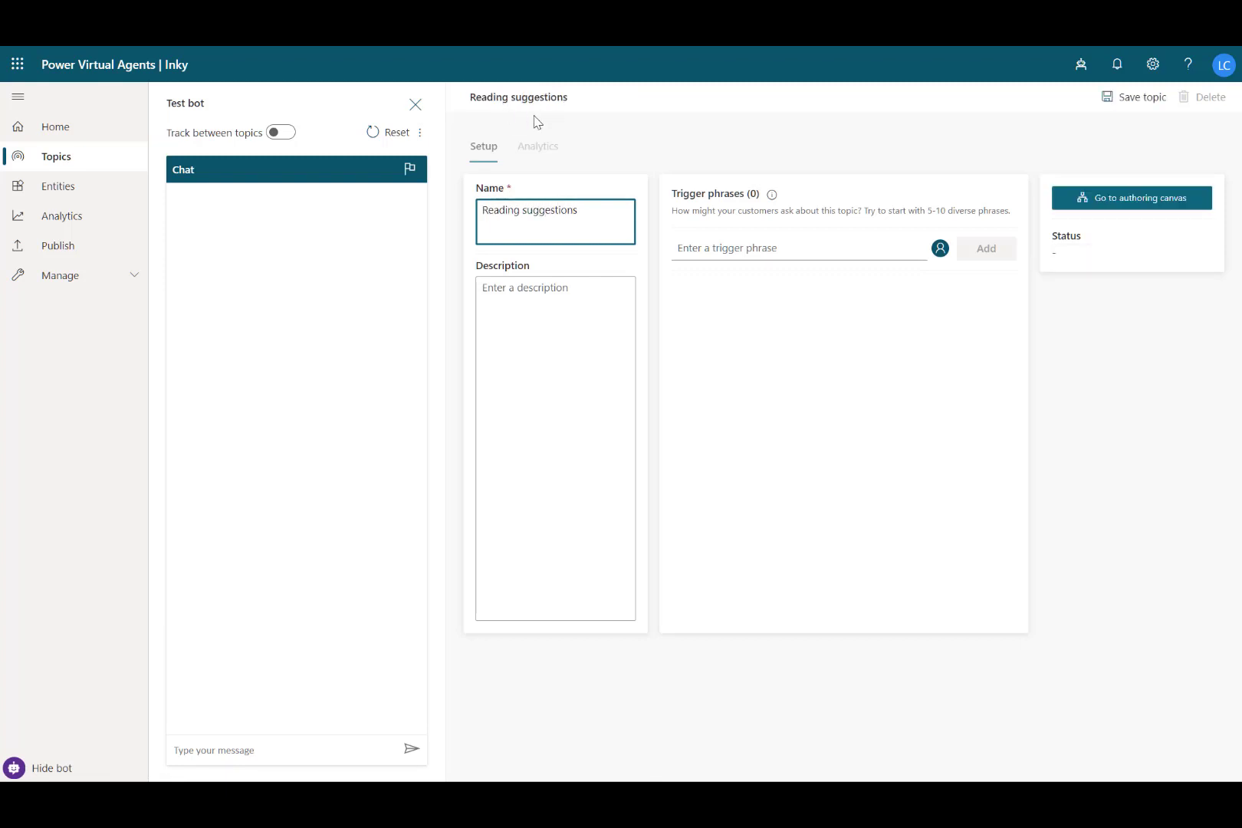
left_click(793, 249)
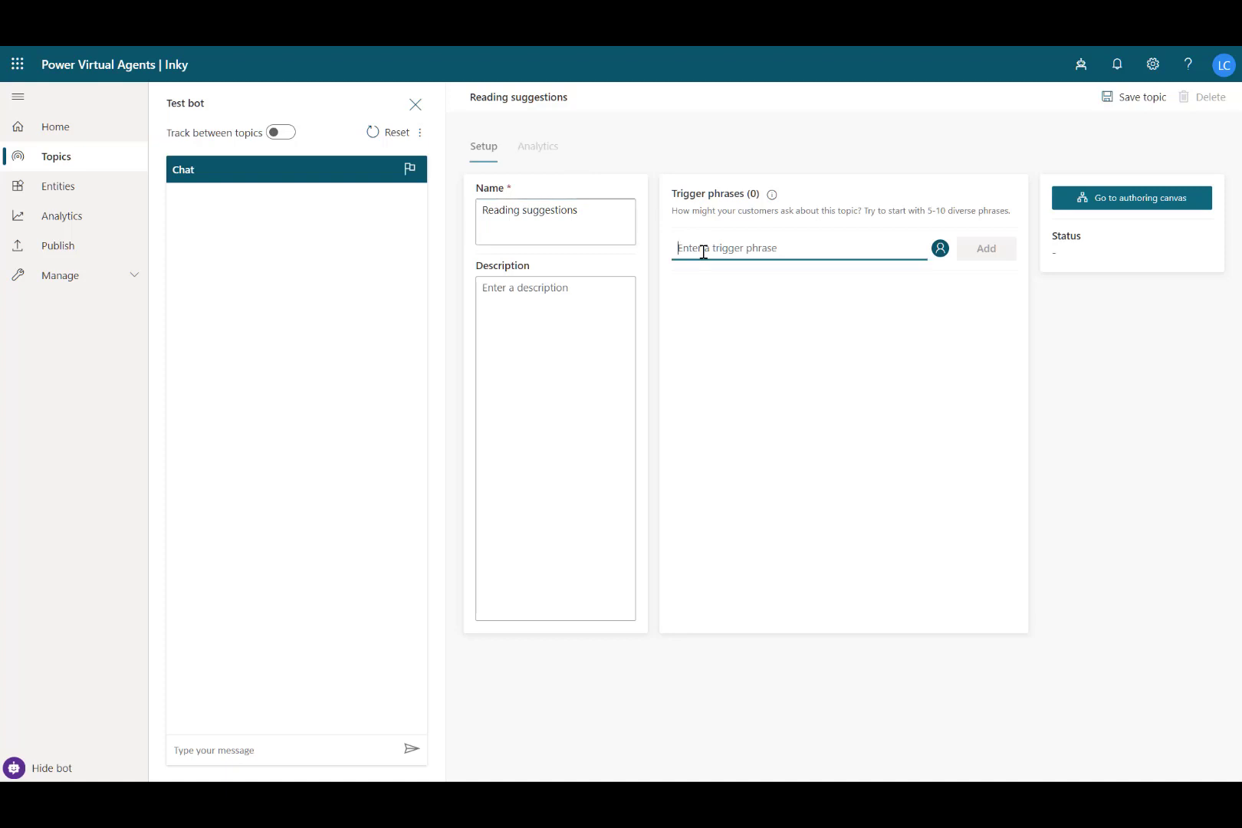
type("recomm")
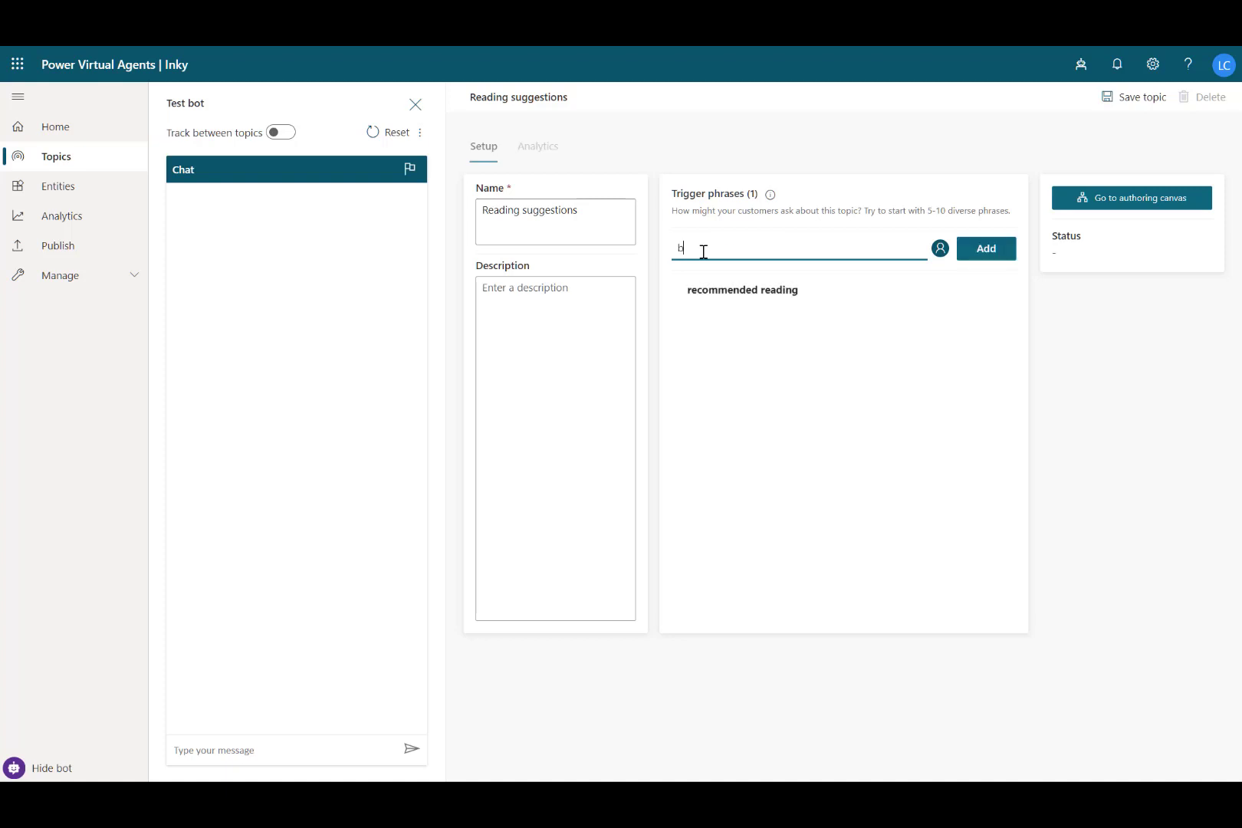
type("ook recommenda")
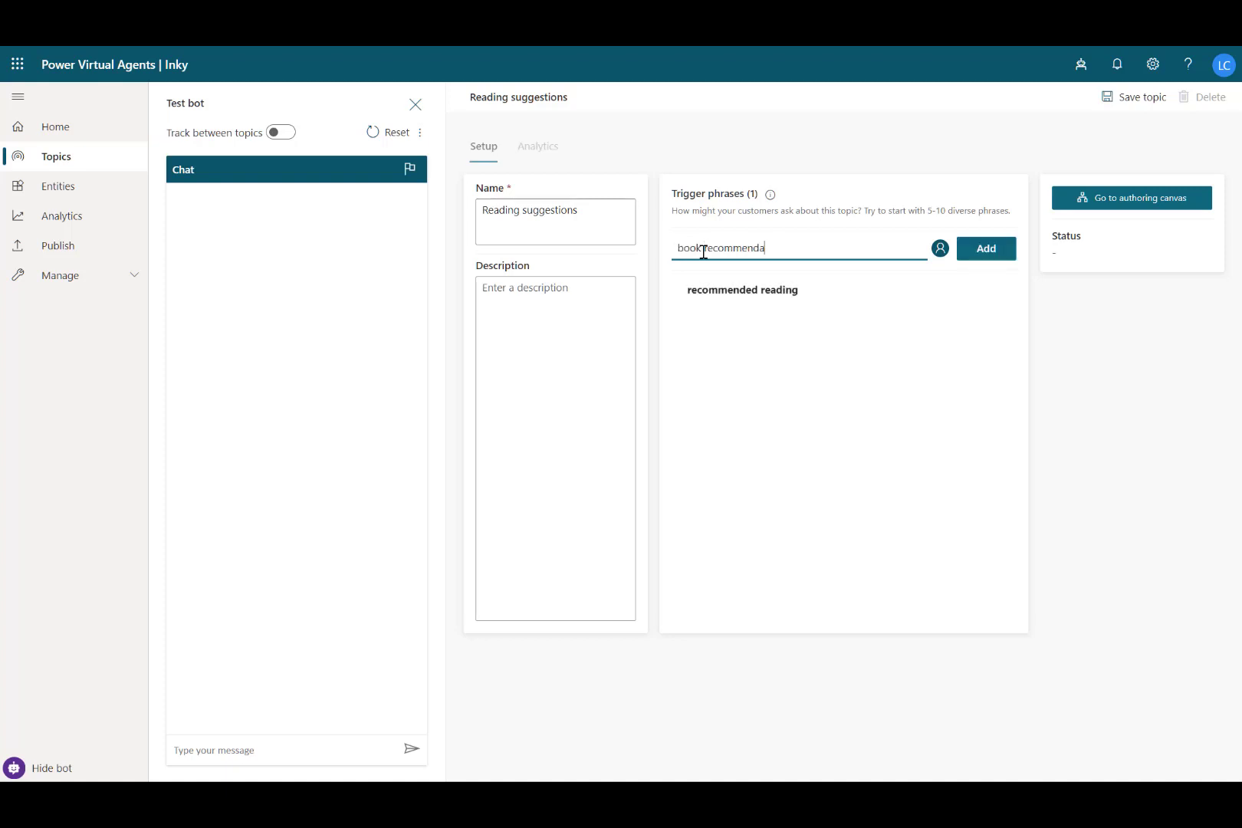
left_click(985, 248)
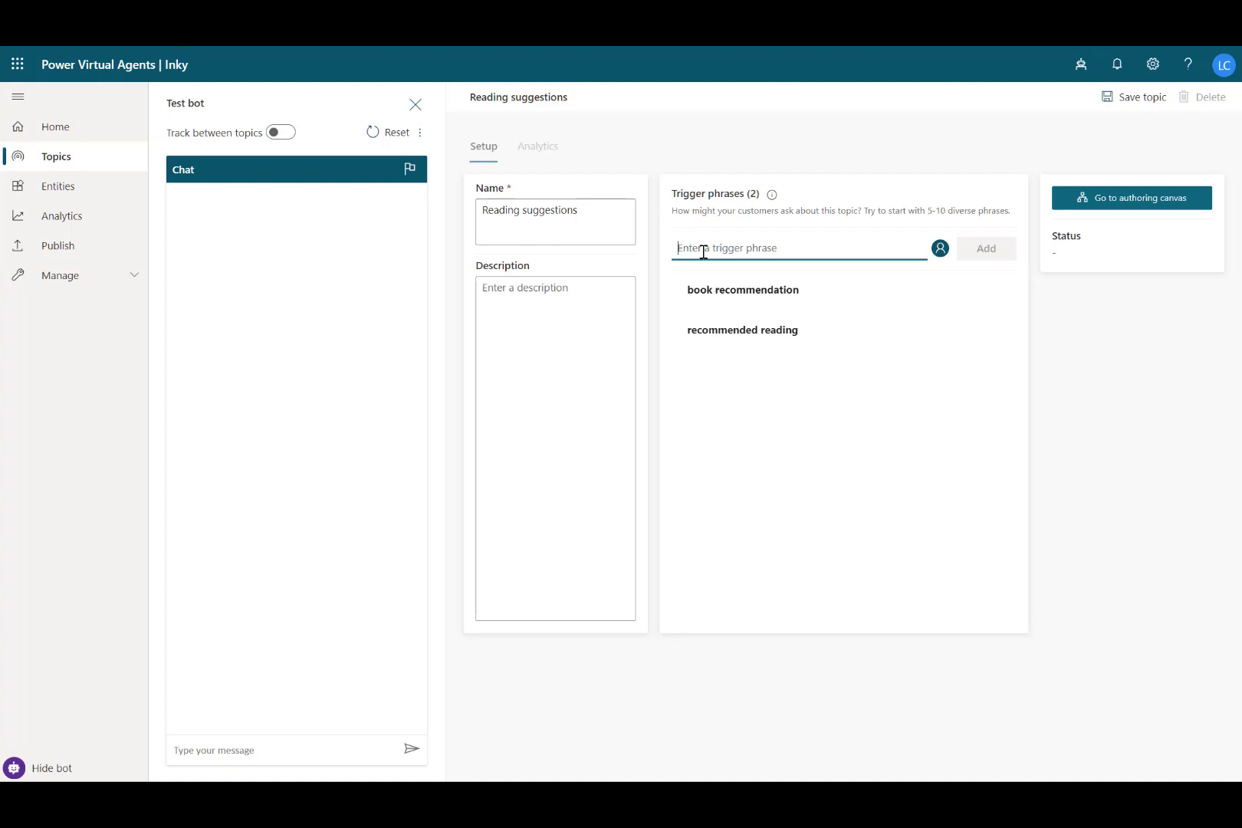
type("something to")
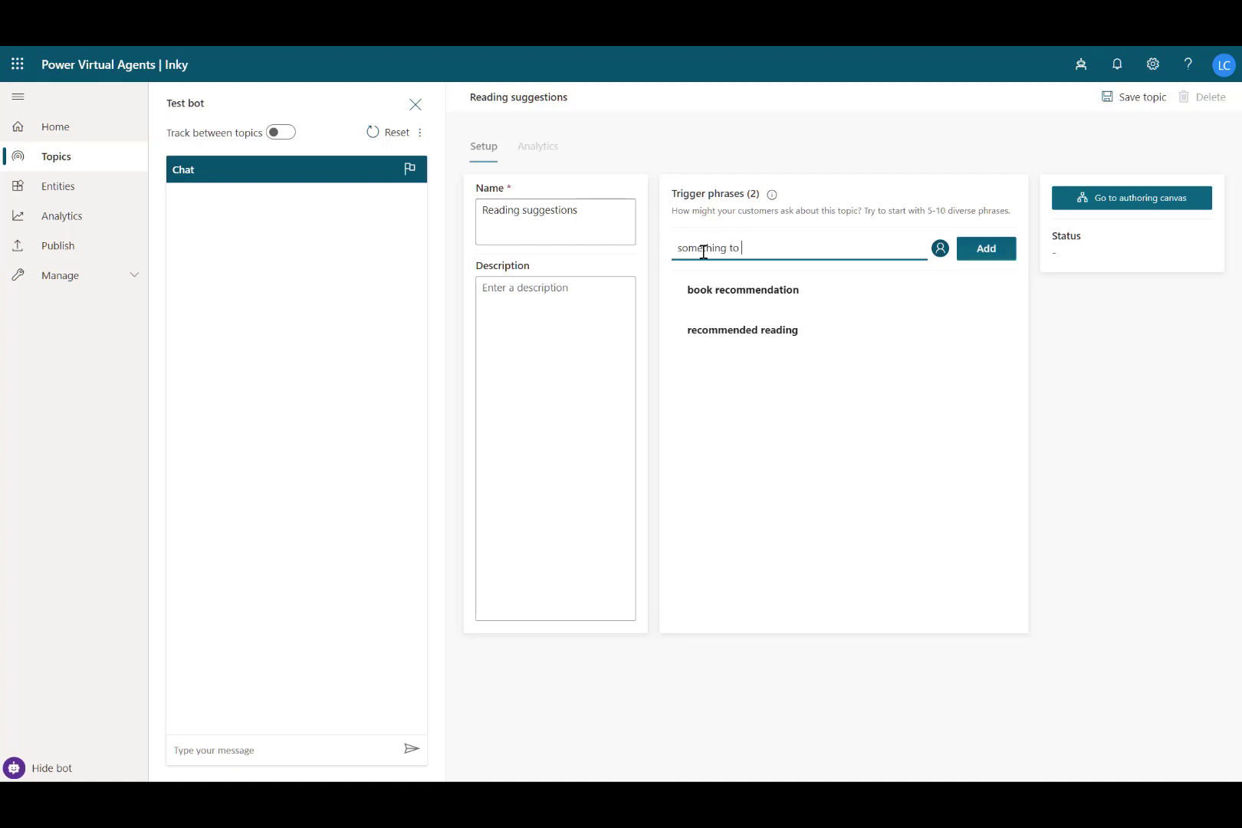
left_click(984, 248)
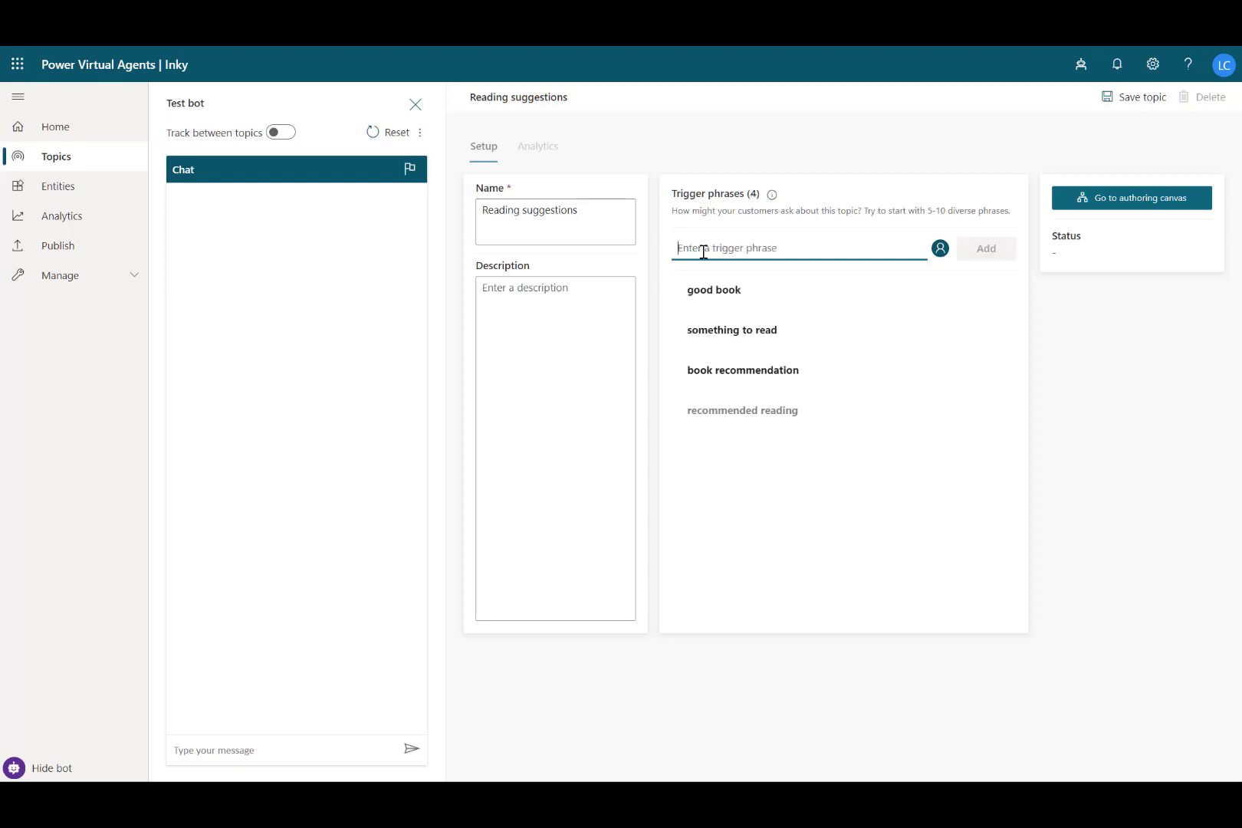
Step: Add recommended book and popular book trigger phrases, then save the topic
type("recommended b")
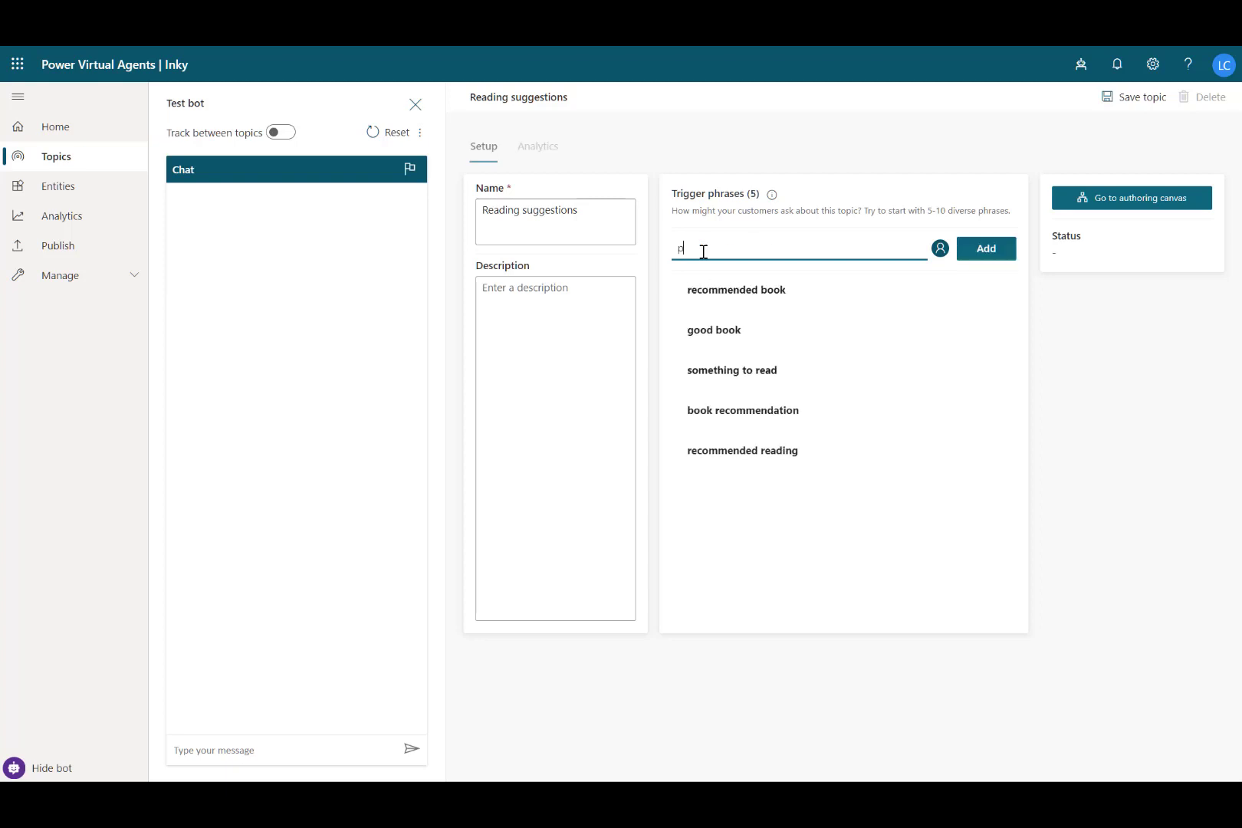
type("popular book")
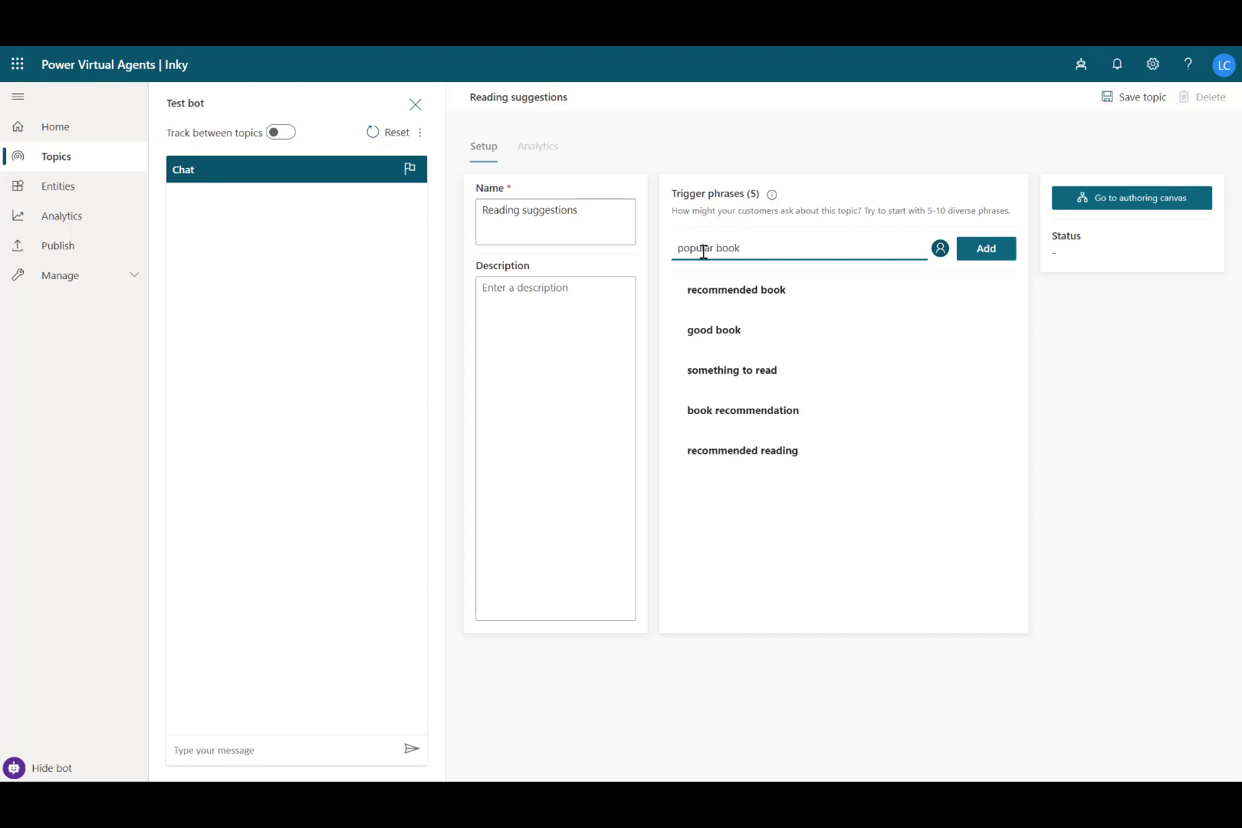
left_click(986, 249)
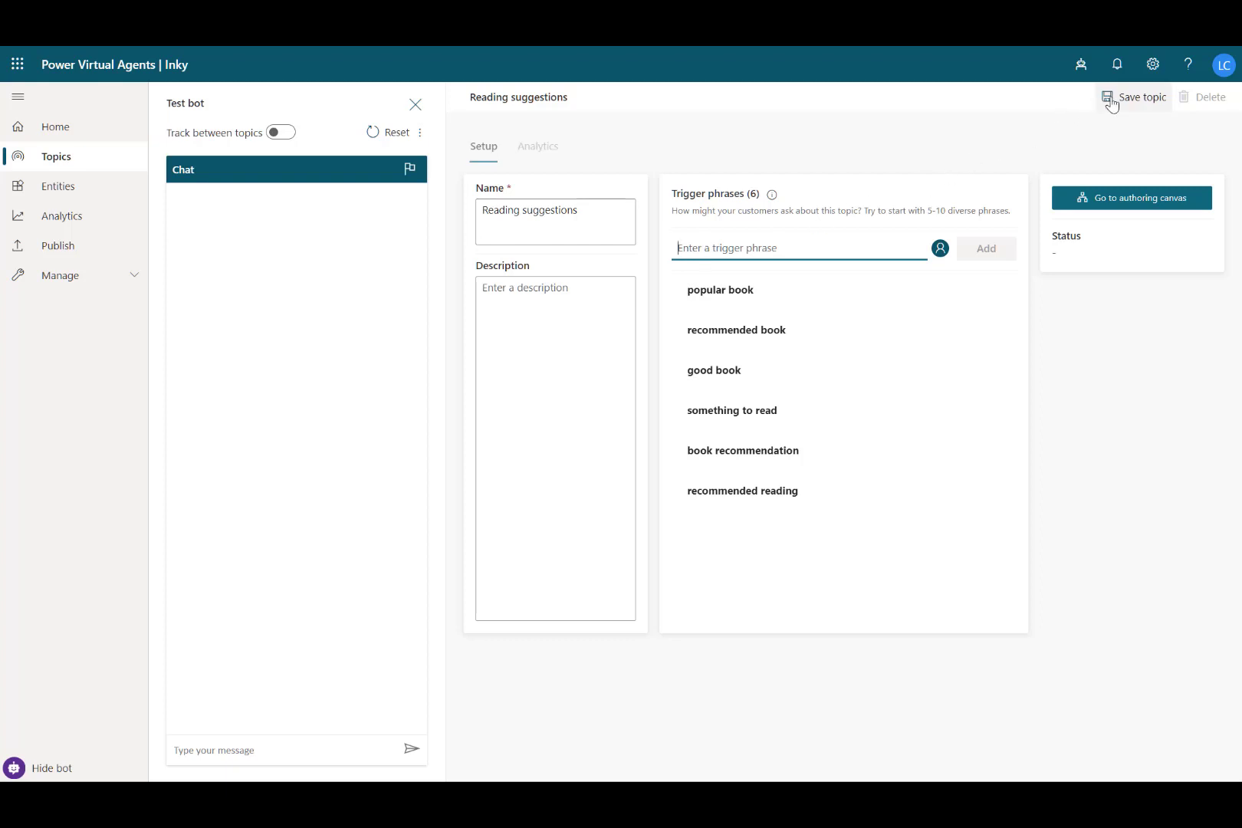
left_click(1139, 96)
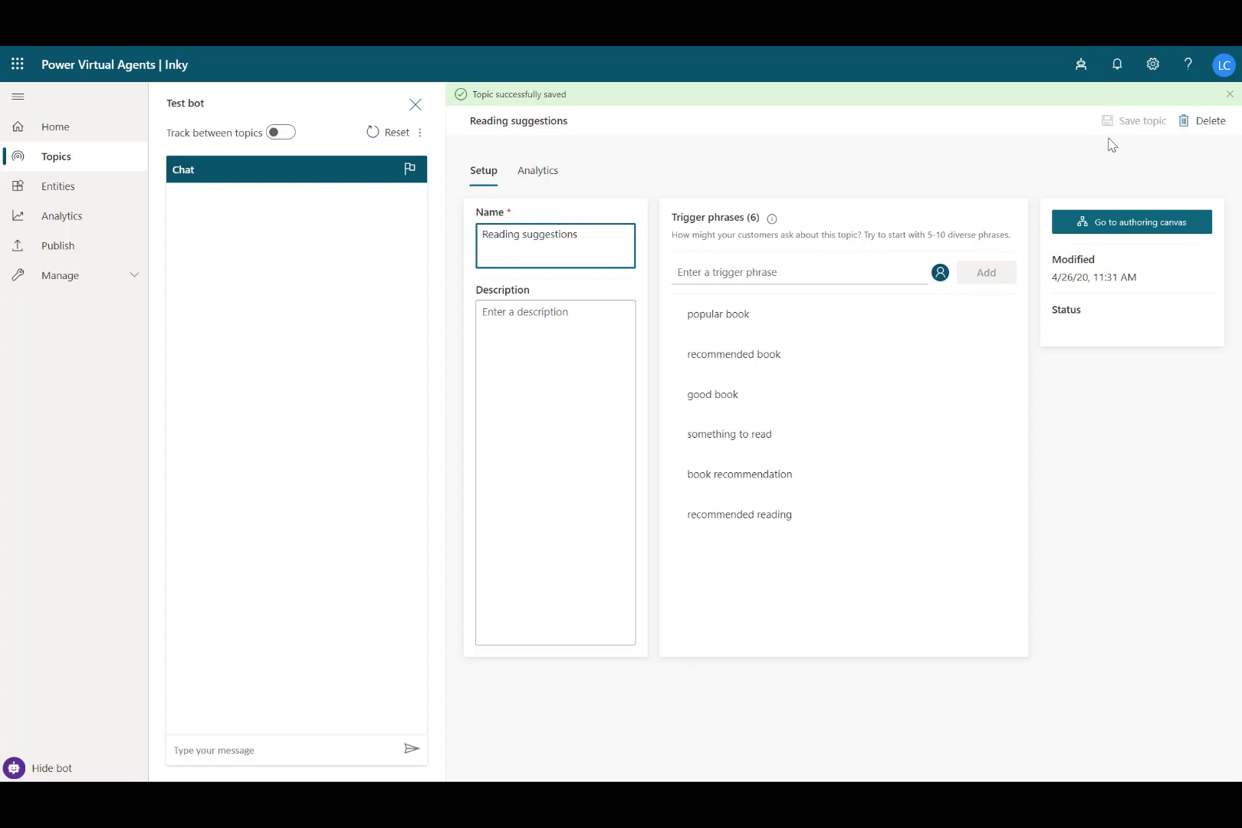
Step: Set the topic's first message to 'Sounds like you need something good to read. I can help you with that.'
left_click(1130, 223)
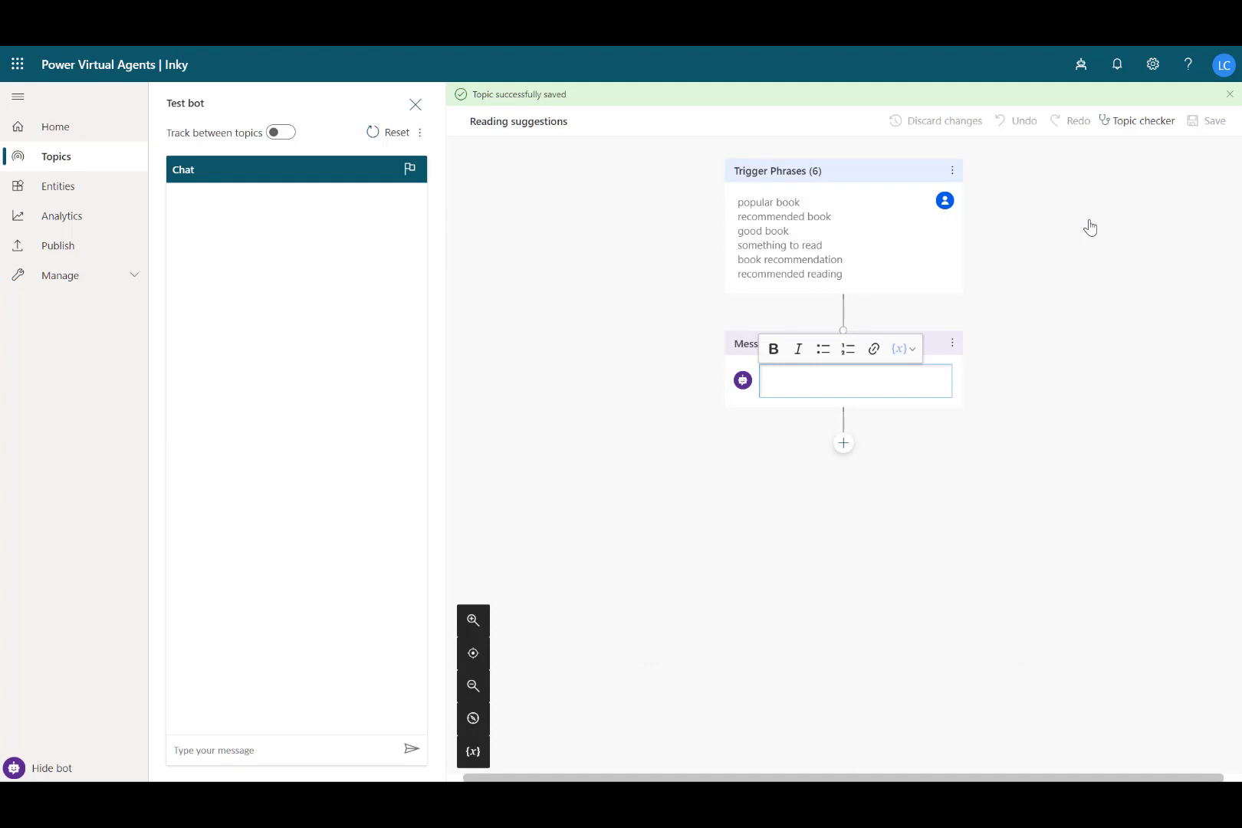
type("Sounds like you need something good to read. I can help you with that.")
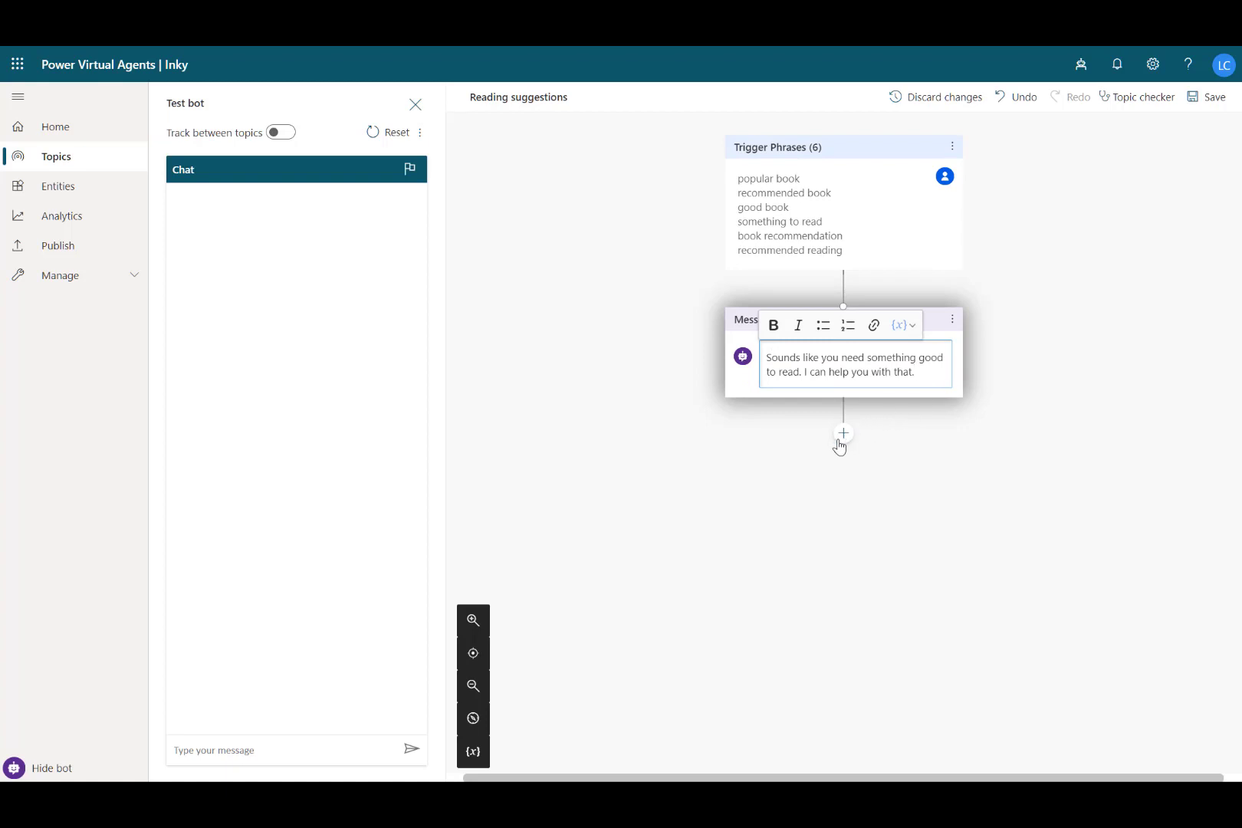
left_click(843, 433)
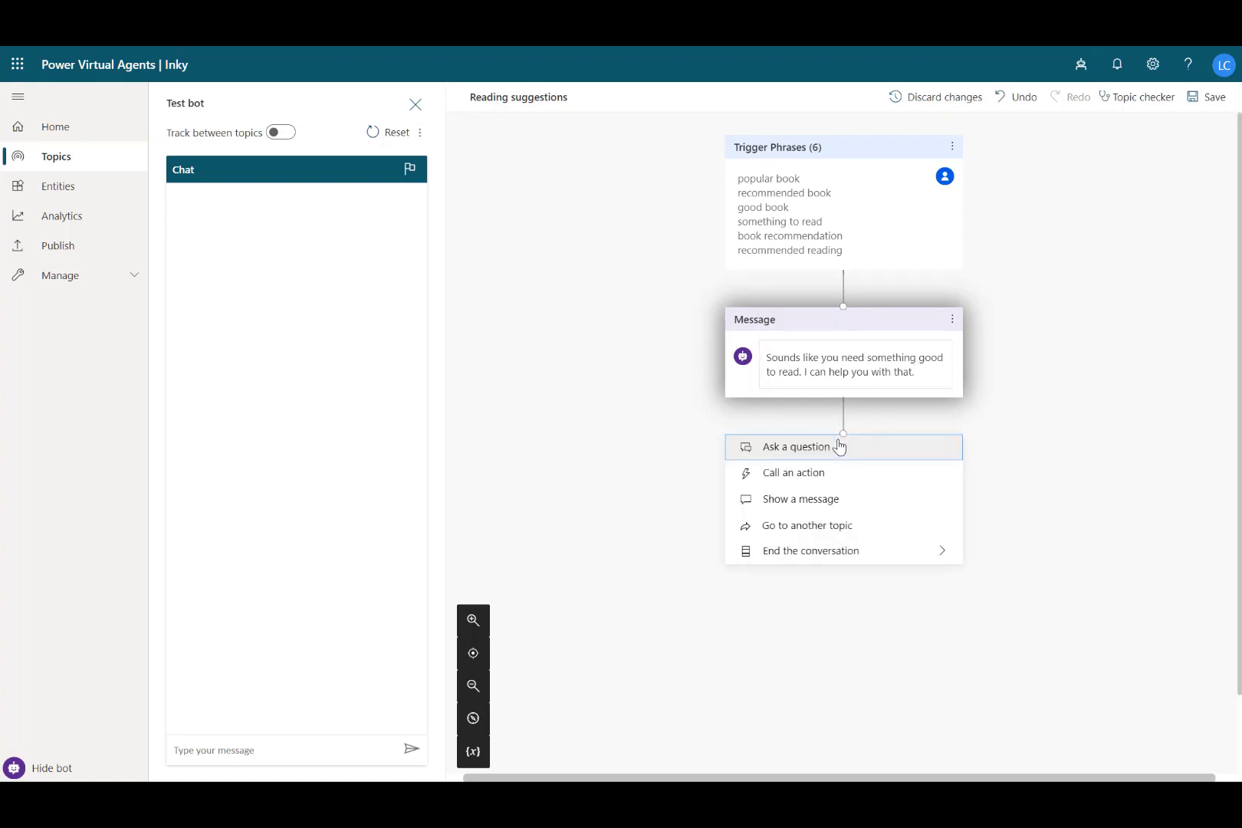
Step: Add a favourite-genre question with options Mystery & Thriller, Historical Fiction and Science Fiction
left_click(796, 446)
type("What's your favourite genre?")
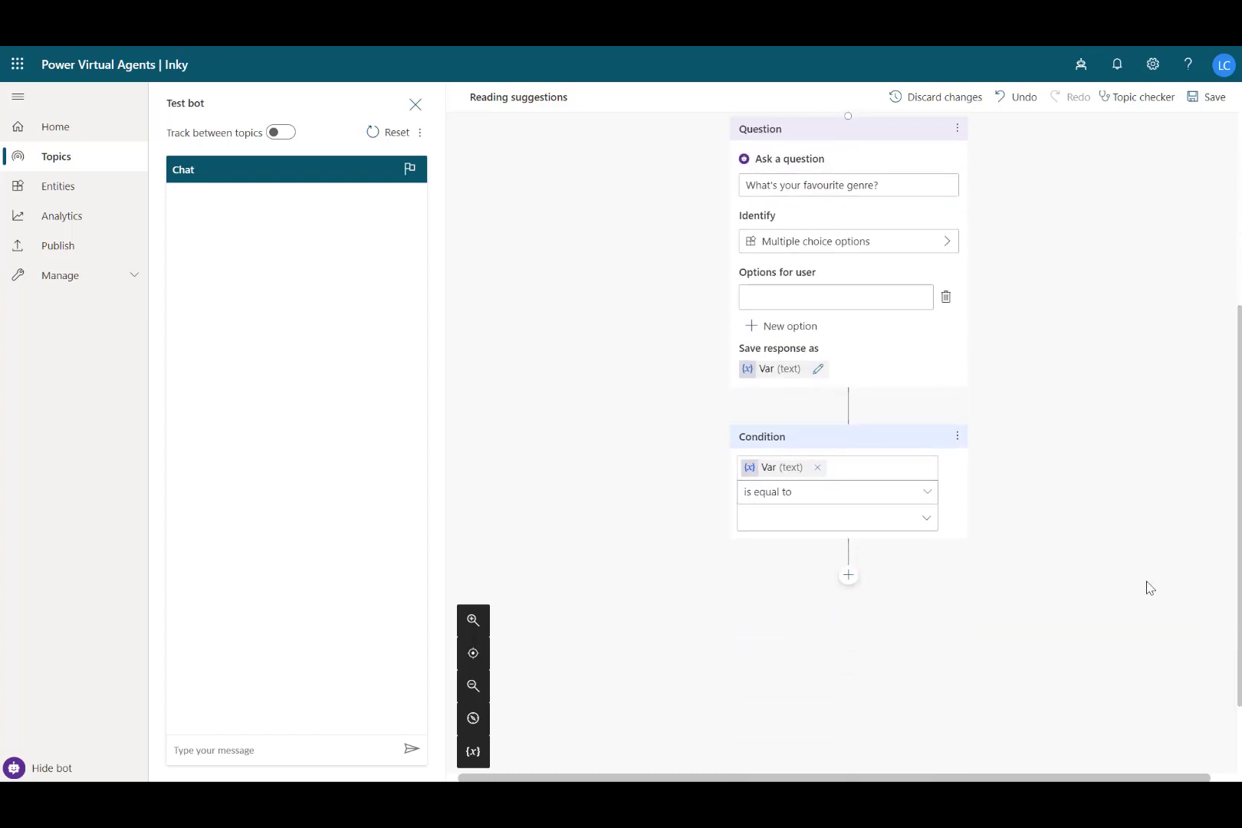
type("Mystery & Thriller")
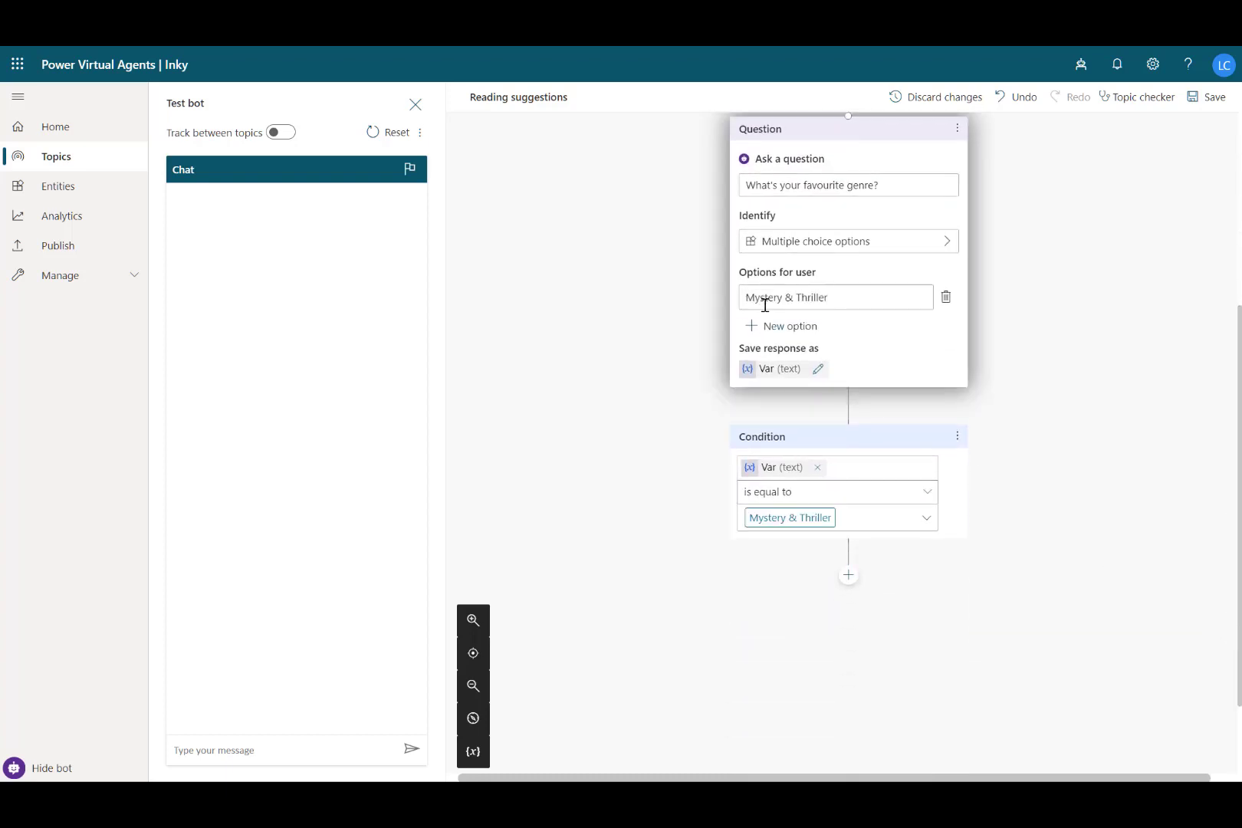
left_click(787, 325)
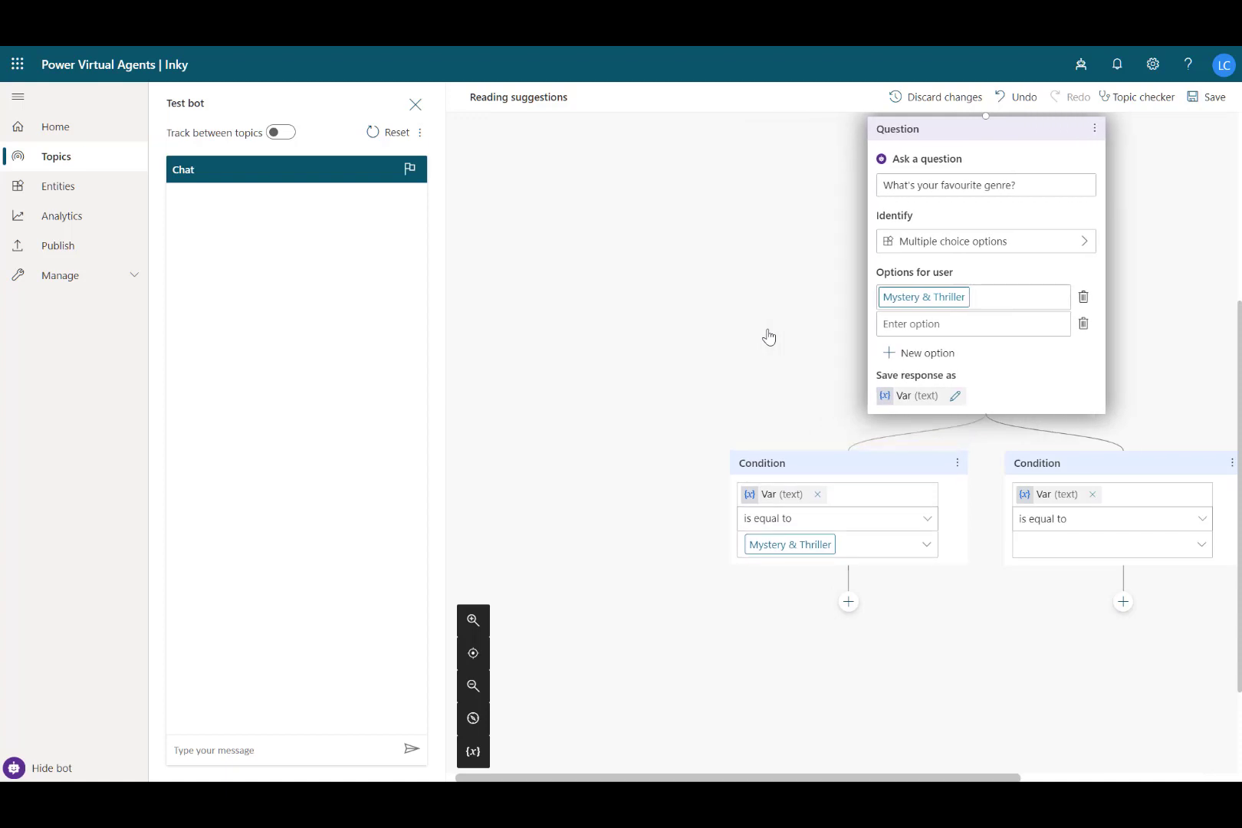
type("Historical Fiction")
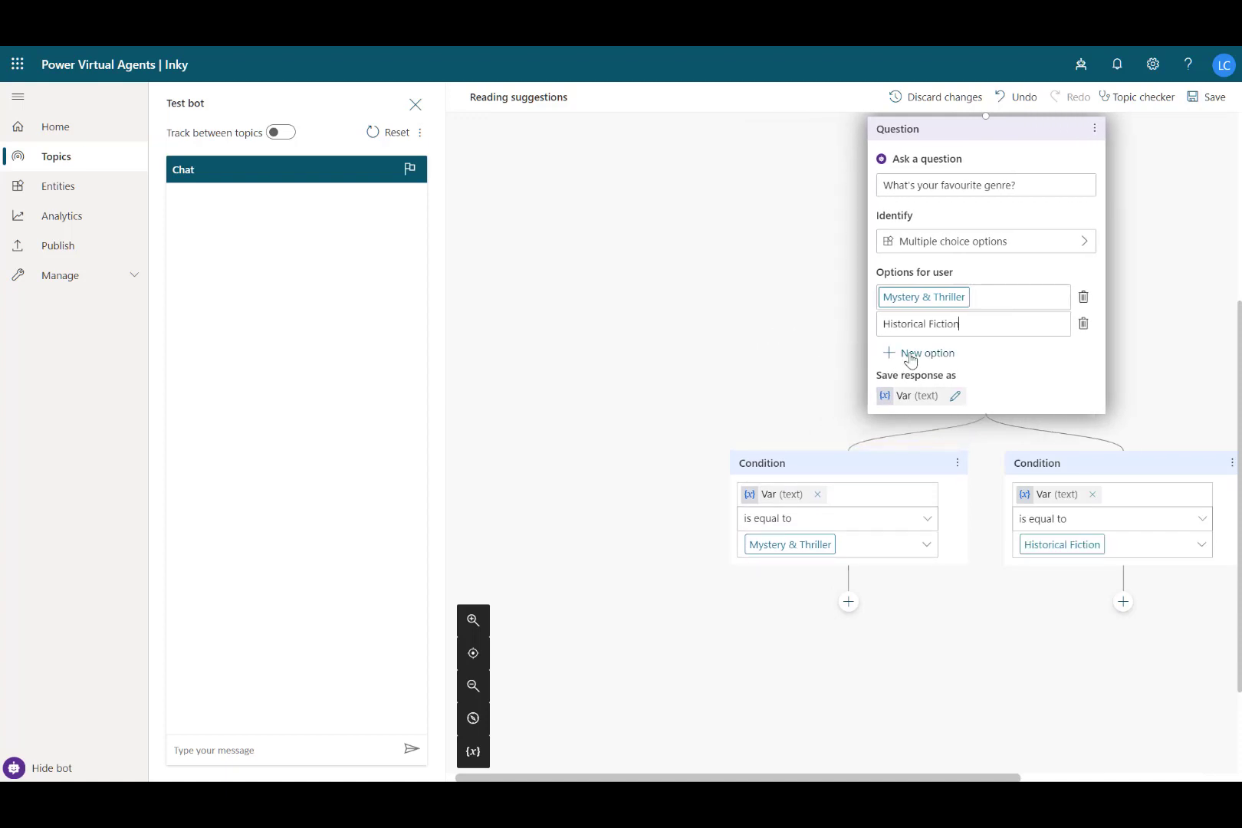
type("Science Fiction")
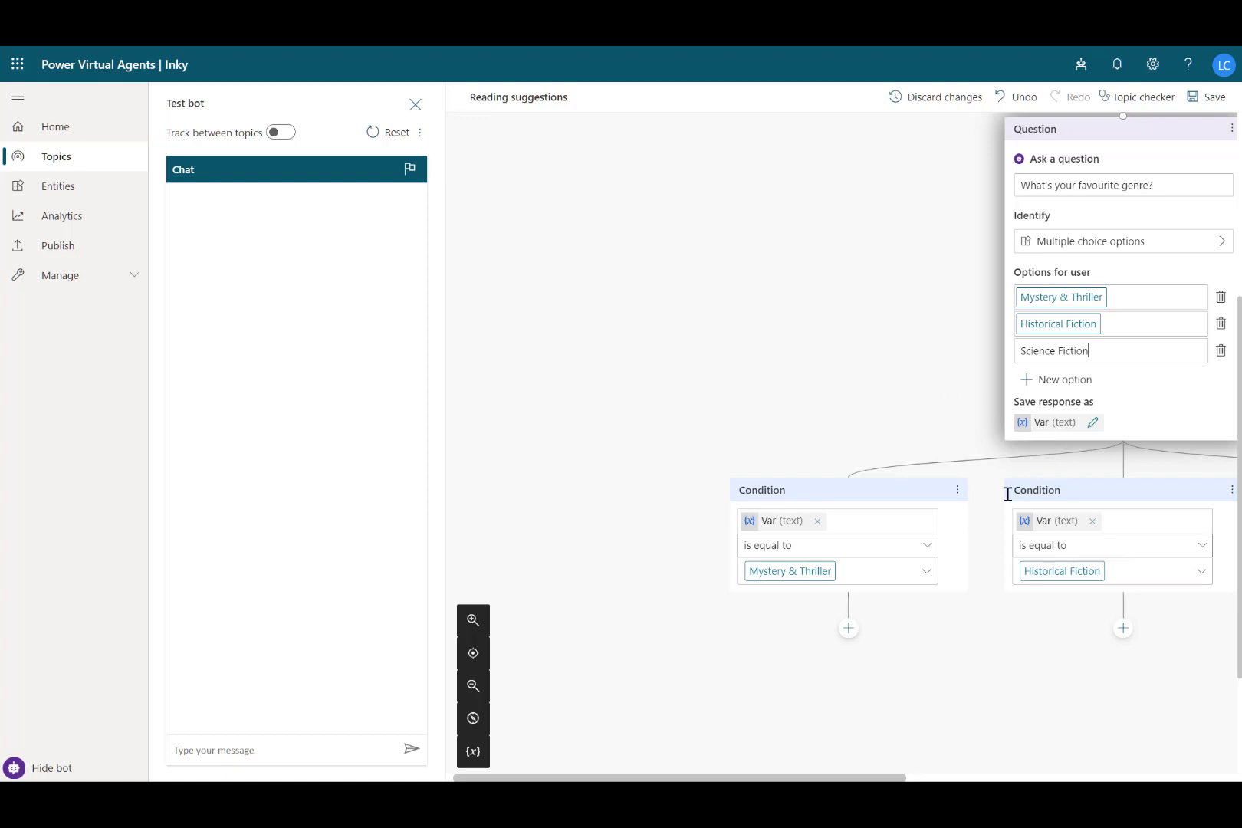
mouse_move(694, 707)
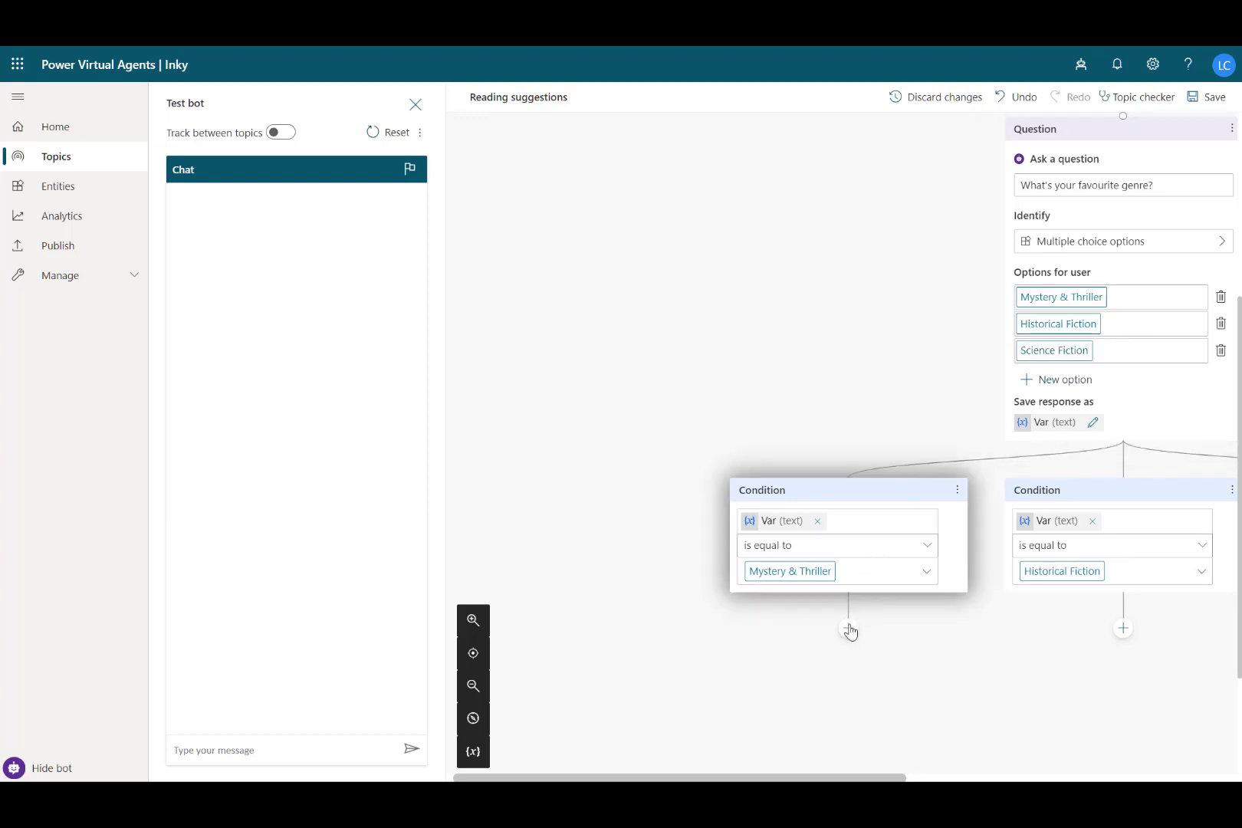
Step: Recommend The Lost Man under Mystery & Thriller and add a message under Historical Fiction
left_click(847, 628)
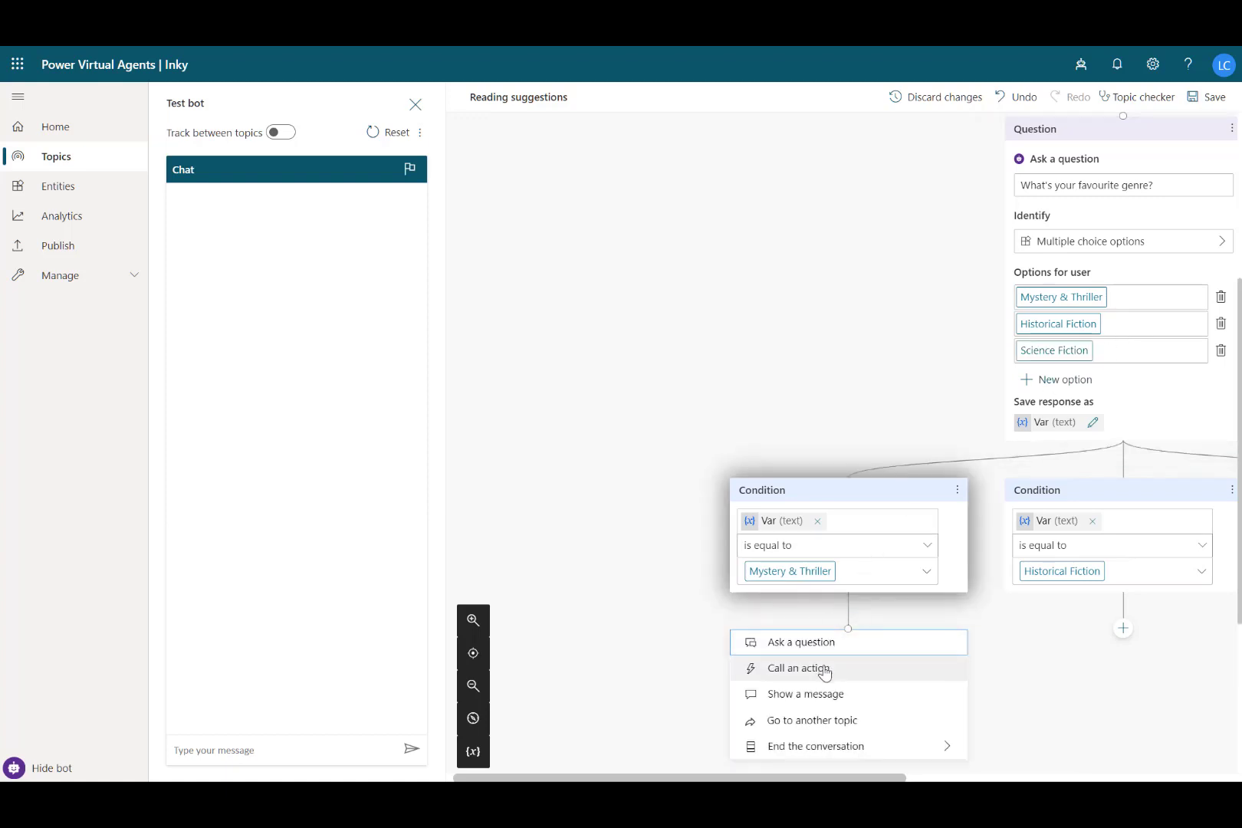
left_click(805, 693)
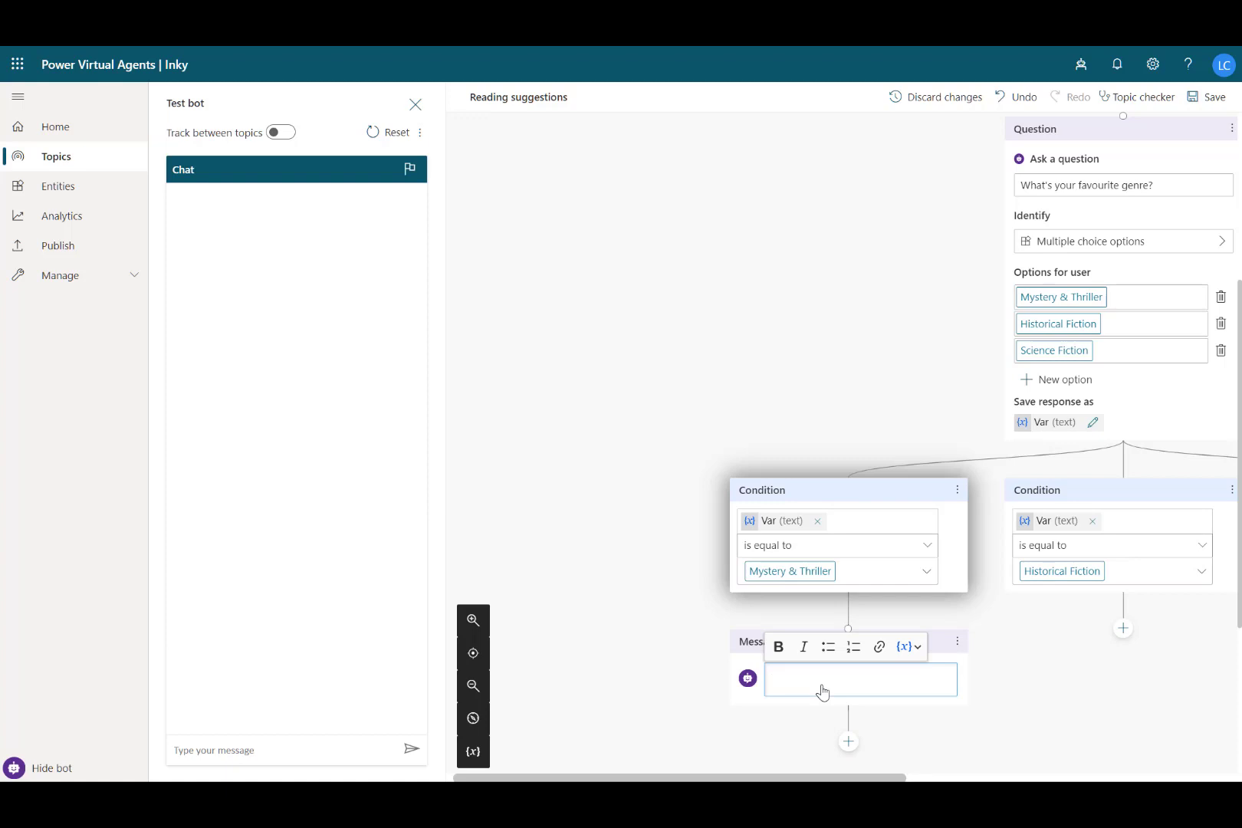
type("I recommend \"The Lost Man\" by Jane Harper https://www.goodreads.com/book/show/39863488-the-lost-man?from_choice=true")
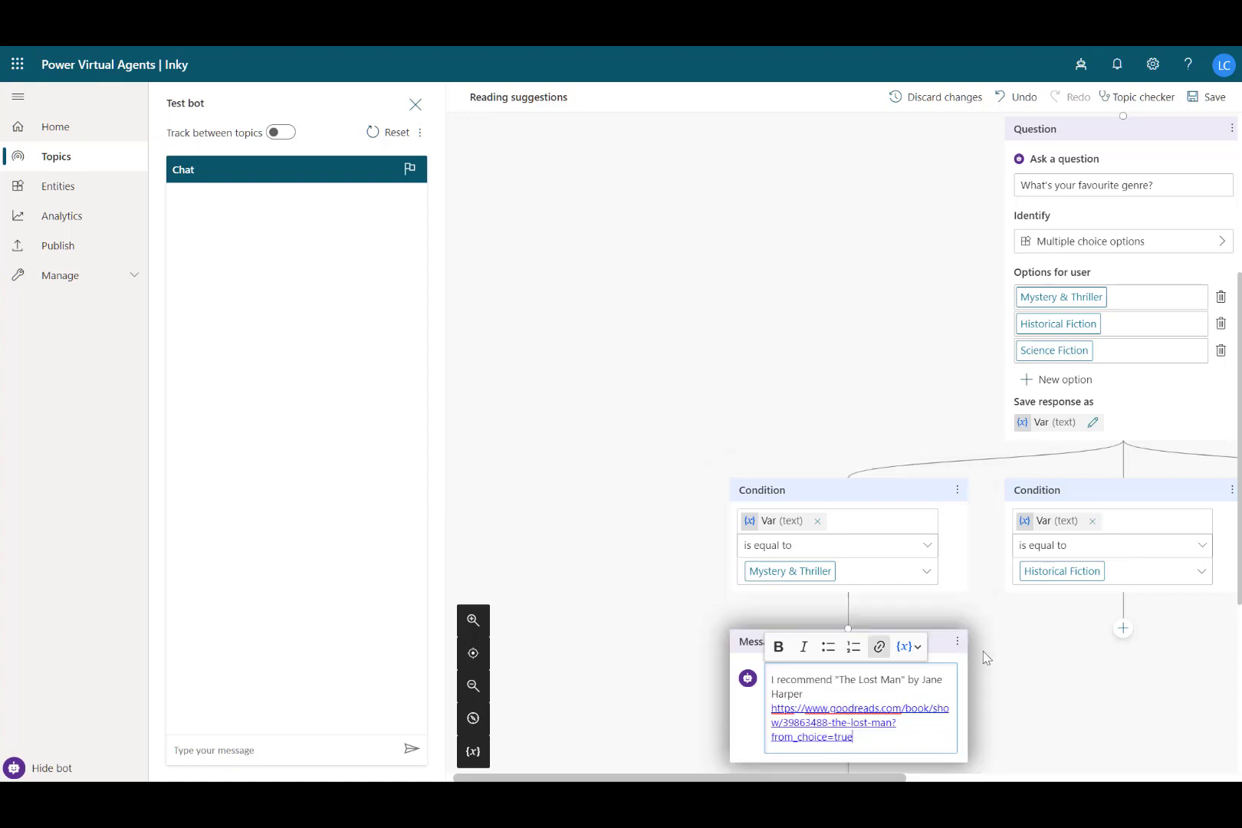
left_click(1123, 629)
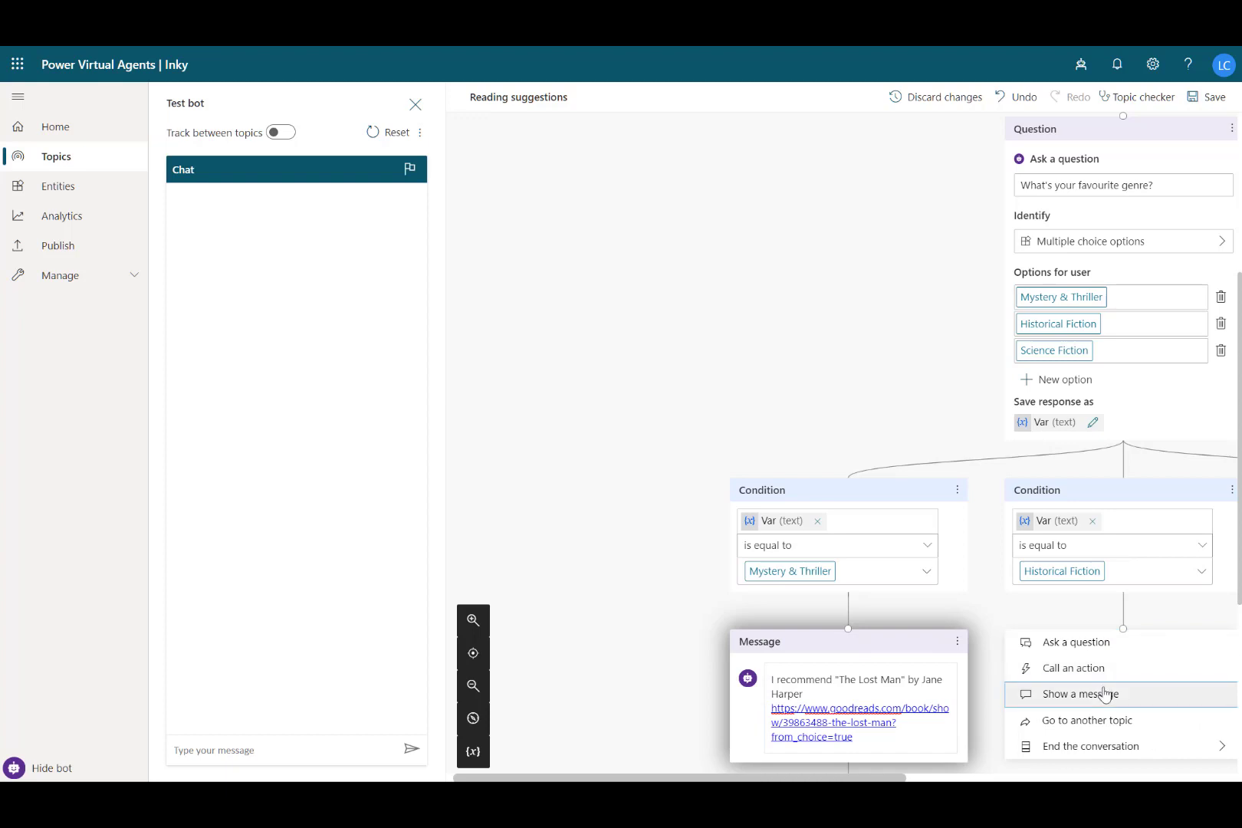
left_click(1084, 693)
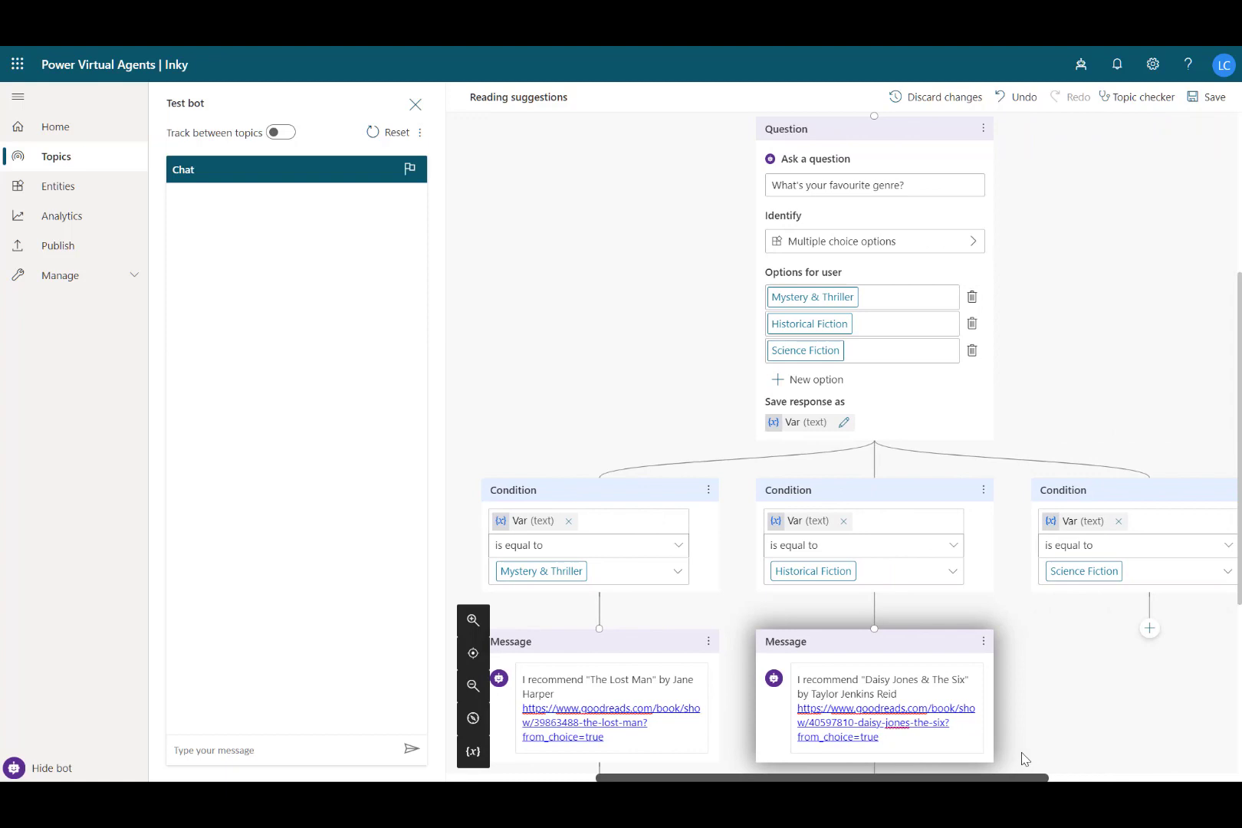
Step: Recommend Recursion by Blake Crouch under Science Fiction and save the topic
scroll("right", 3)
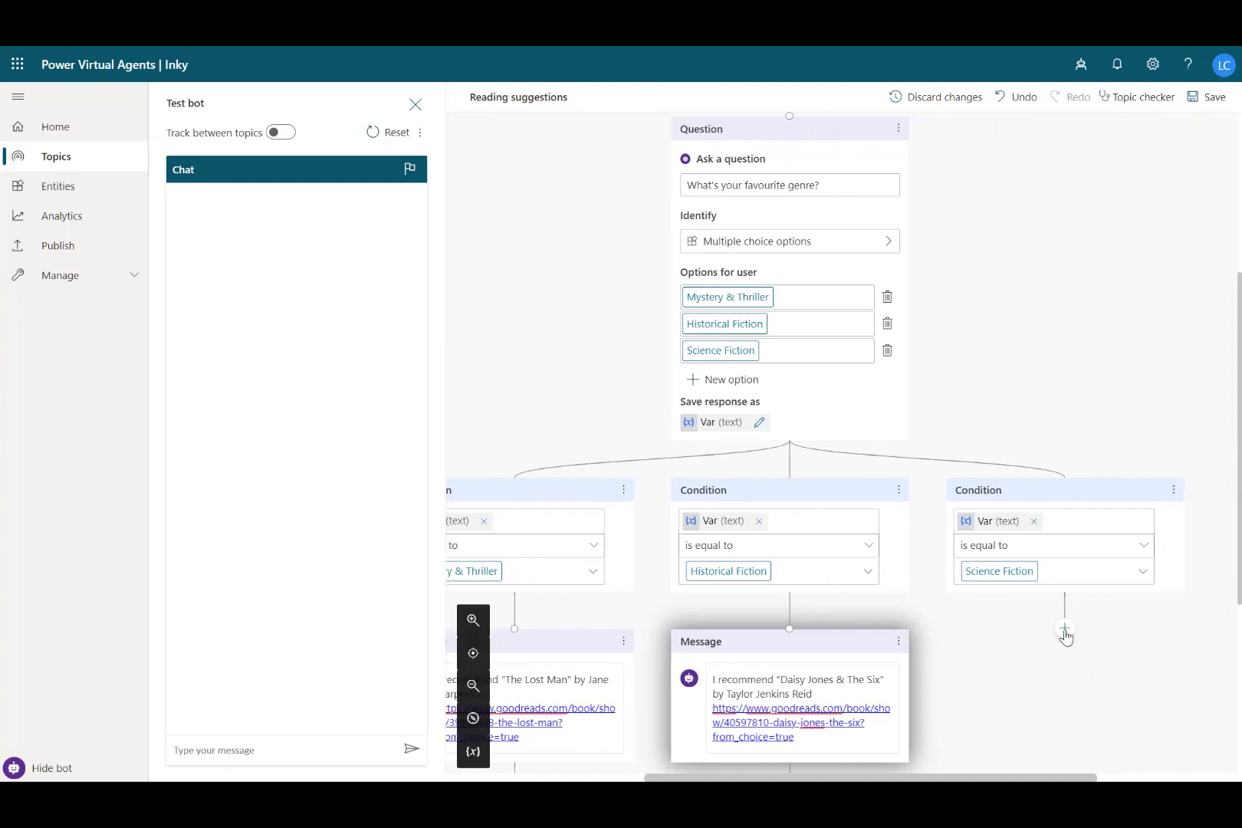
left_click(1065, 631)
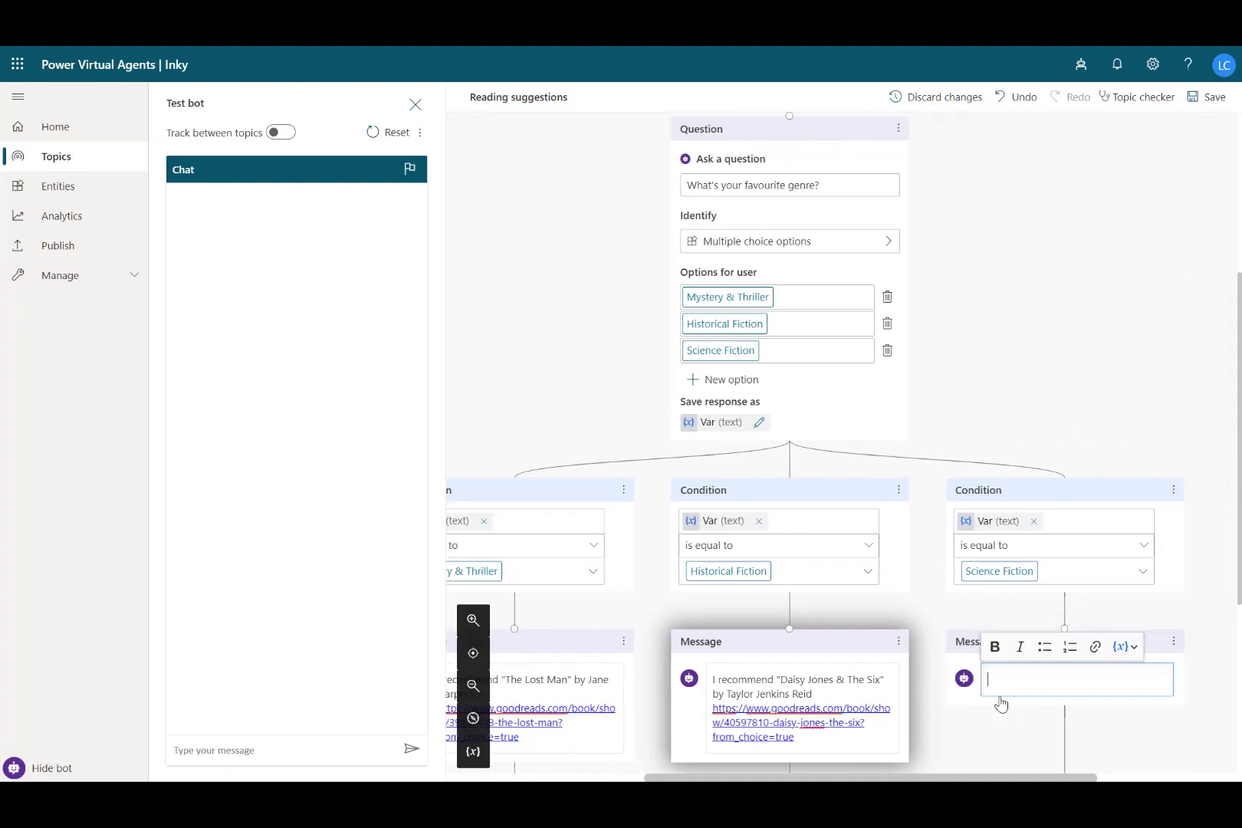
type("I recommend \"Recursion\" by Blake Crouch https://www.goodreads.com/book/show/42046112-recursion?from_choice=true")
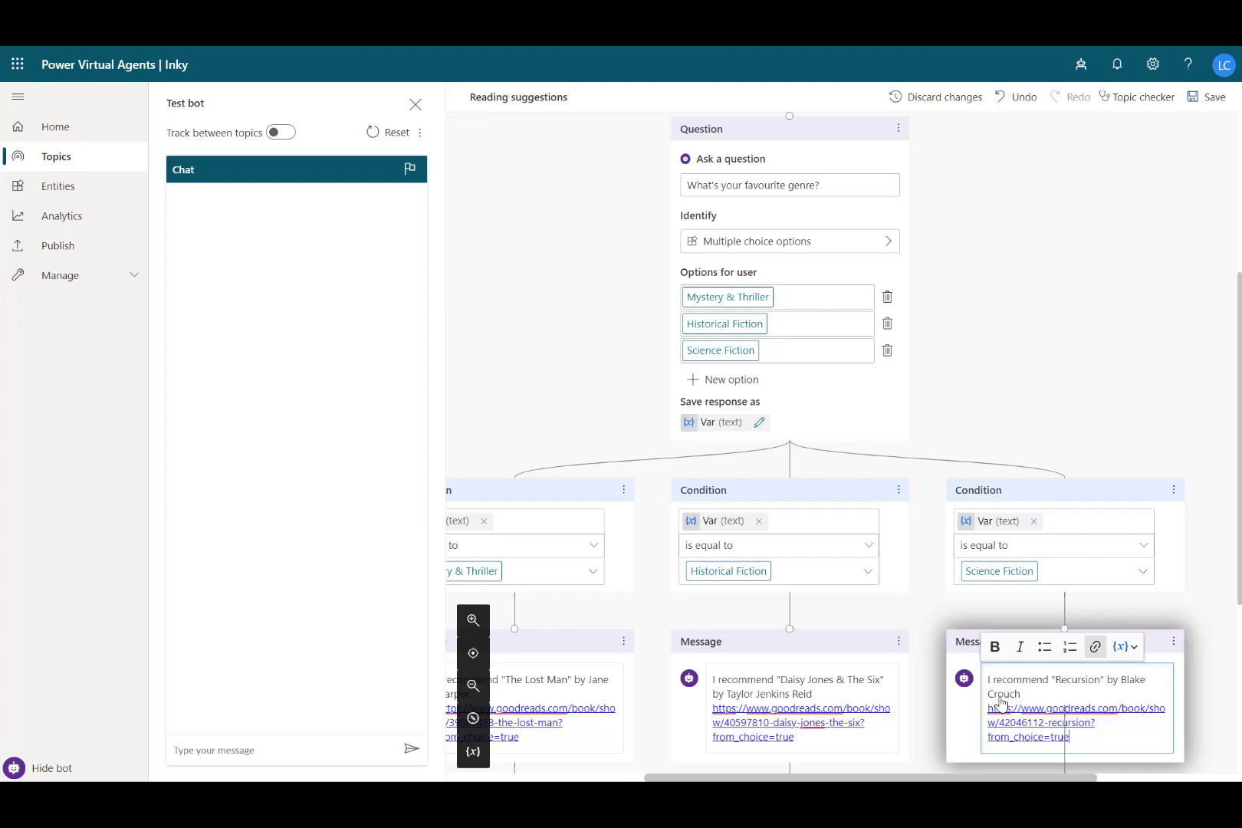
left_click(1213, 97)
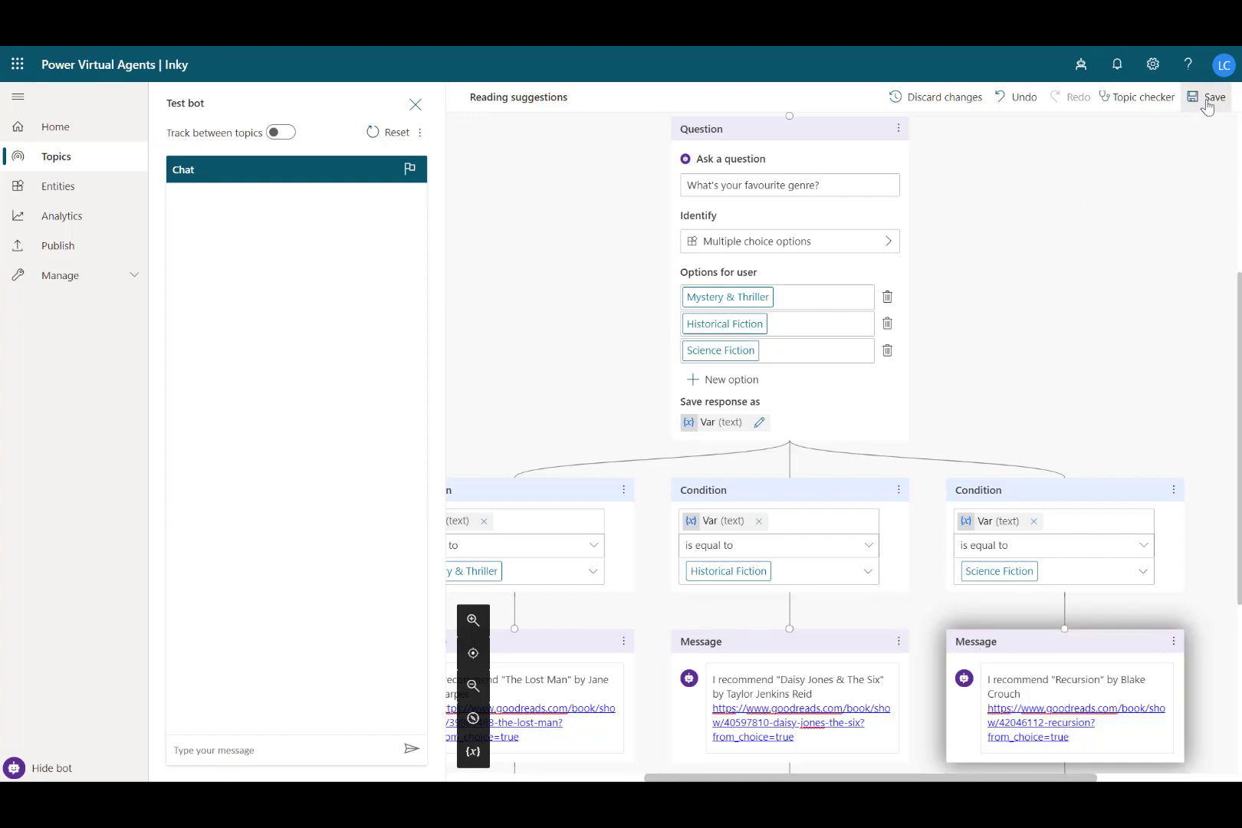
left_click(1213, 97)
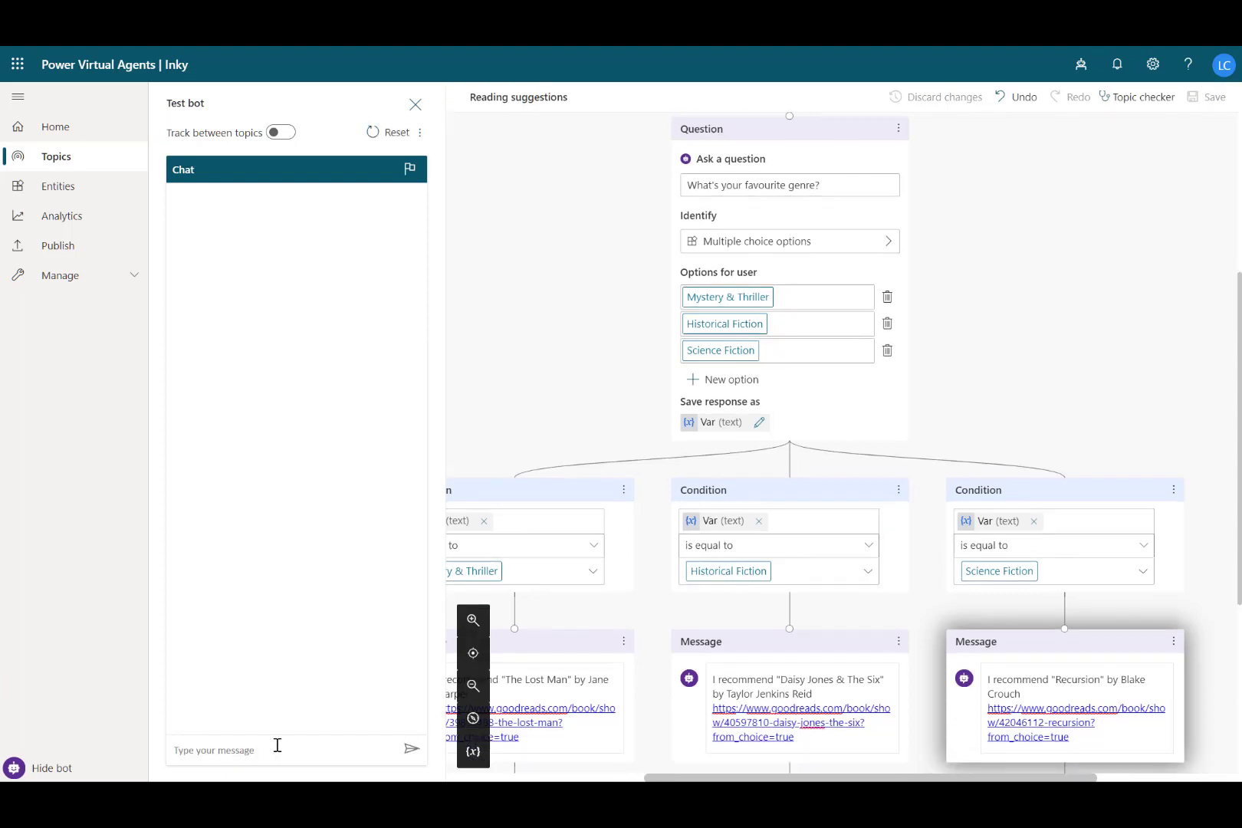
Step: Test with 'I need something to read', pick Historical Fiction, then end the conversation after that branch
type("I ne")
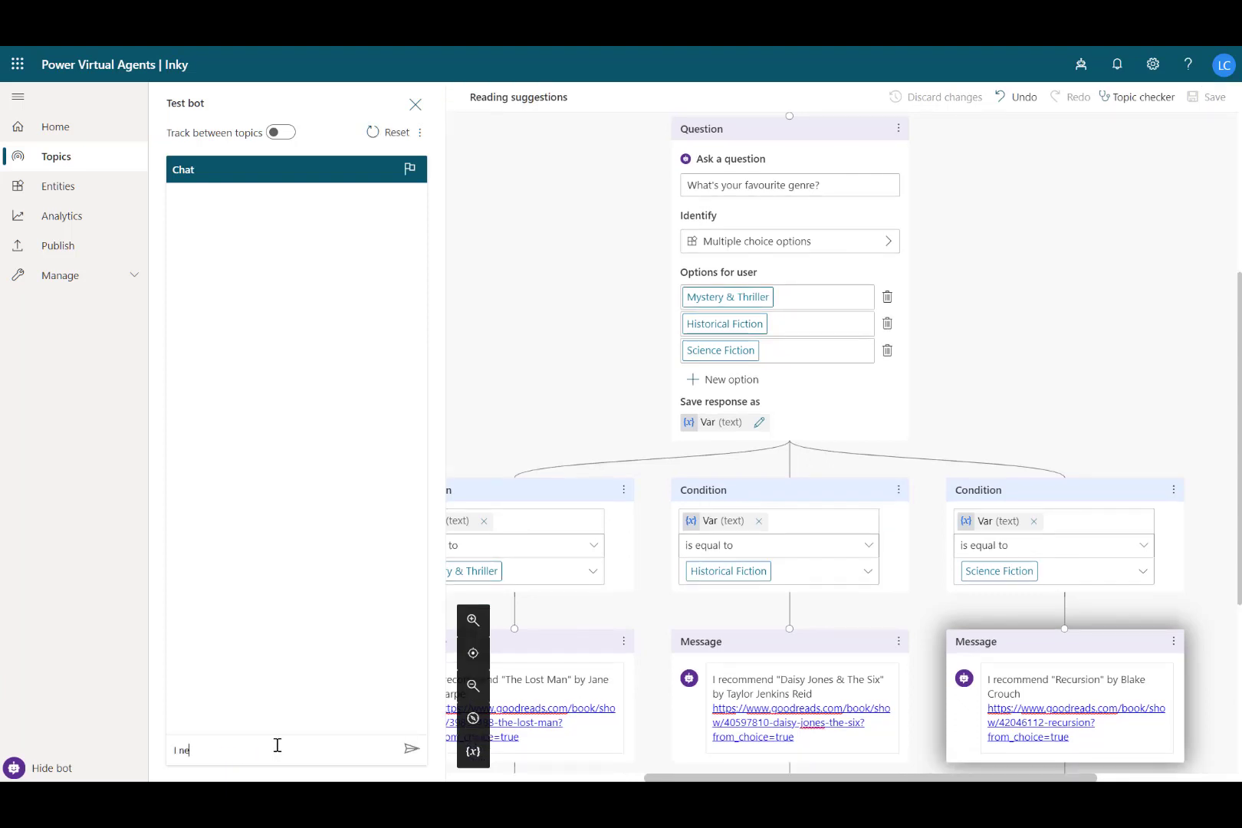
type("I need something to read")
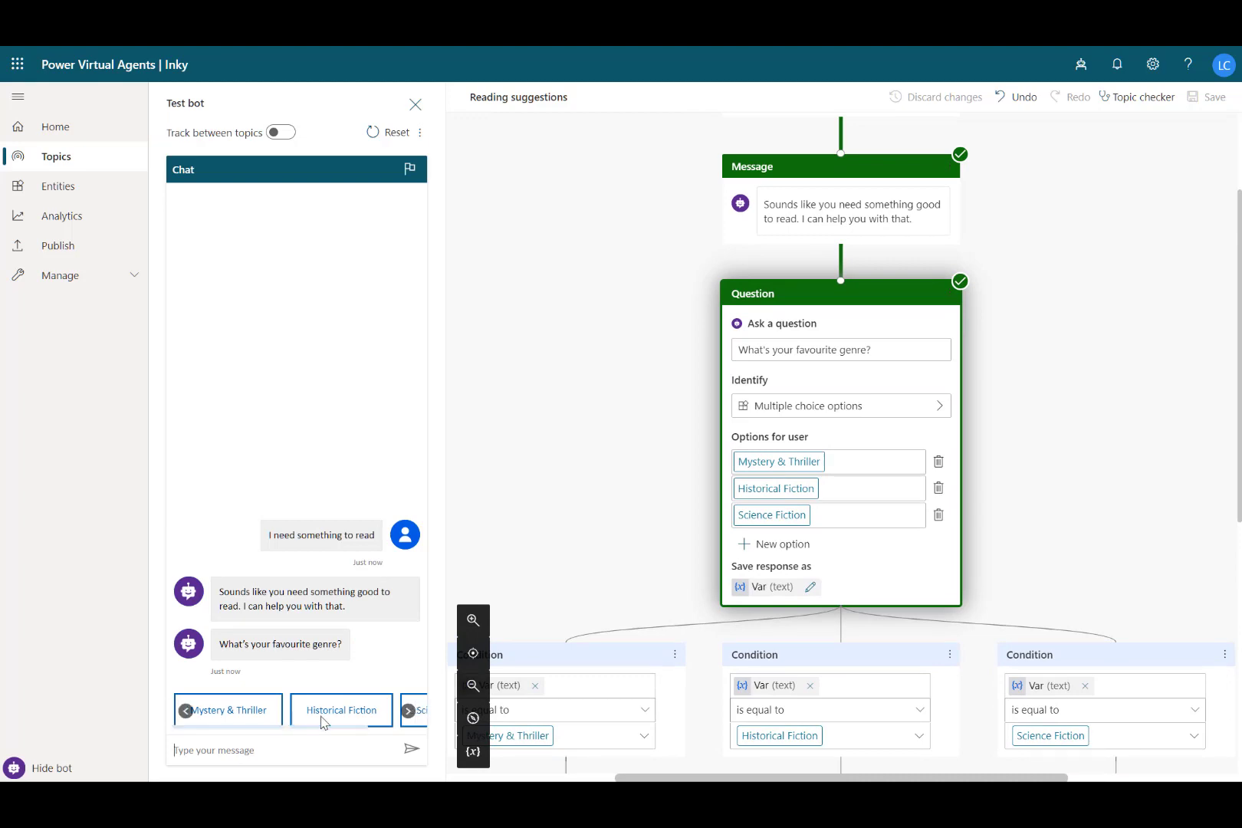
left_click(341, 710)
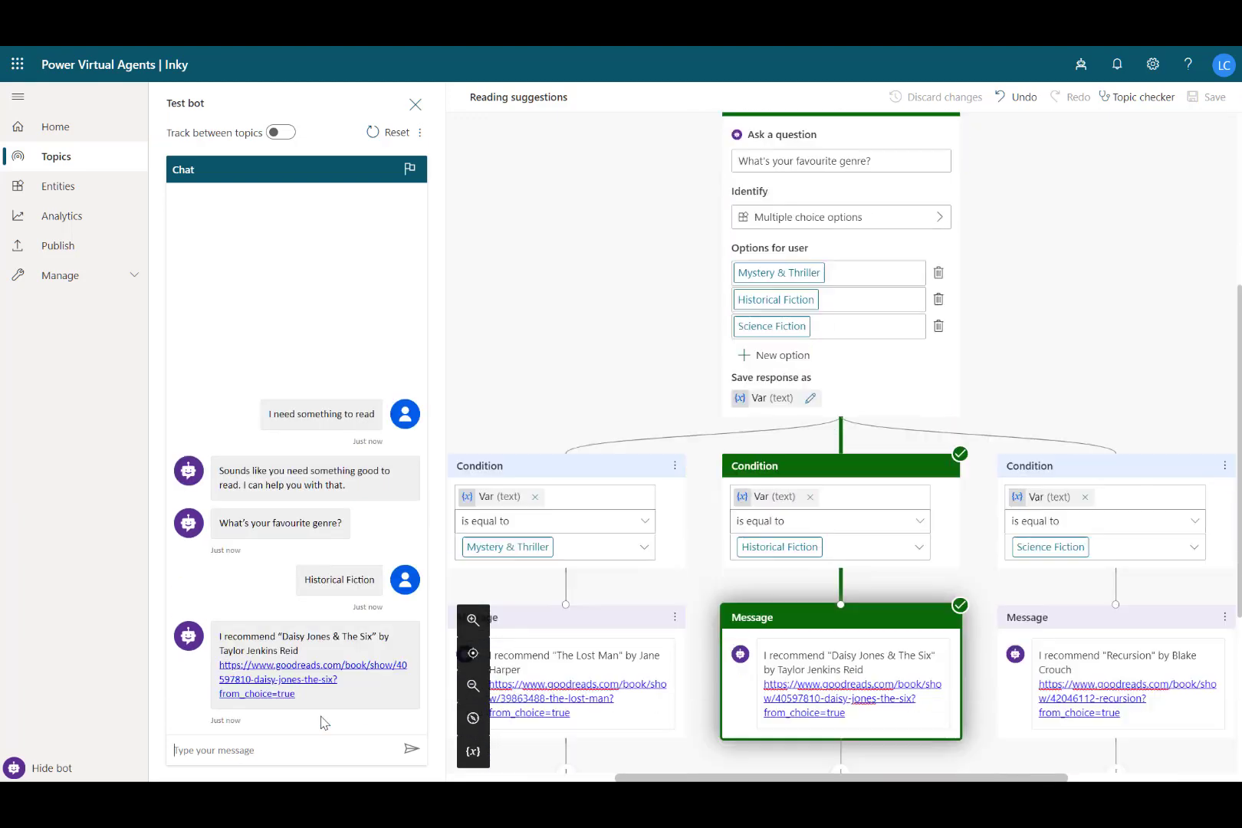
scroll("down", 3)
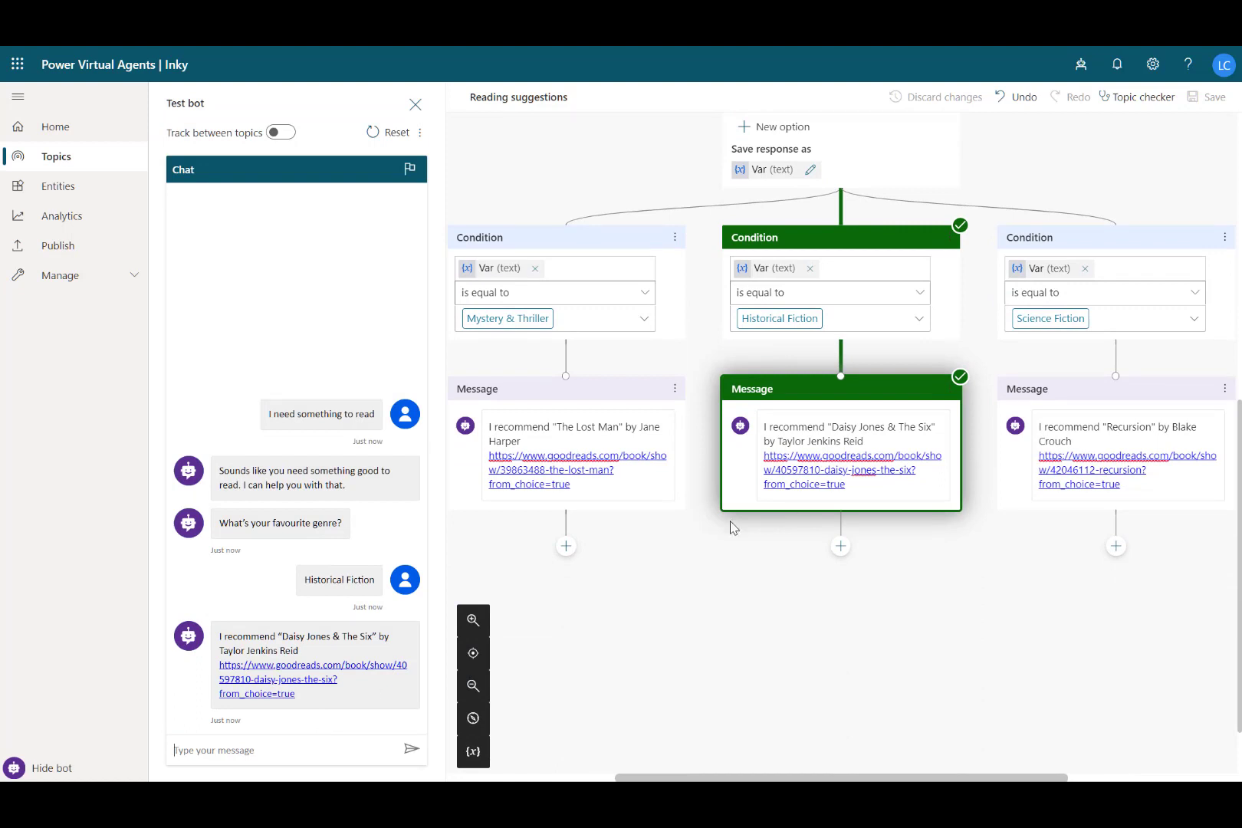
left_click(841, 545)
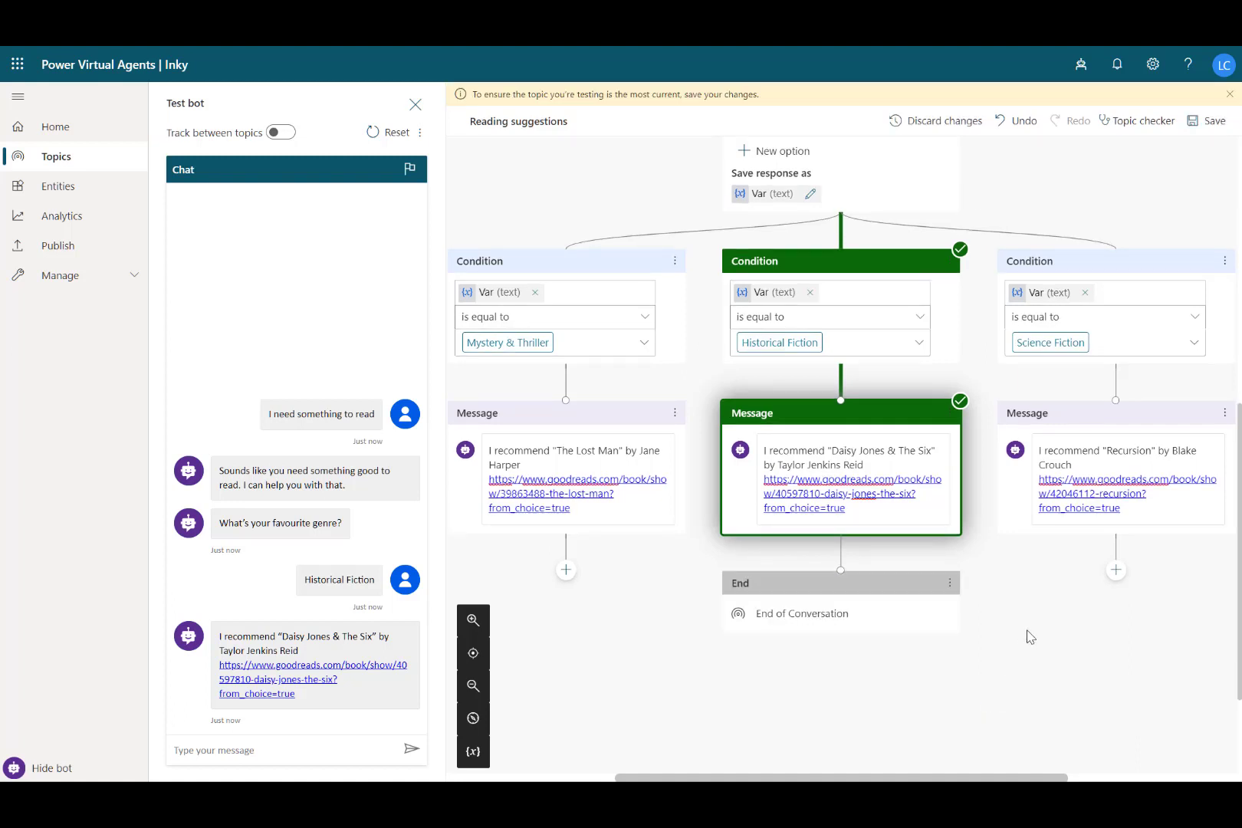
Step: Link the Science Fiction and Mystery & Thriller messages to the End node and save
left_click(1115, 569)
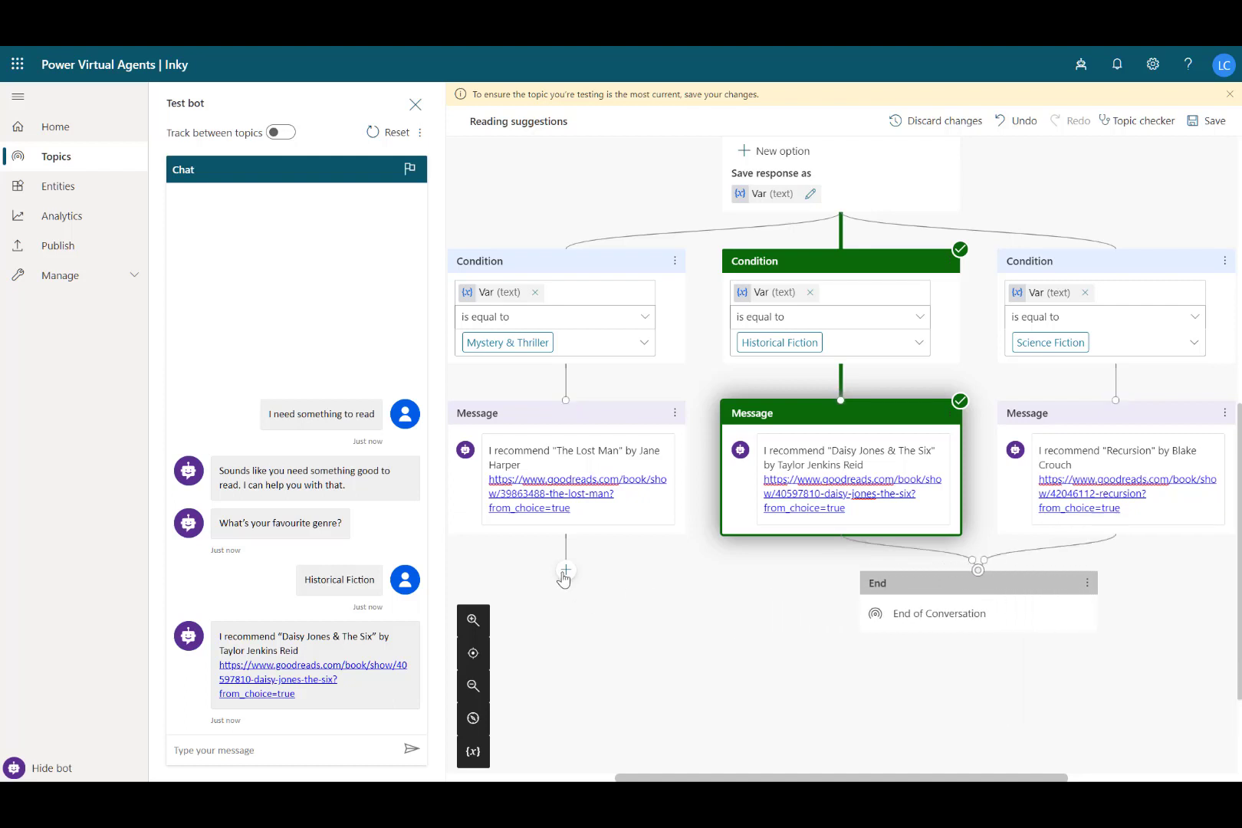
left_click(564, 570)
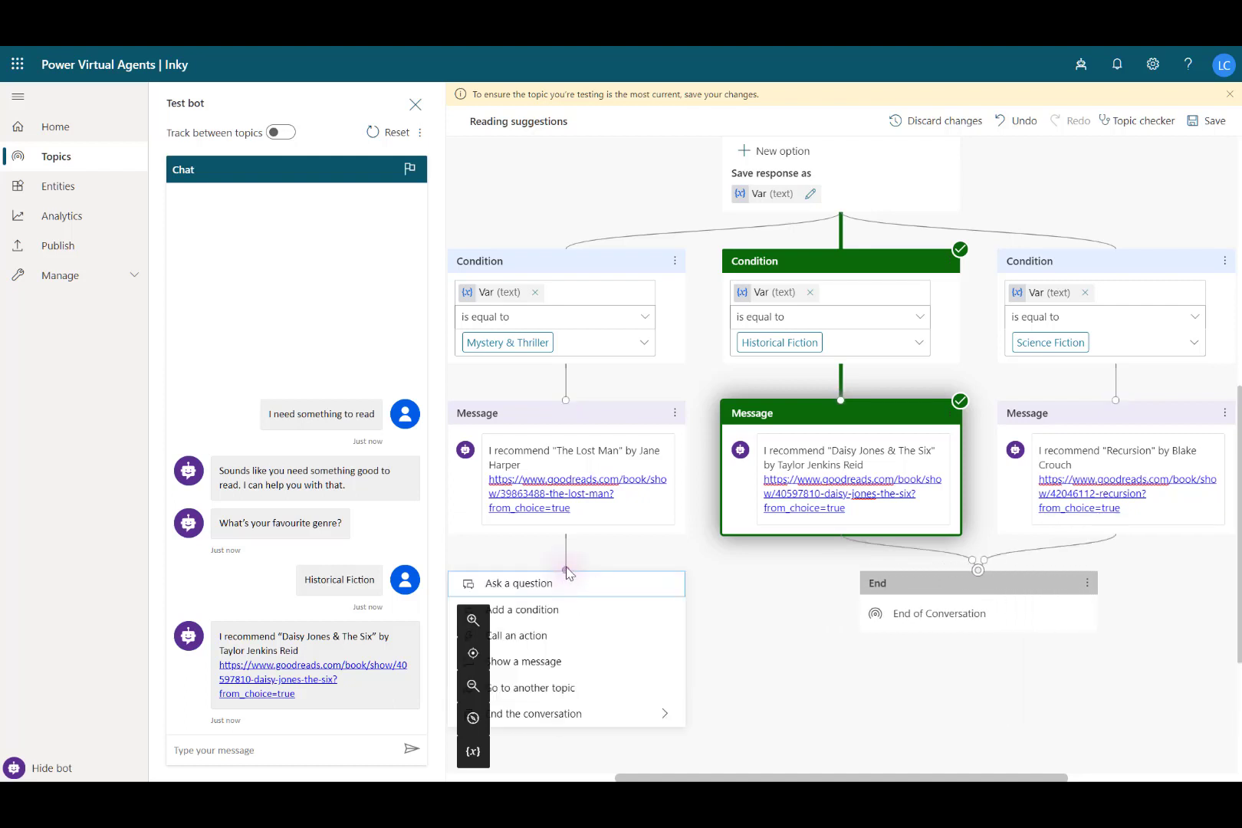
left_click_drag(564, 556, 978, 569)
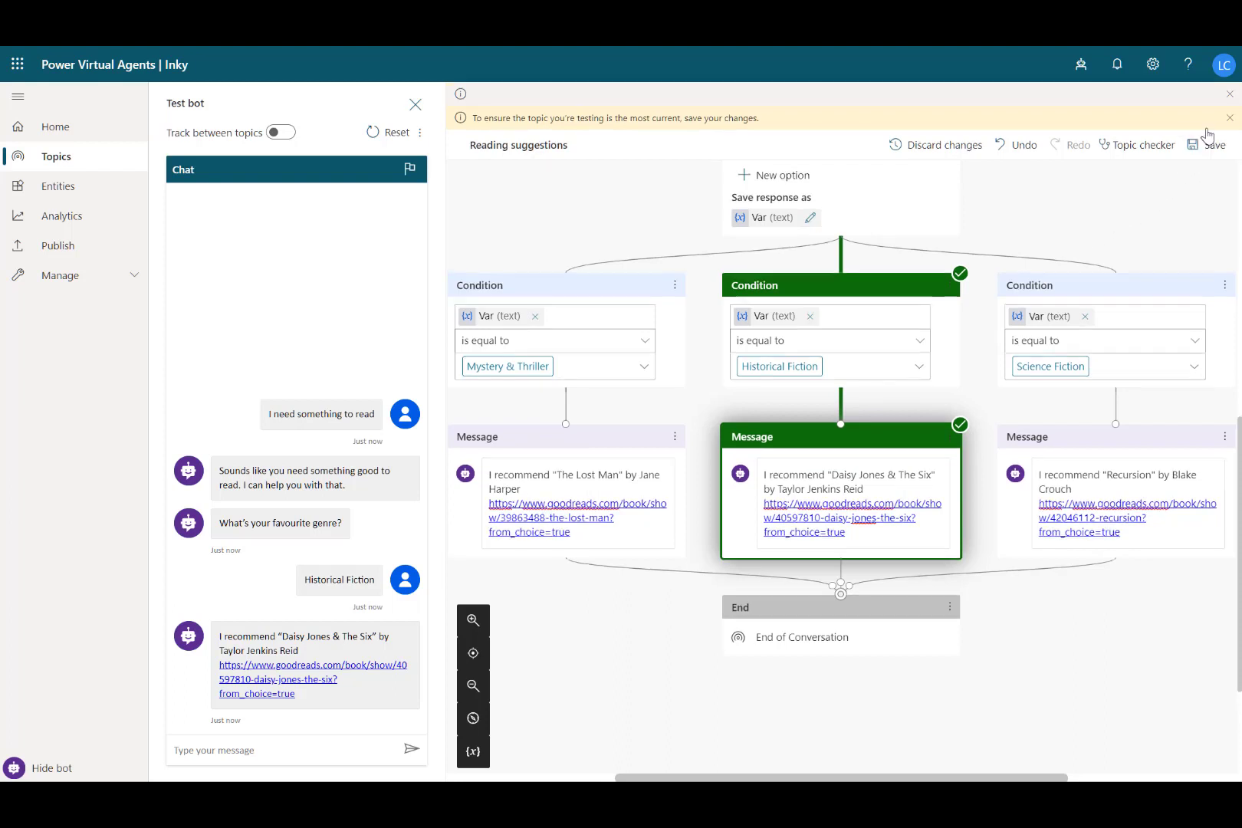
left_click(1210, 144)
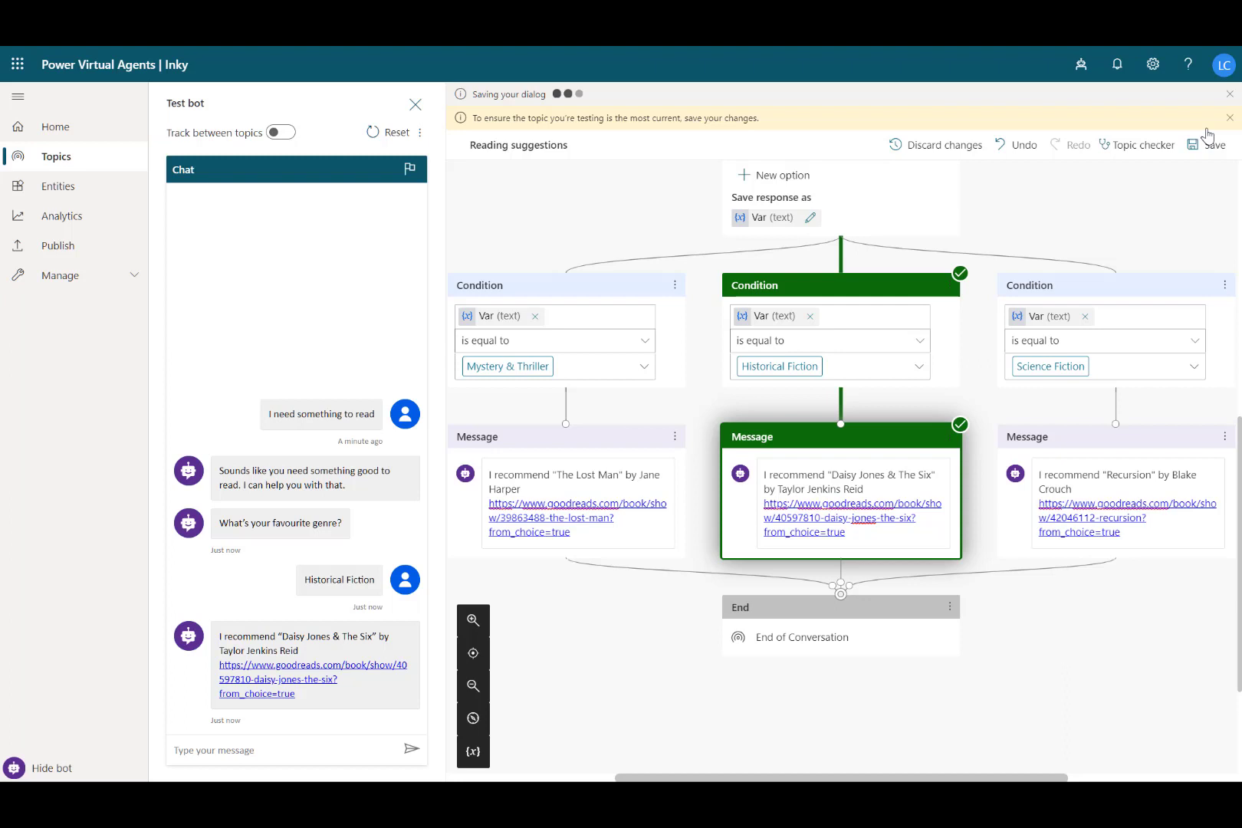
left_click(1212, 145)
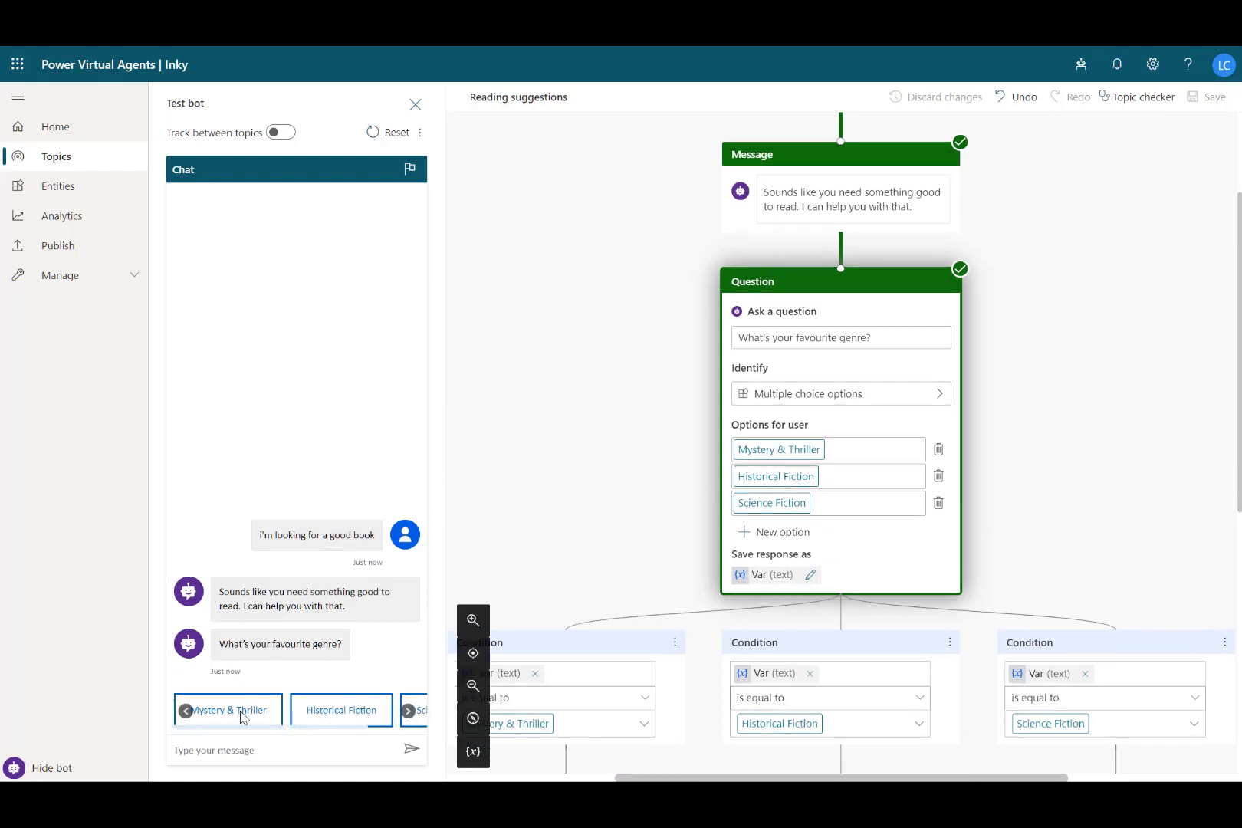
Step: In the test chat choose Mystery & Thriller, confirm it helped, rate it Good, and return to Topics
right_click(244, 718)
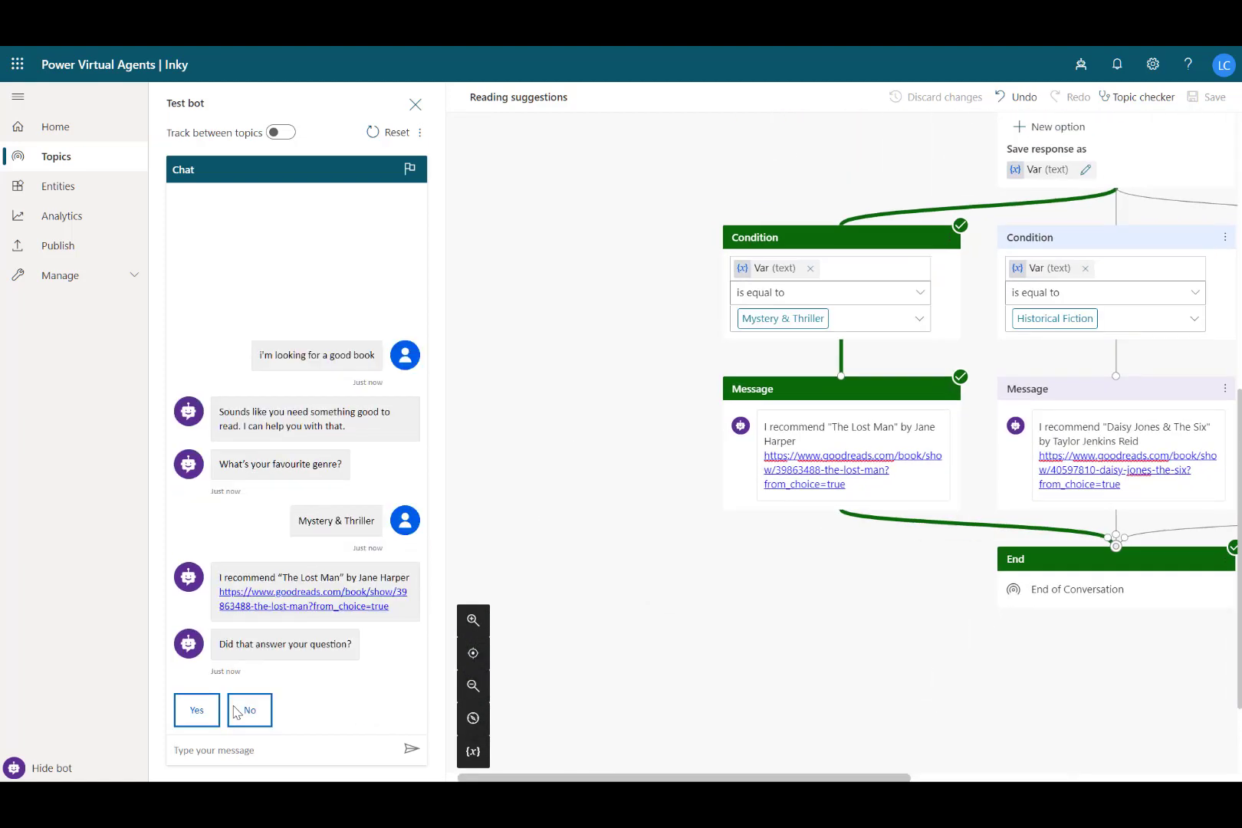
left_click(197, 710)
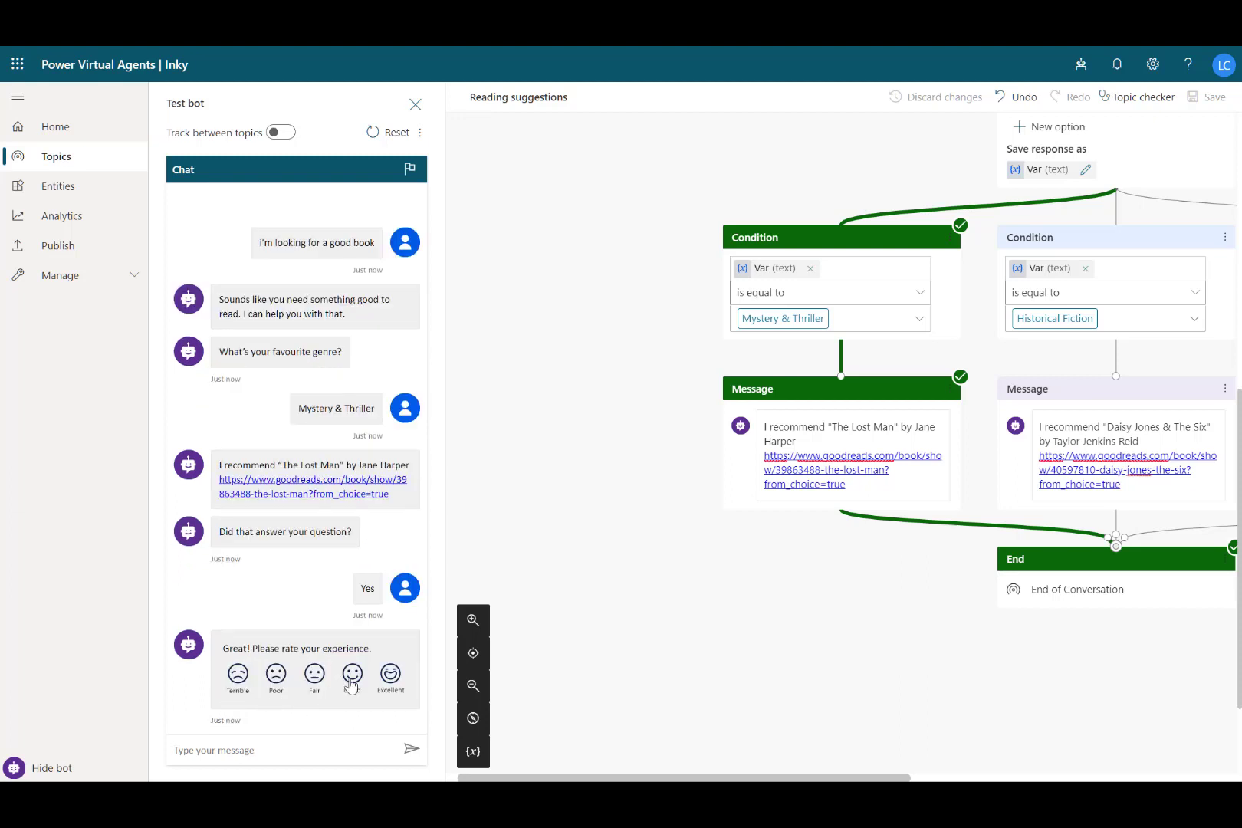
left_click(349, 678)
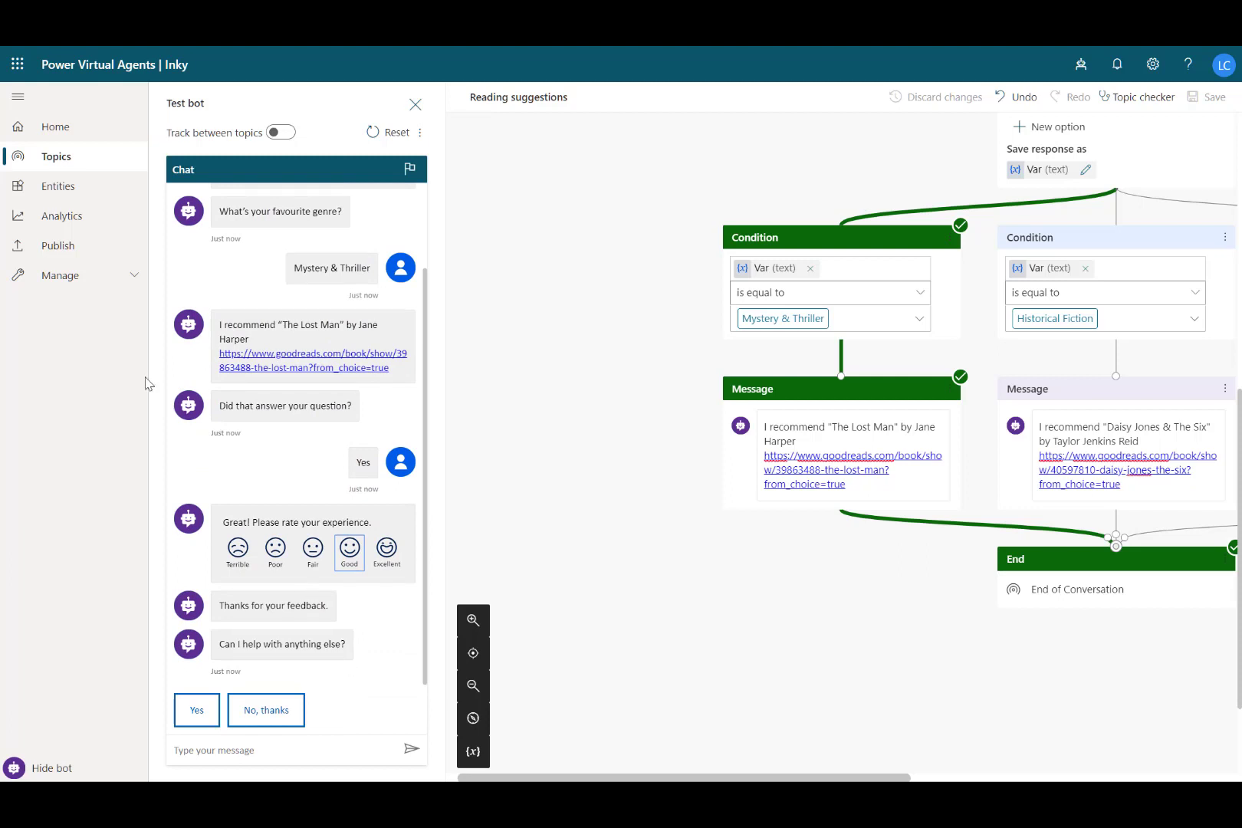
left_click(57, 157)
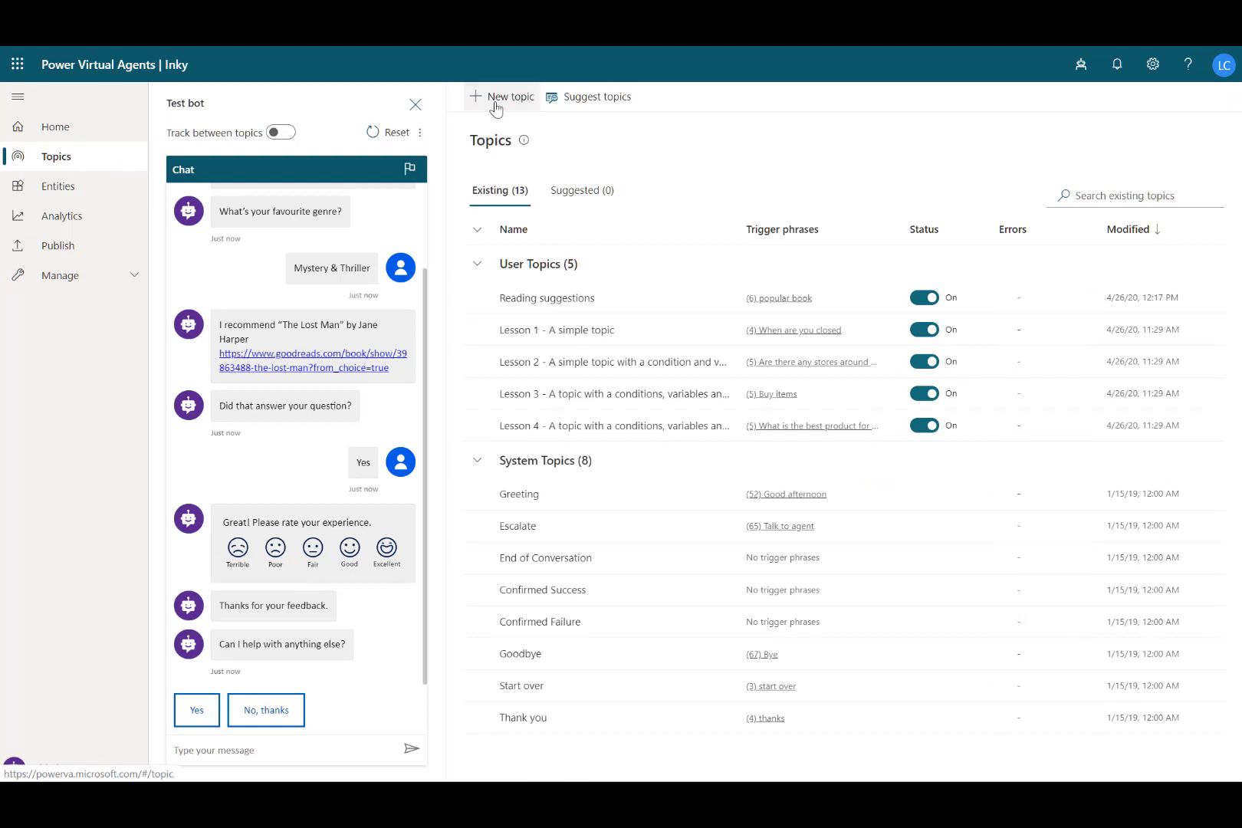
Step: Create the Purchase online topic and go to its authoring canvas
left_click(500, 97)
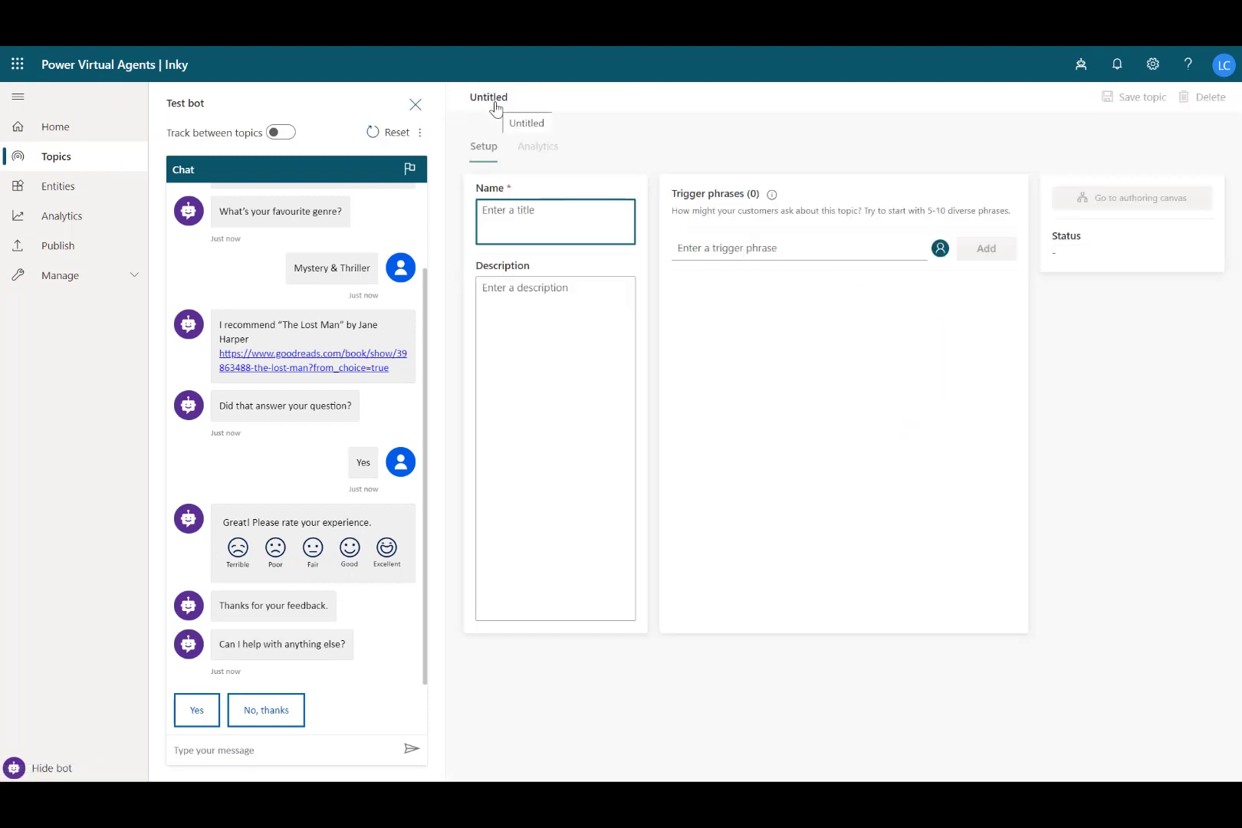
type("Purchase online")
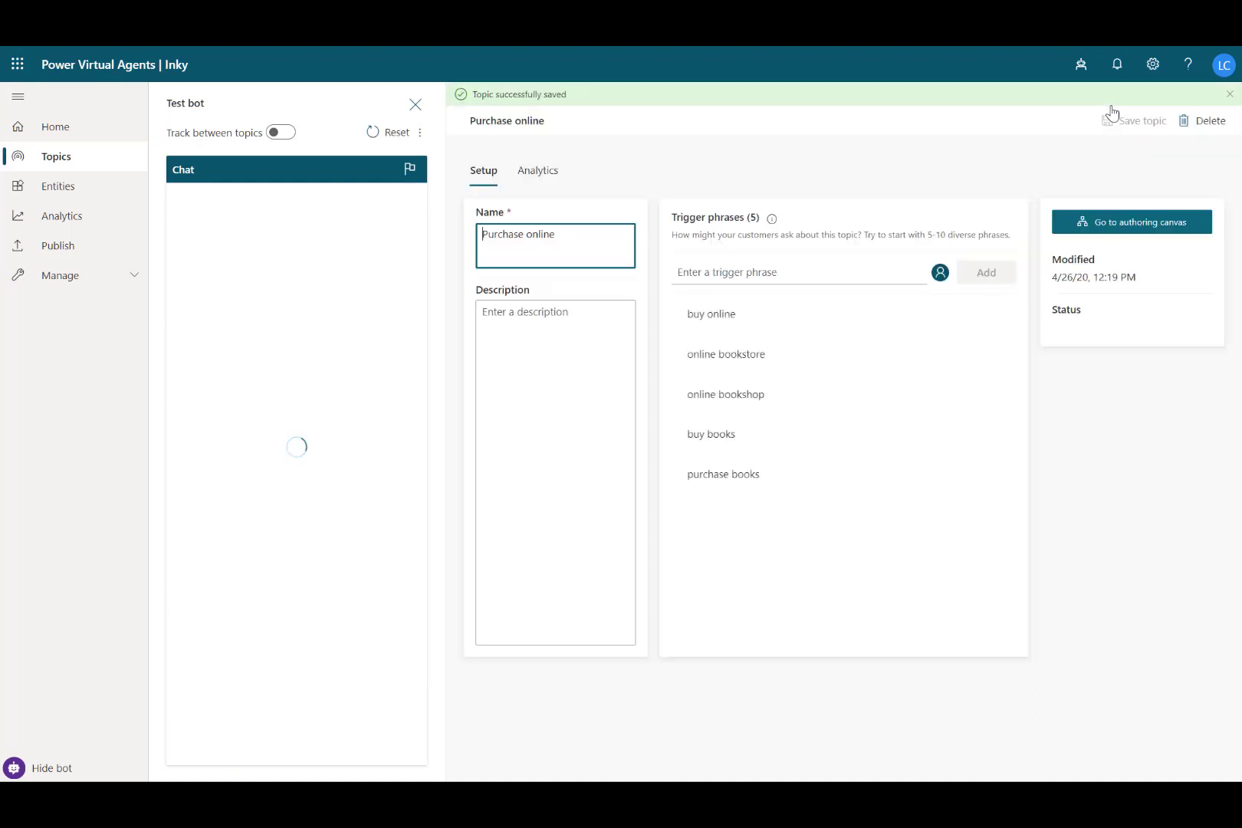
left_click(1130, 223)
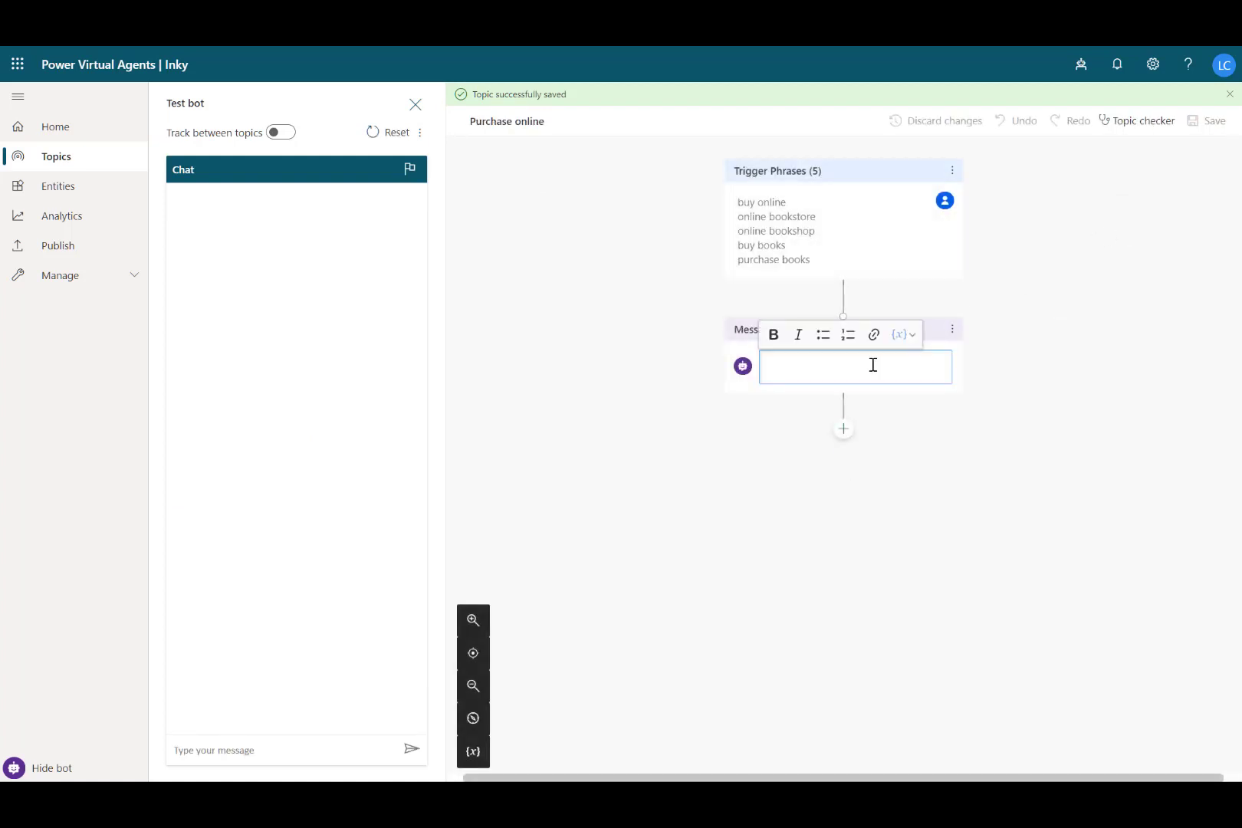
Step: Make Purchase online reply 'Sounds like you want to buy a book. Here is my recommendation.' and add a second message
type("Sounds like you want to buy a book. Here is my recommendation.")
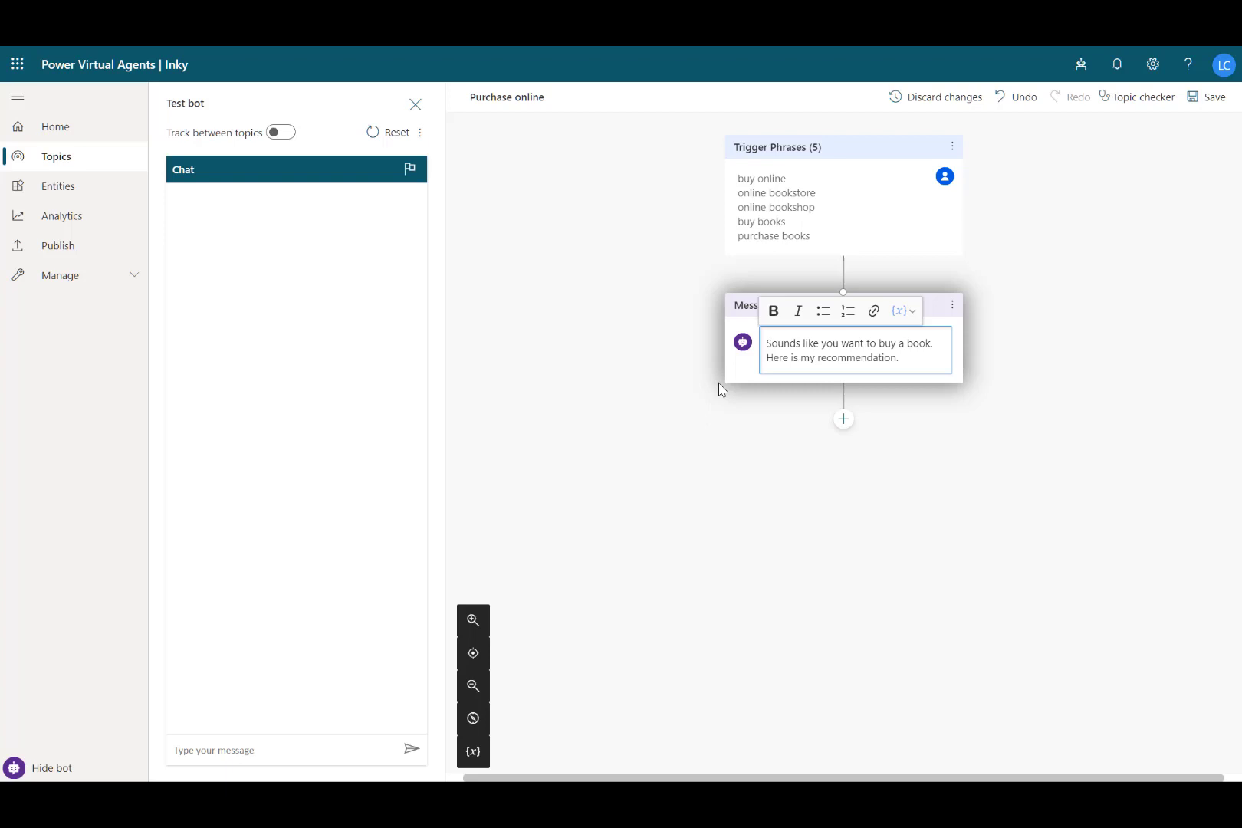
left_click(843, 419)
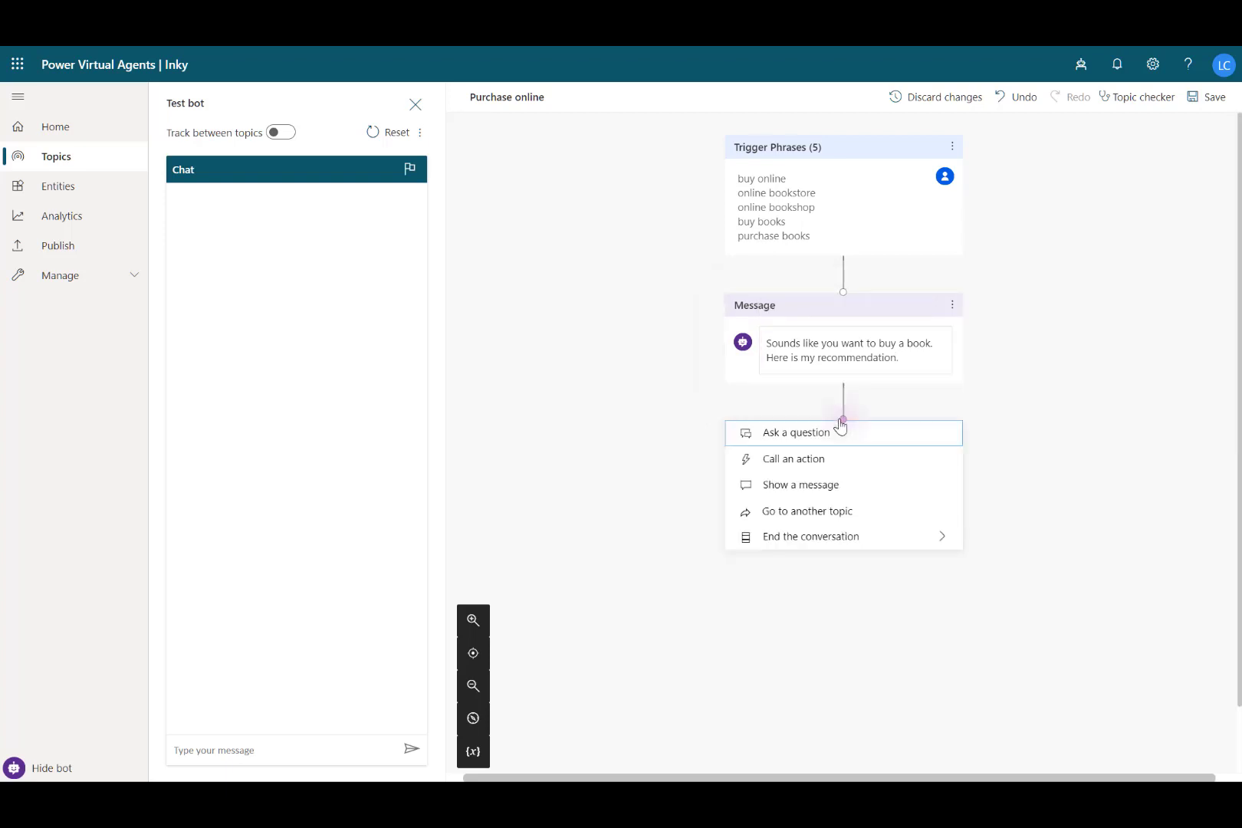
mouse_move(813, 489)
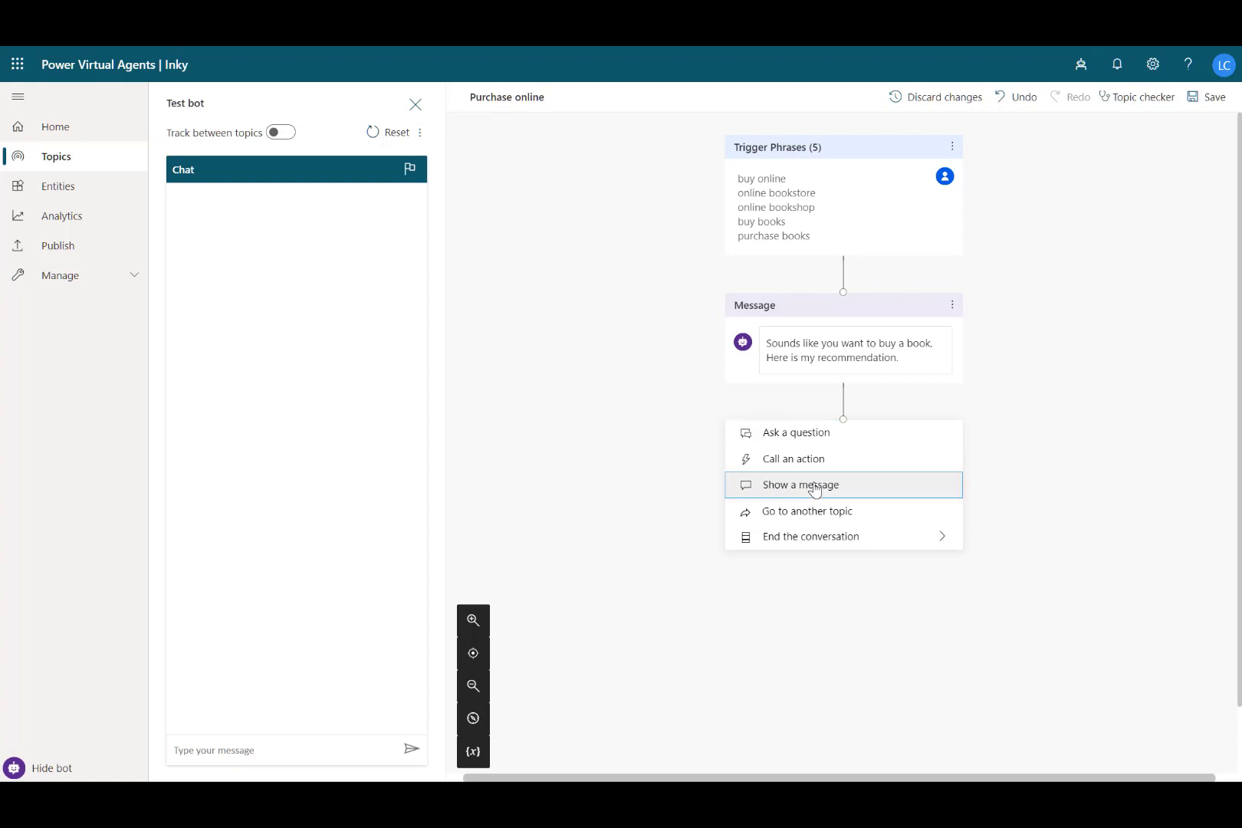
left_click(799, 485)
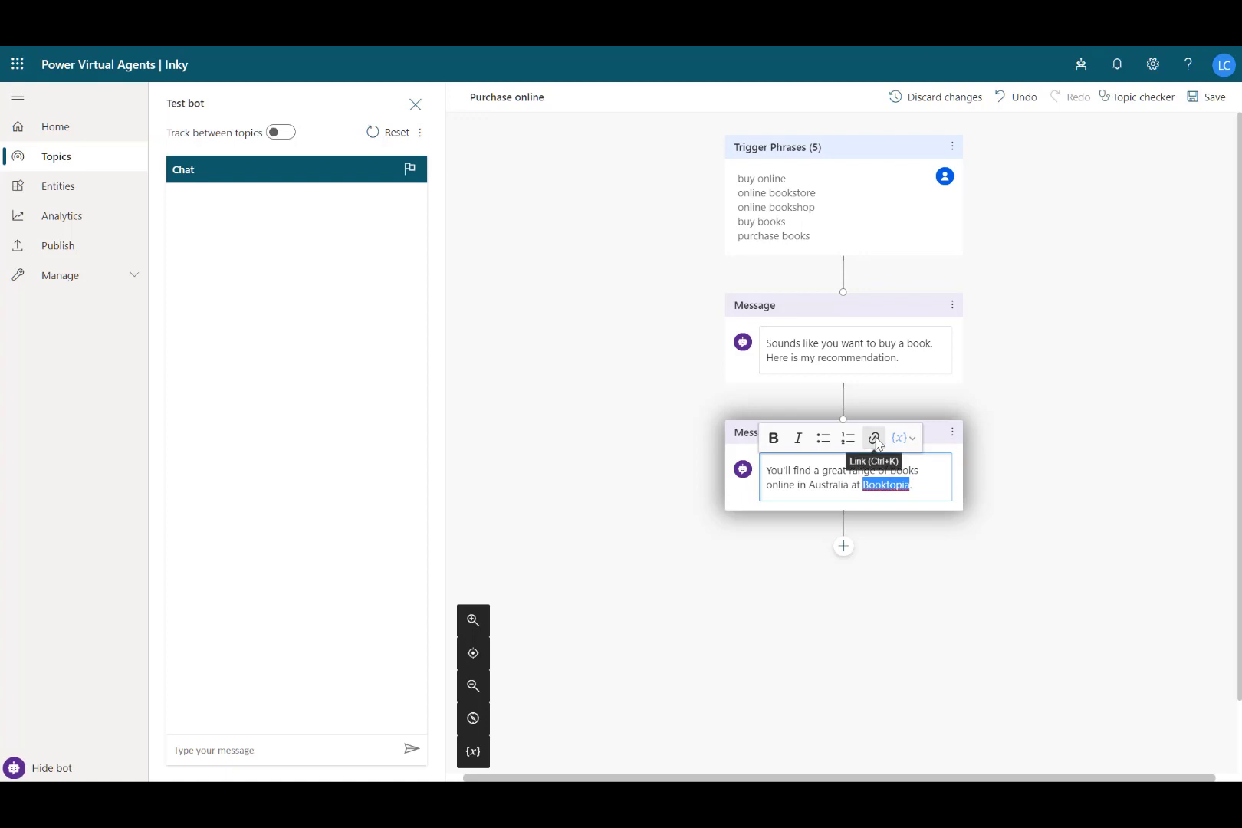
left_click(872, 439)
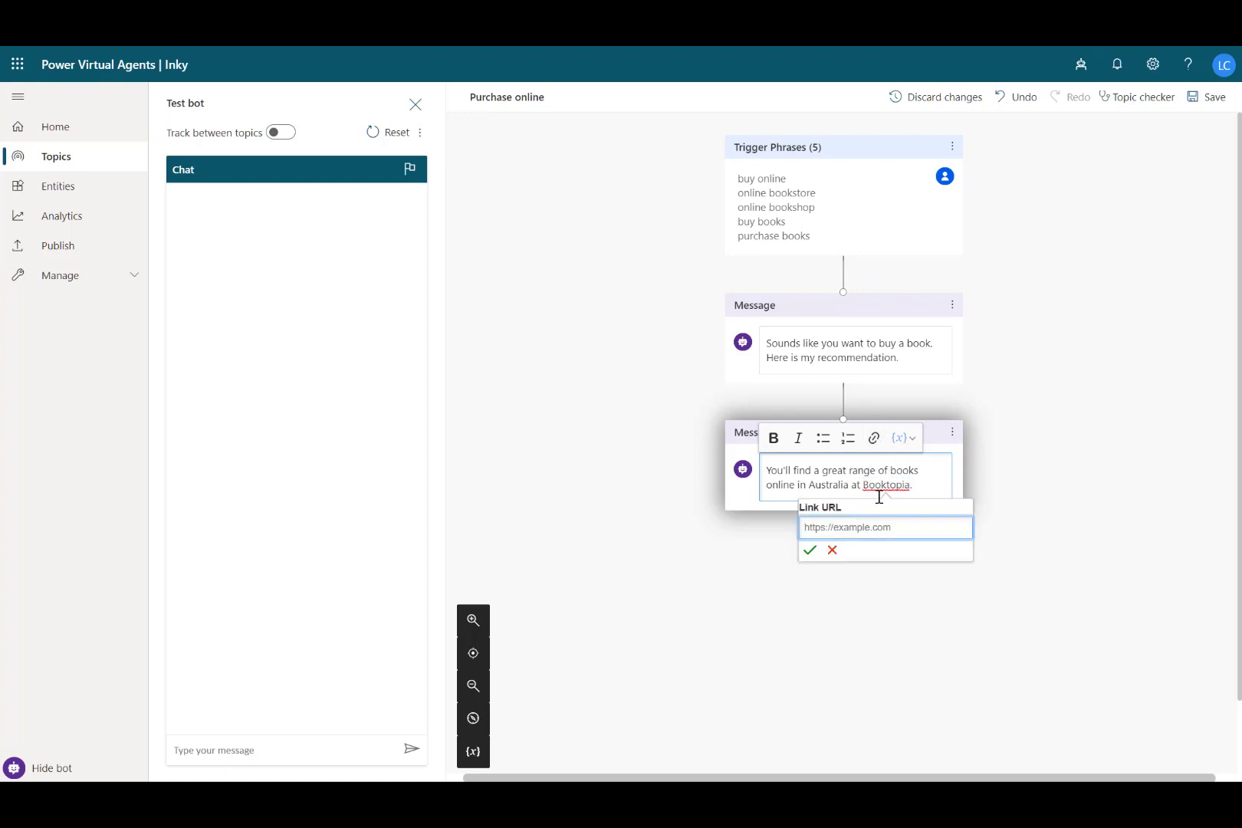
type("http://www.booktopia.com.au/")
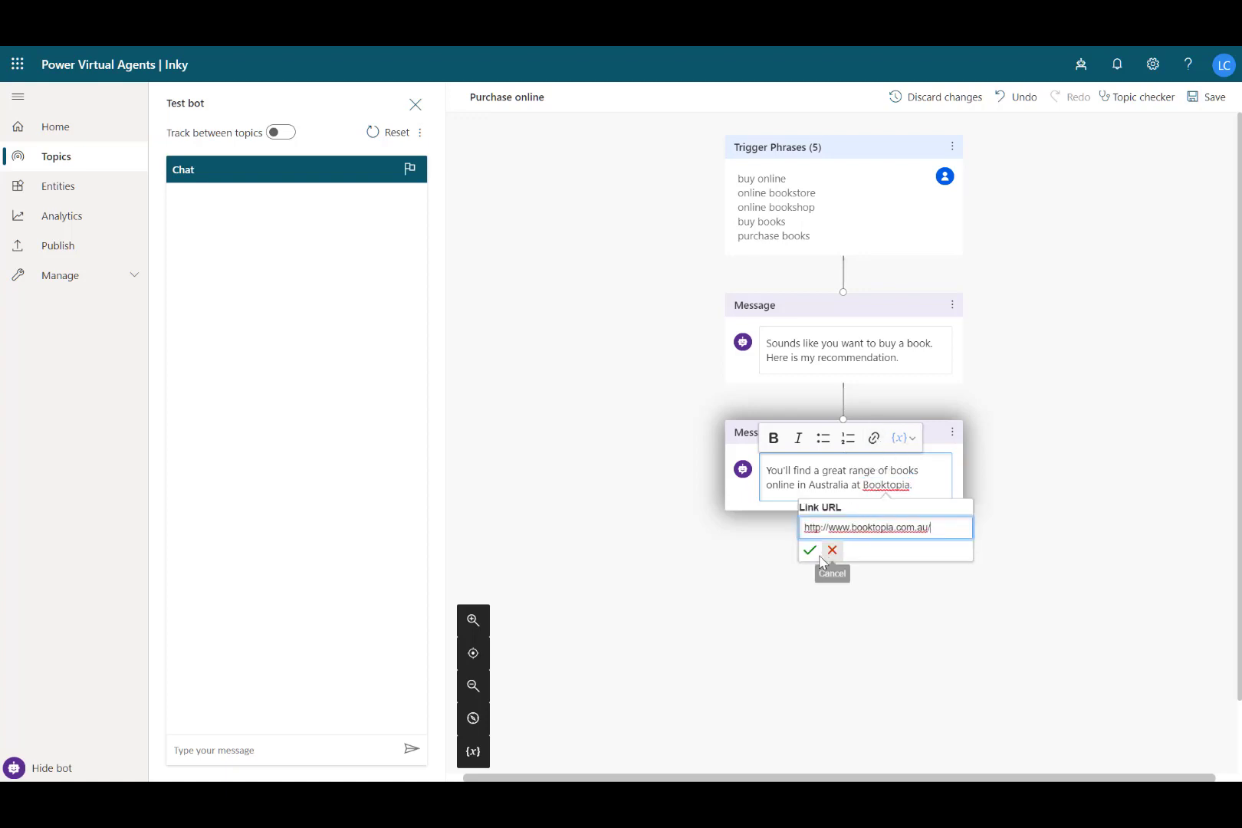
left_click(808, 550)
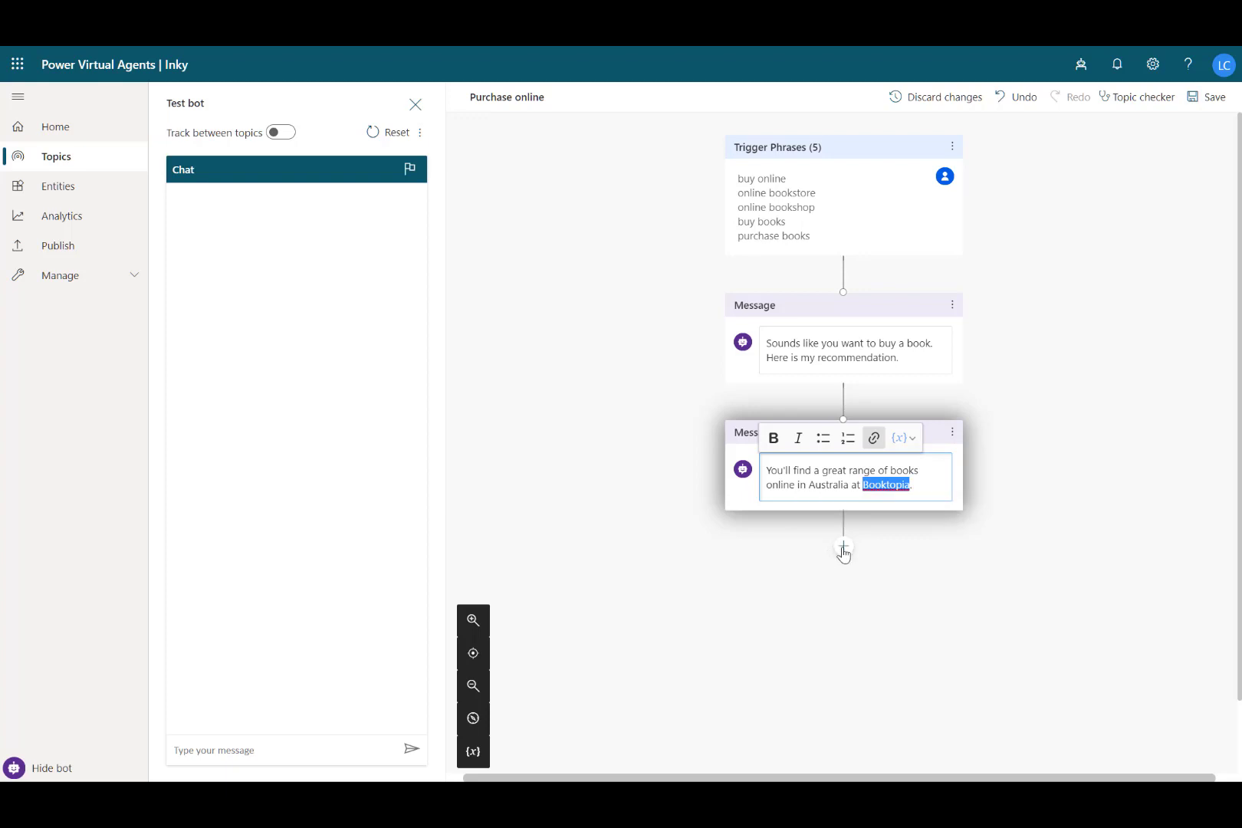
left_click(842, 552)
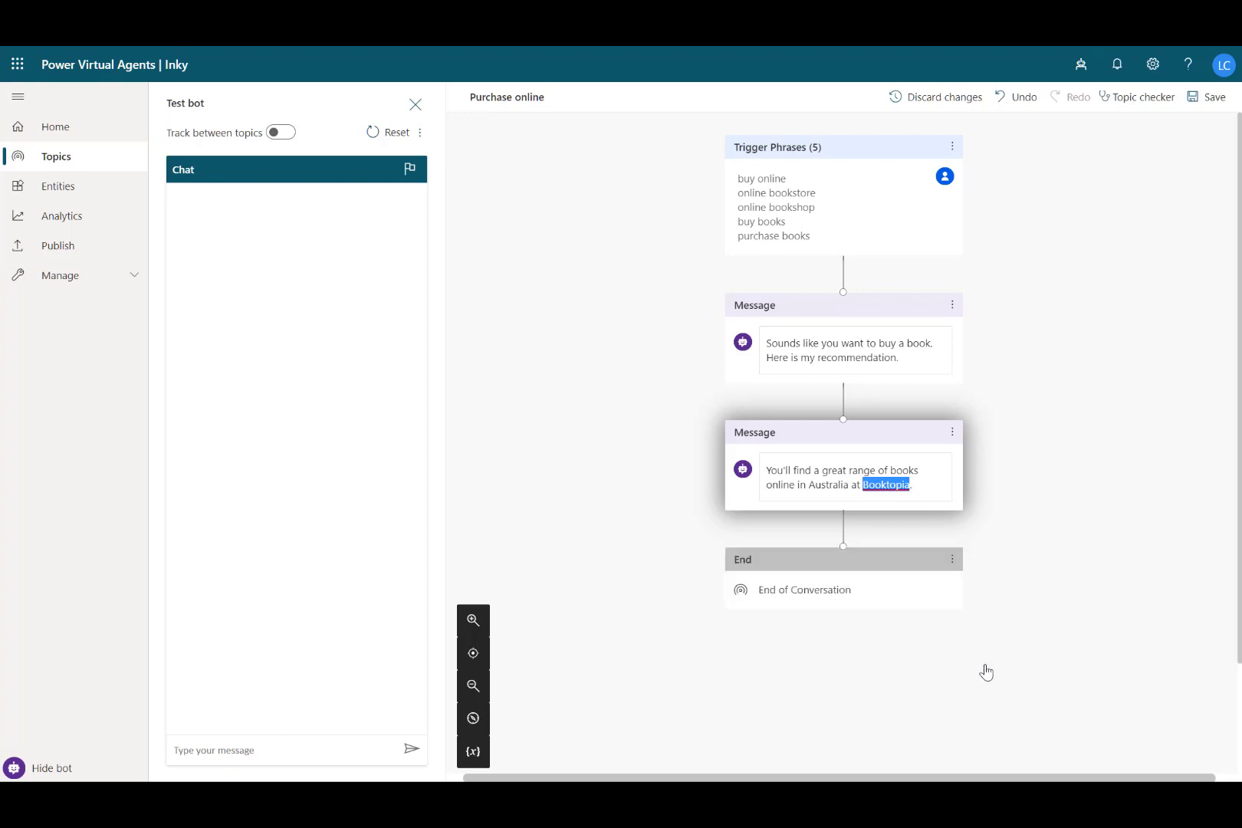
left_click(1210, 97)
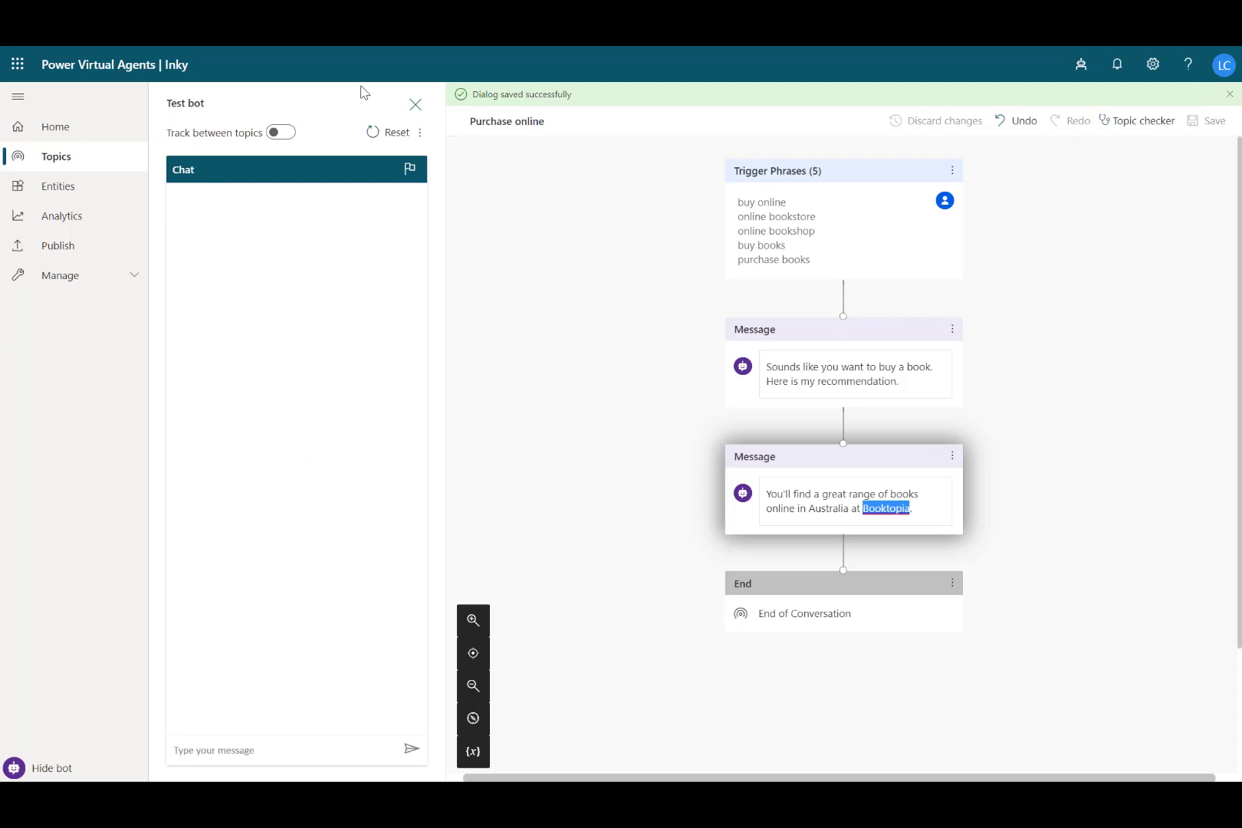
Step: From the Topics list, open the system Greeting topic's authoring canvas
left_click(55, 157)
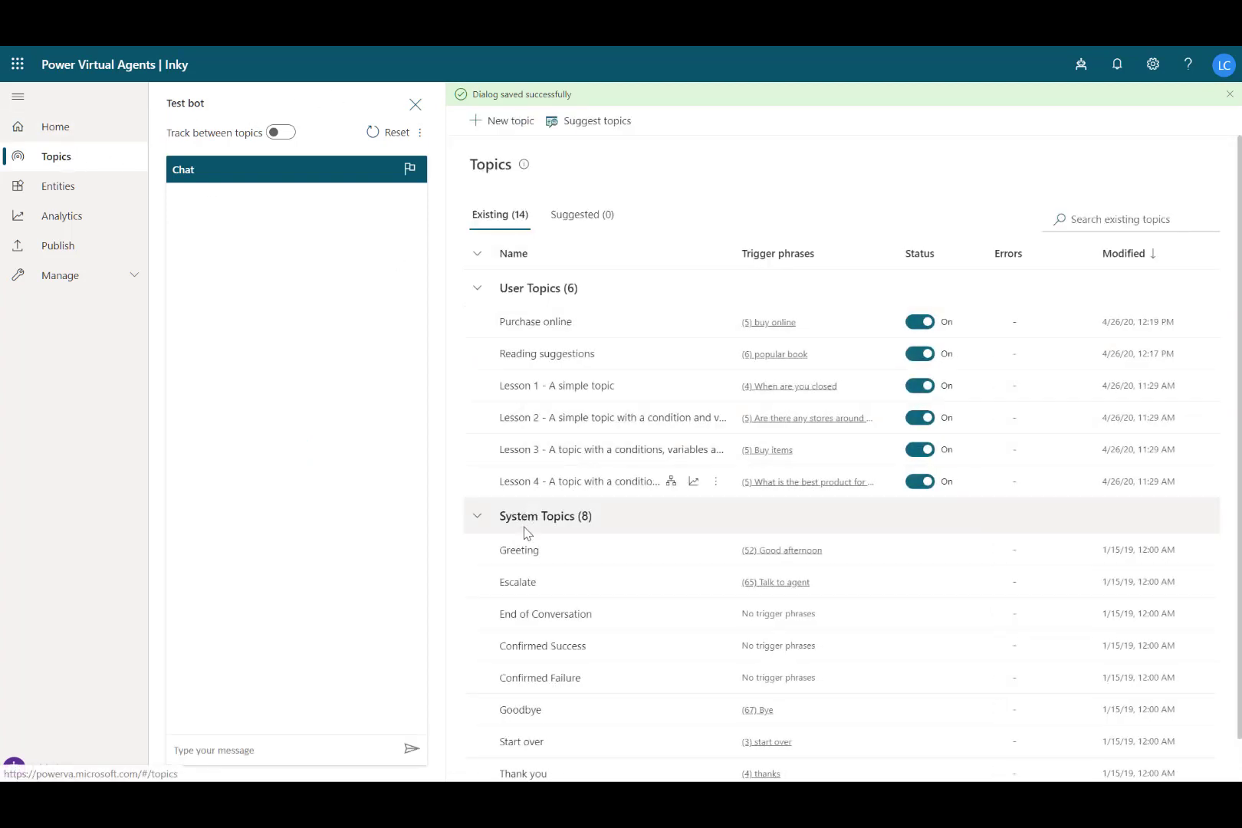
left_click(518, 551)
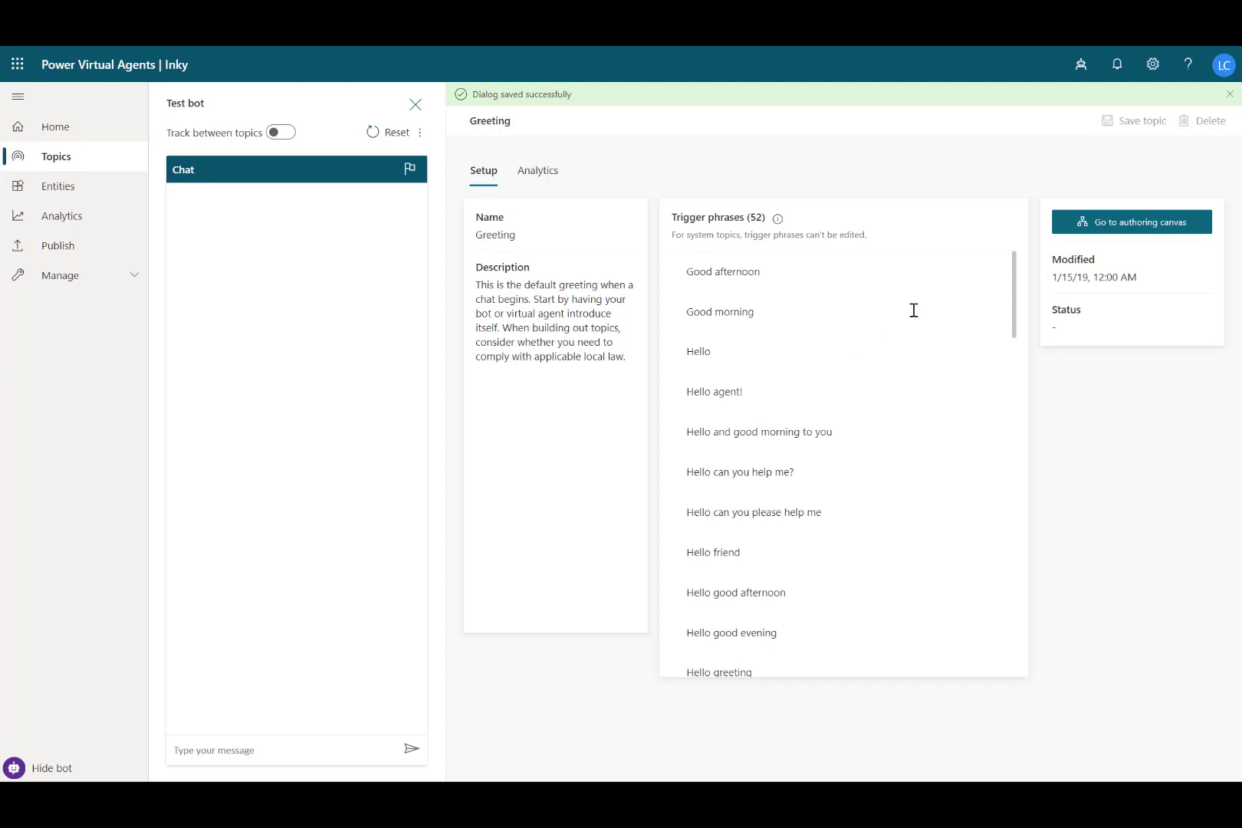
left_click(1131, 222)
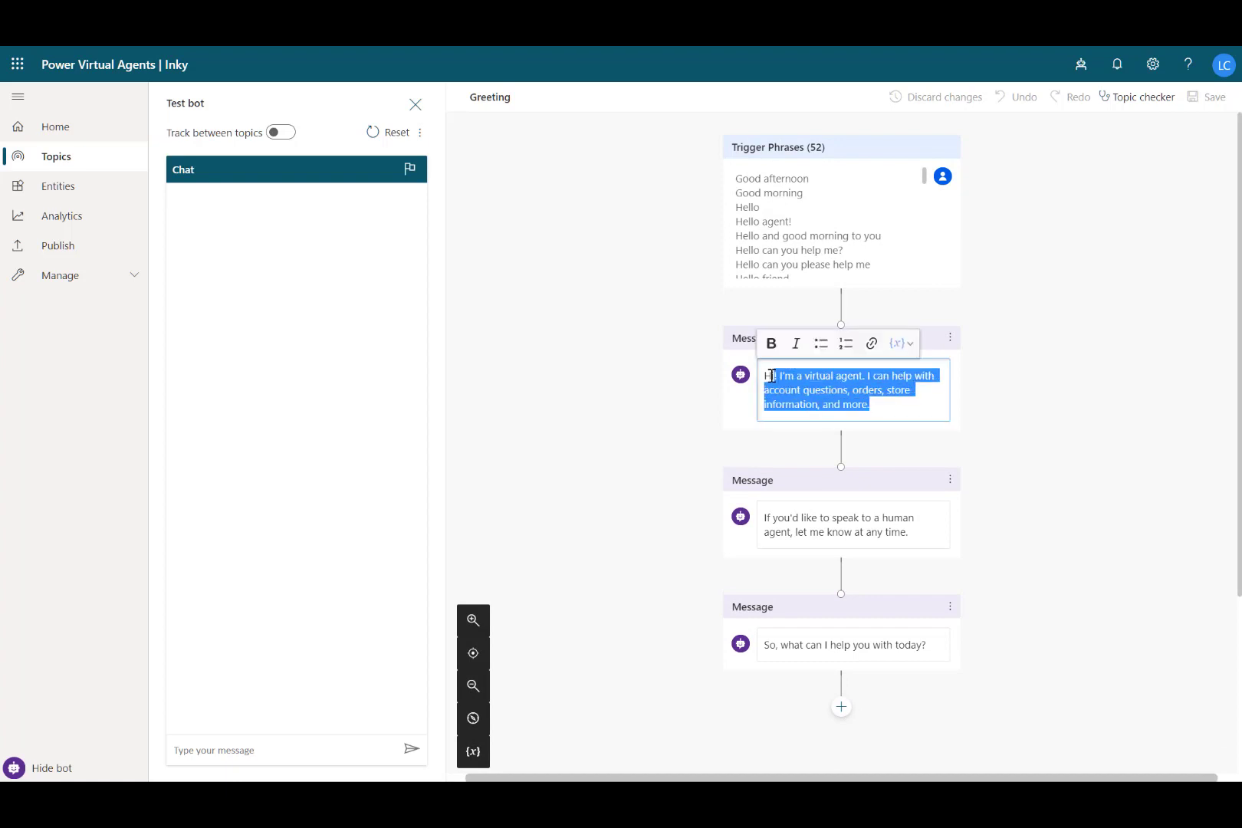
Step: Rewrite the Greeting to introduce Inky and add a multiple-choice question with Reading recommendations and Buy books online
type("Hi!")
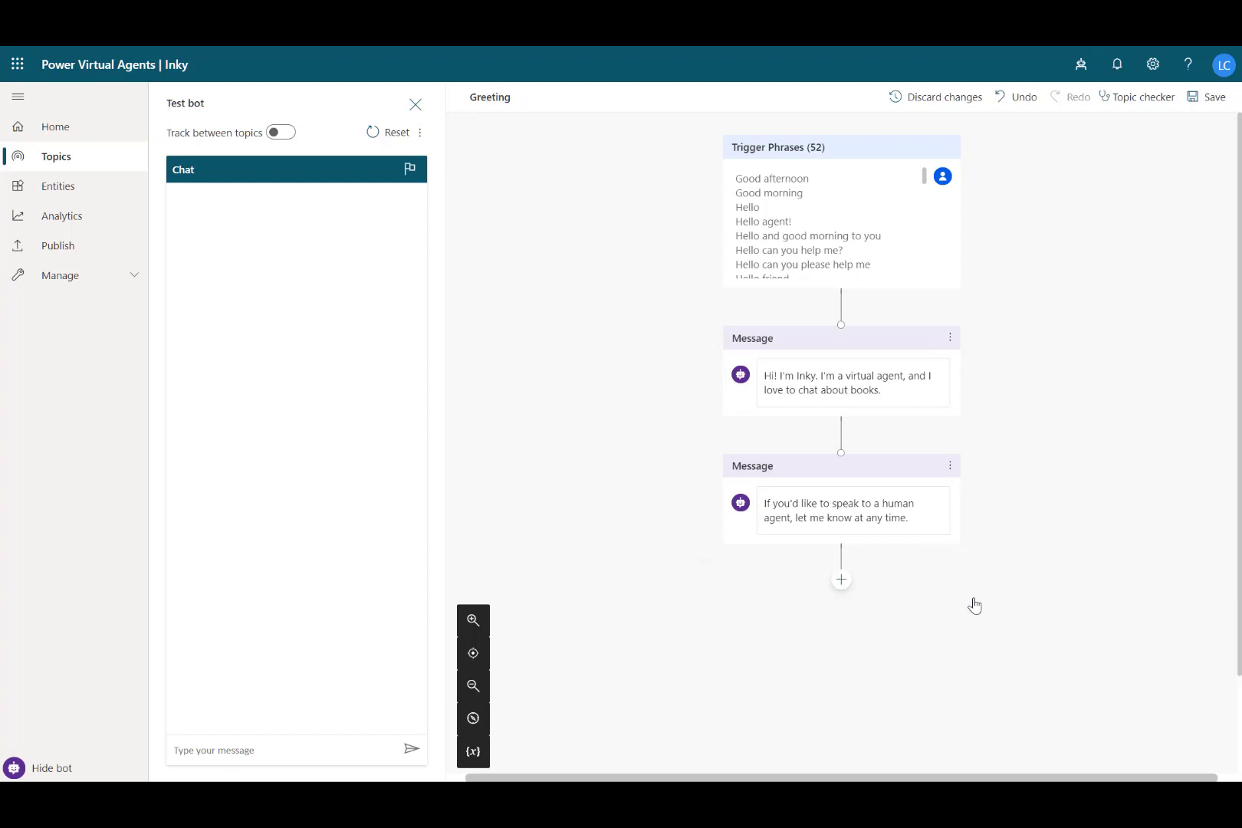
left_click(841, 579)
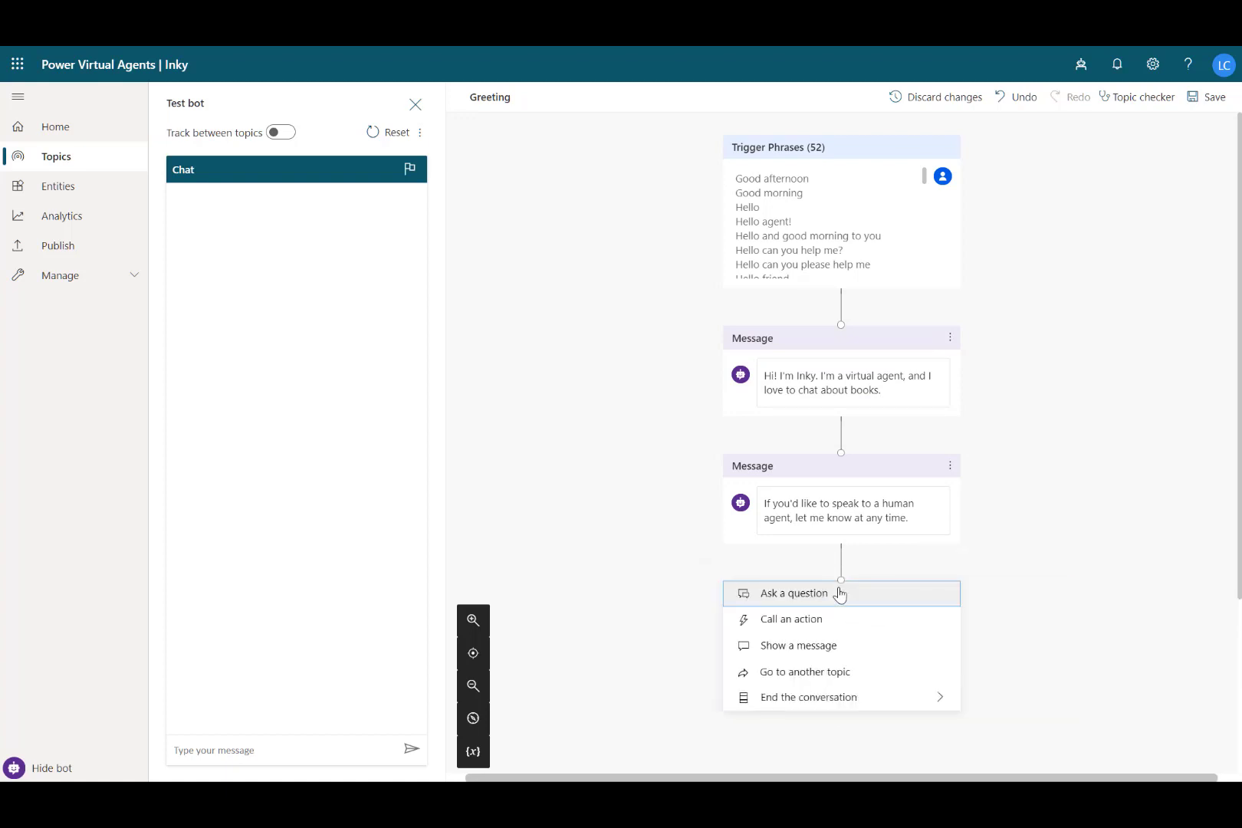
left_click(795, 593)
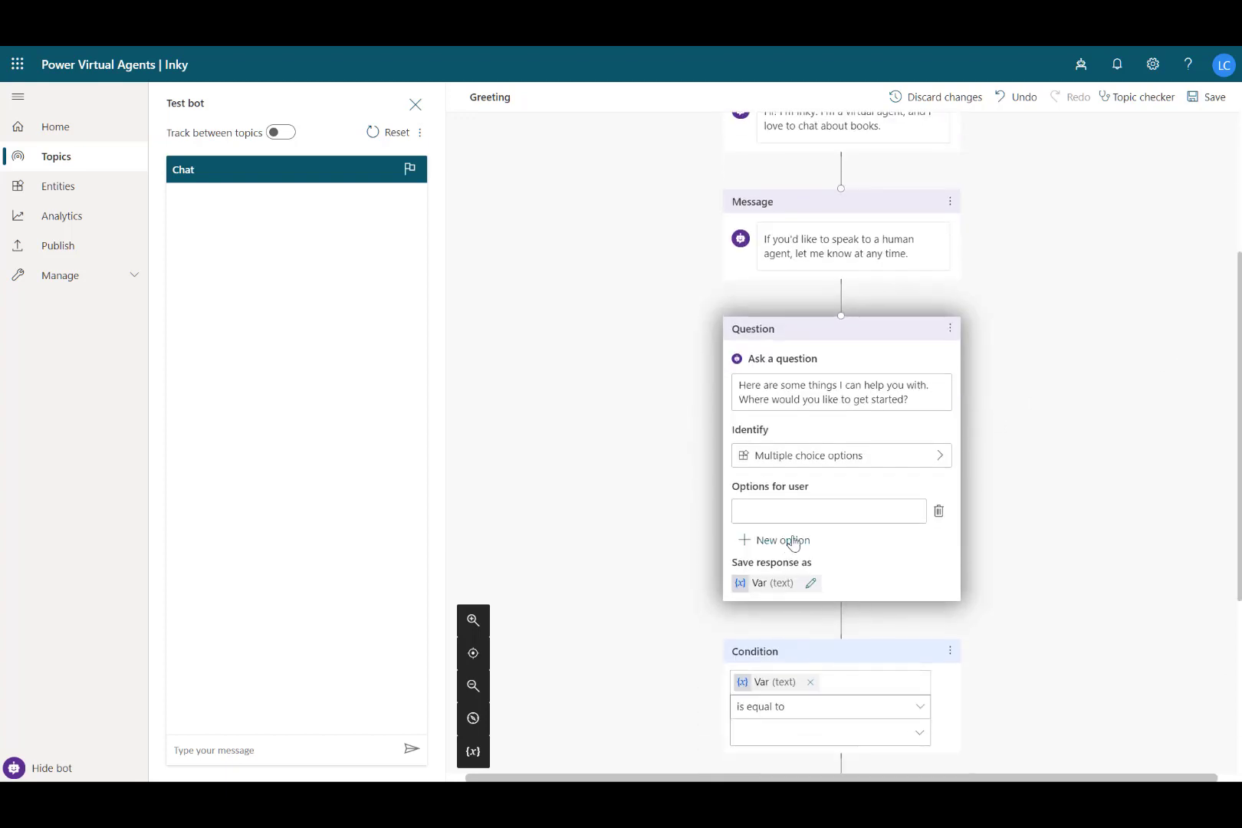
type("Reading recommendations")
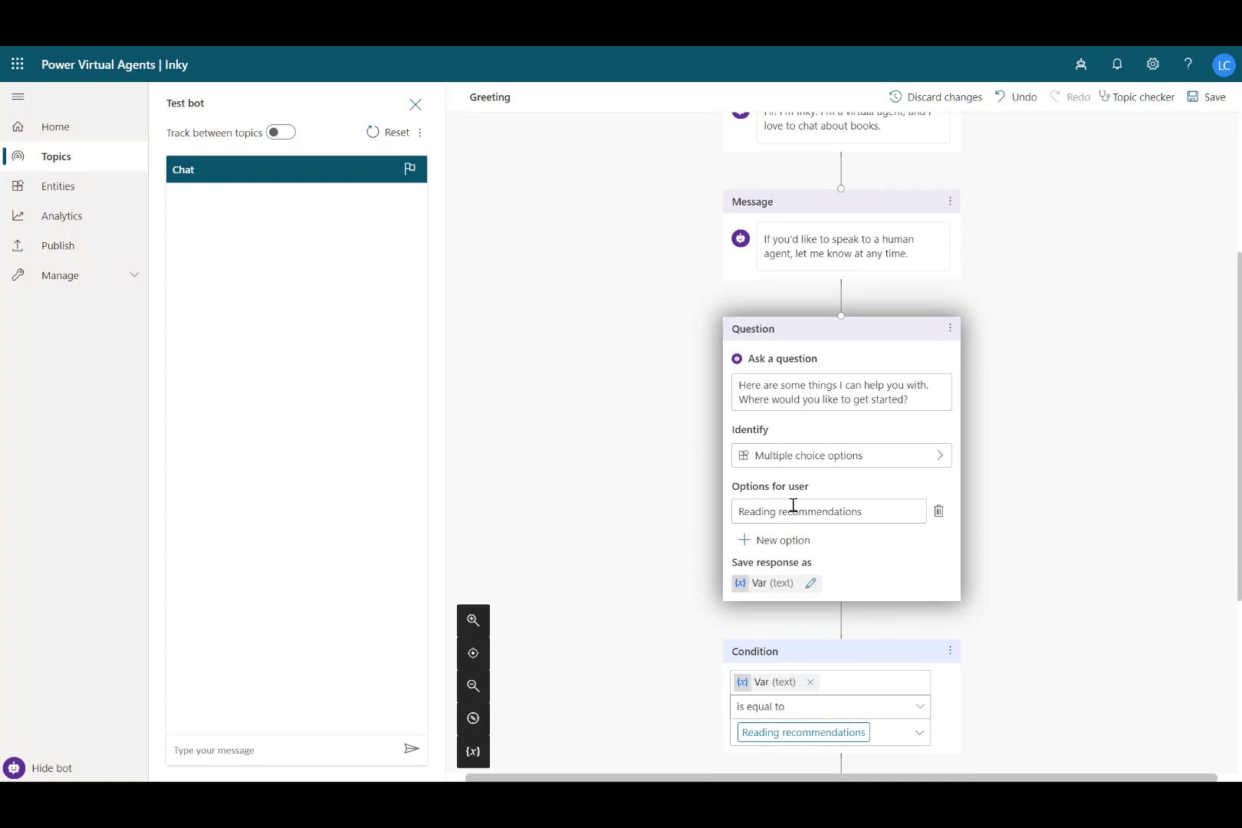
left_click(781, 540)
type("Buy books online")
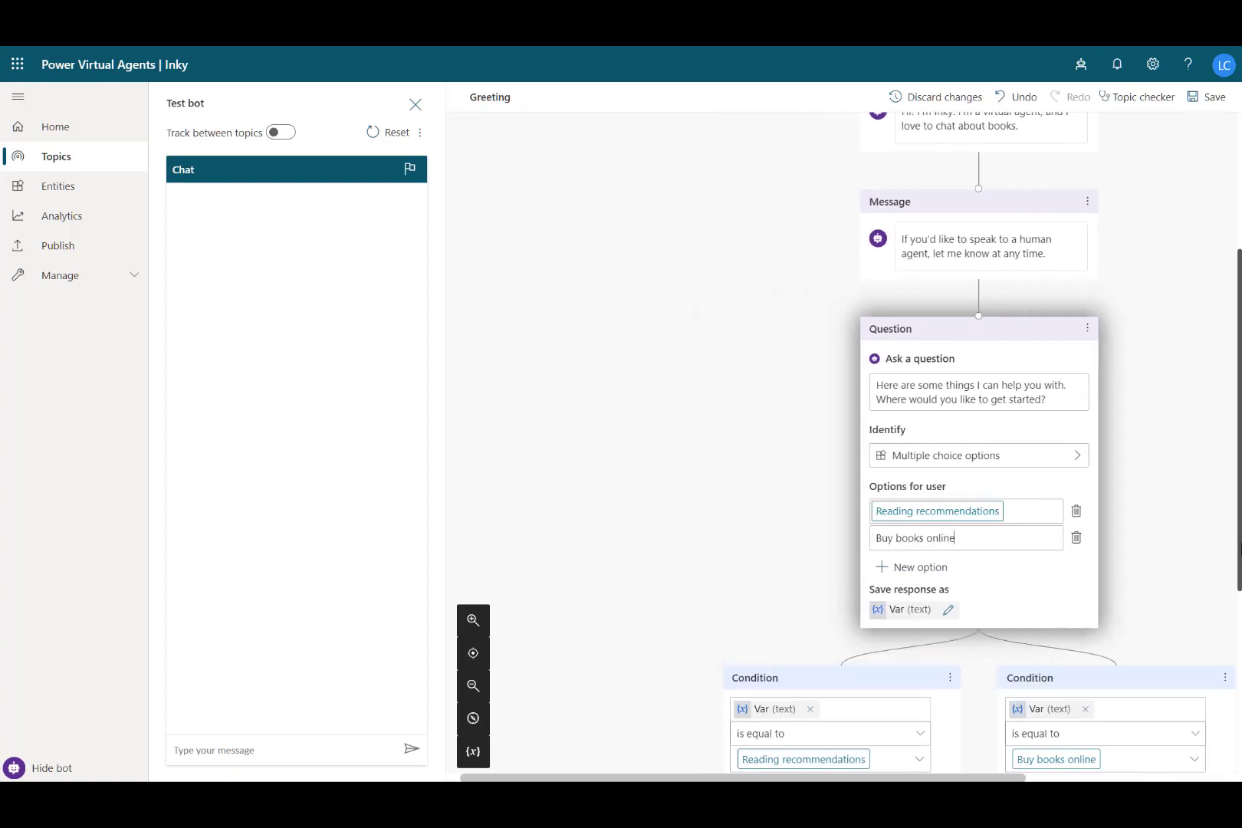
scroll("down", 3)
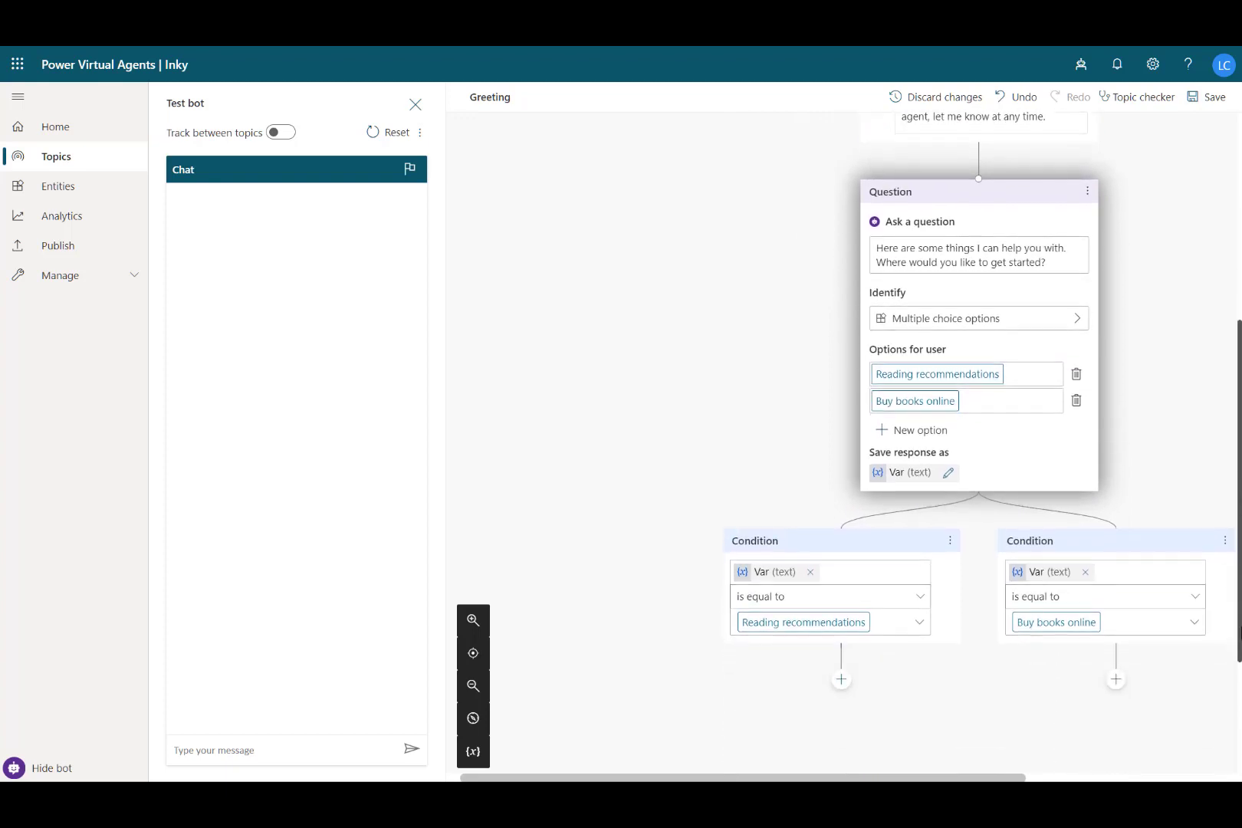
Step: Redirect Reading recommendations to Reading suggestions and Buy books online to Purchase online, then save the Greeting
left_click(840, 679)
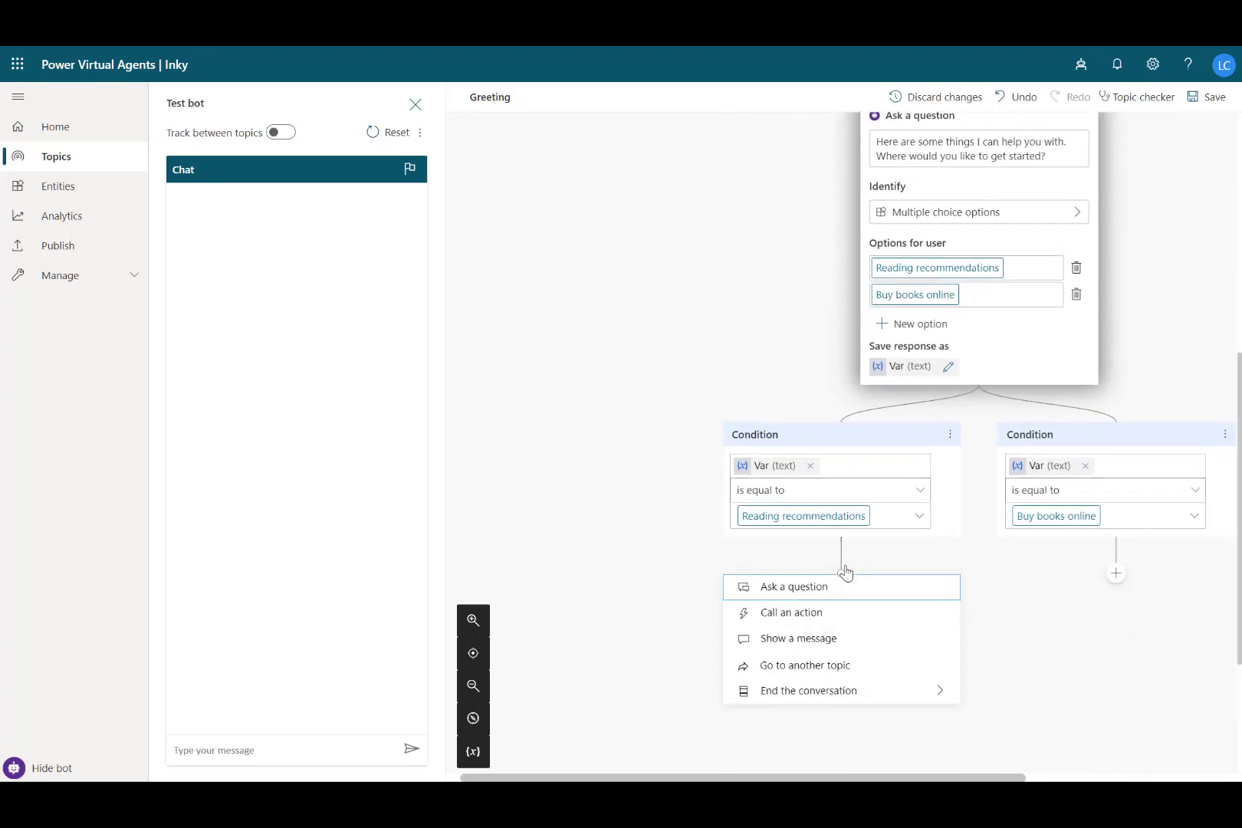
left_click(805, 666)
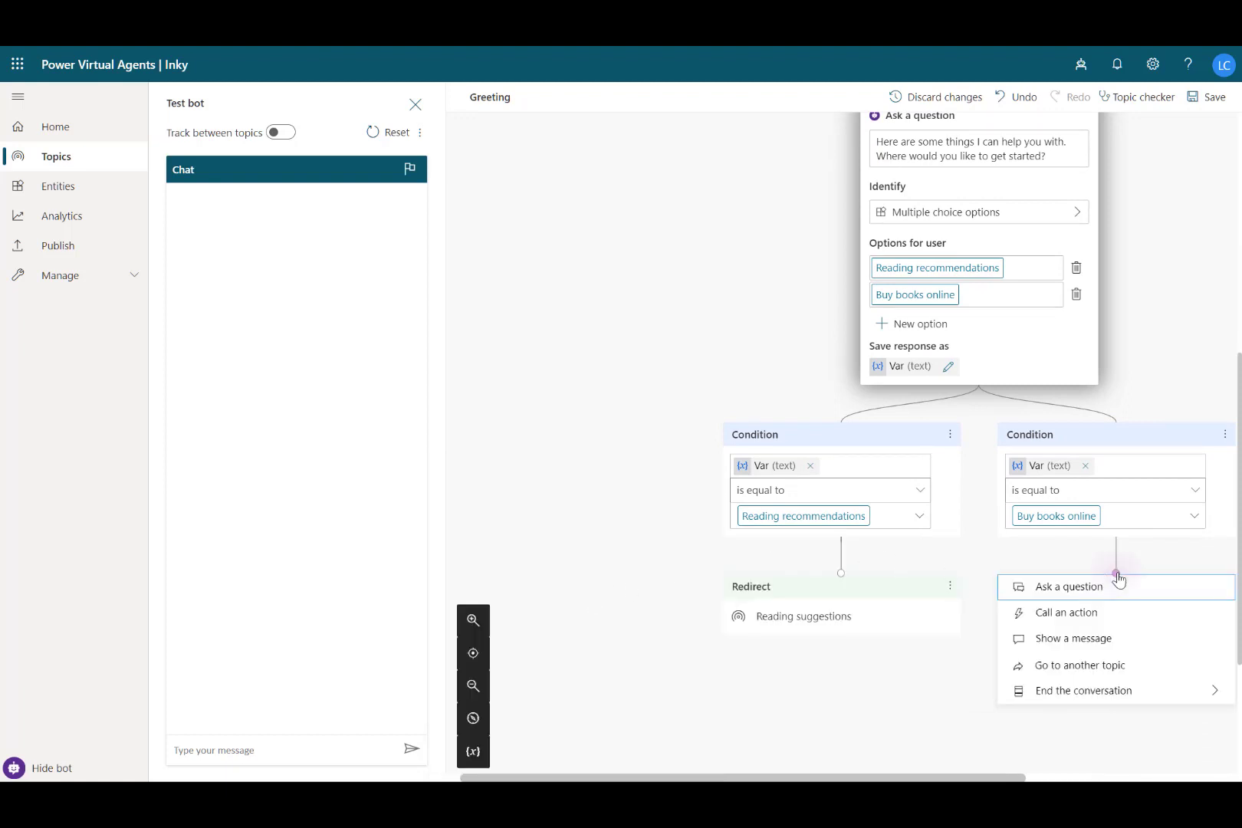
mouse_move(1078, 665)
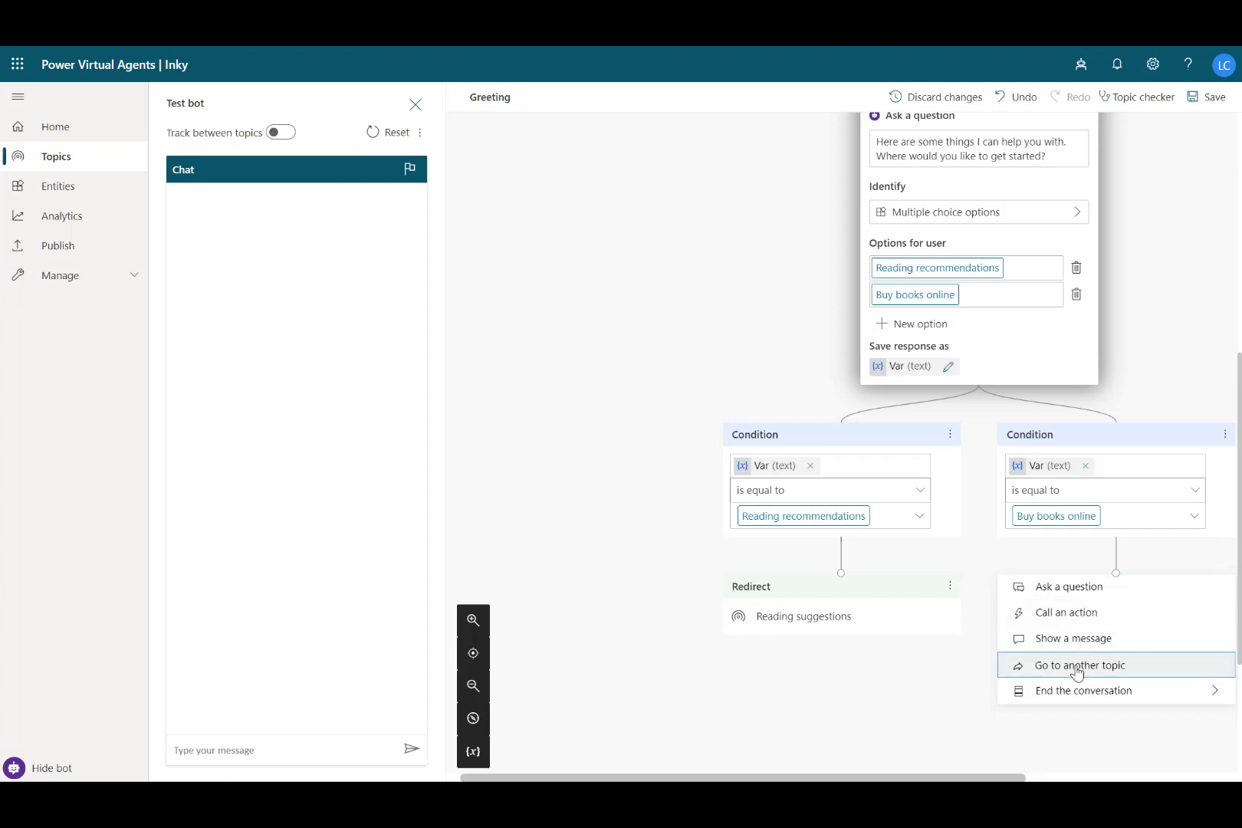
left_click(1081, 665)
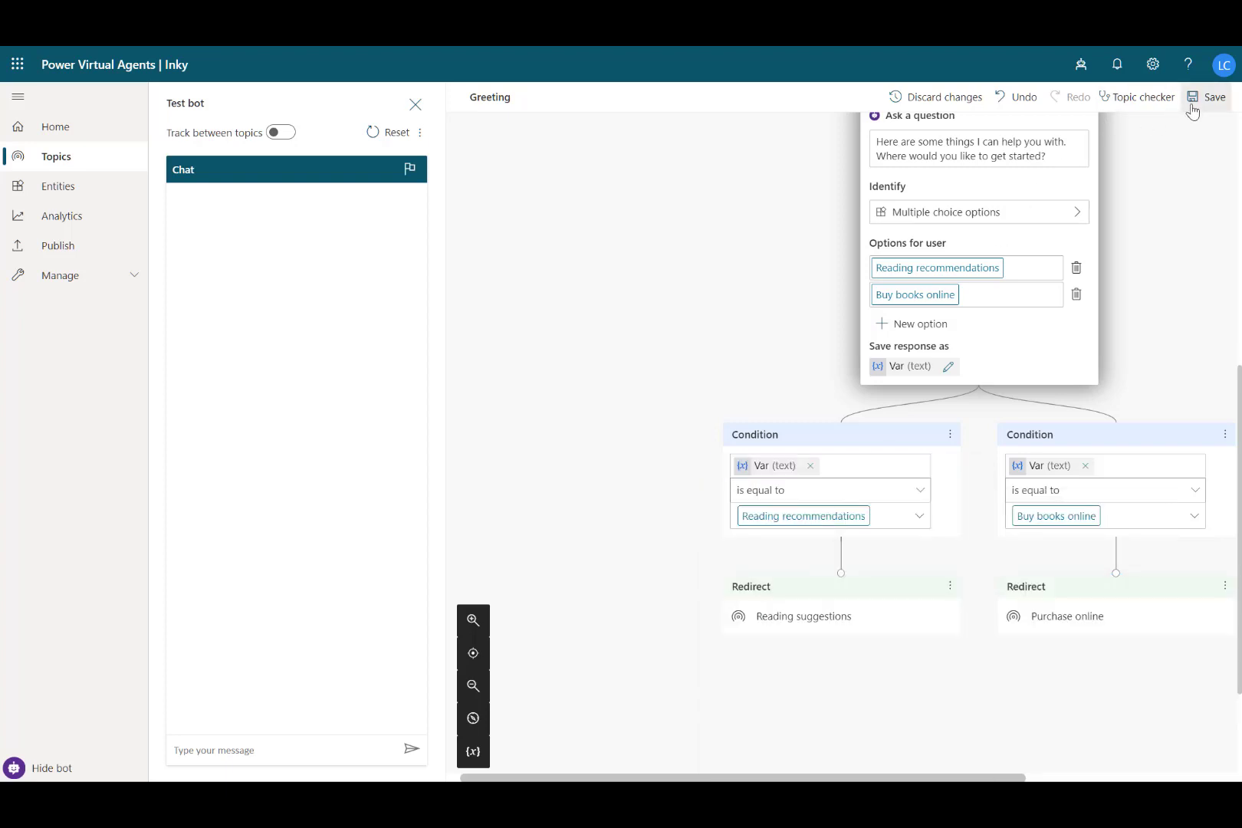
left_click(1206, 96)
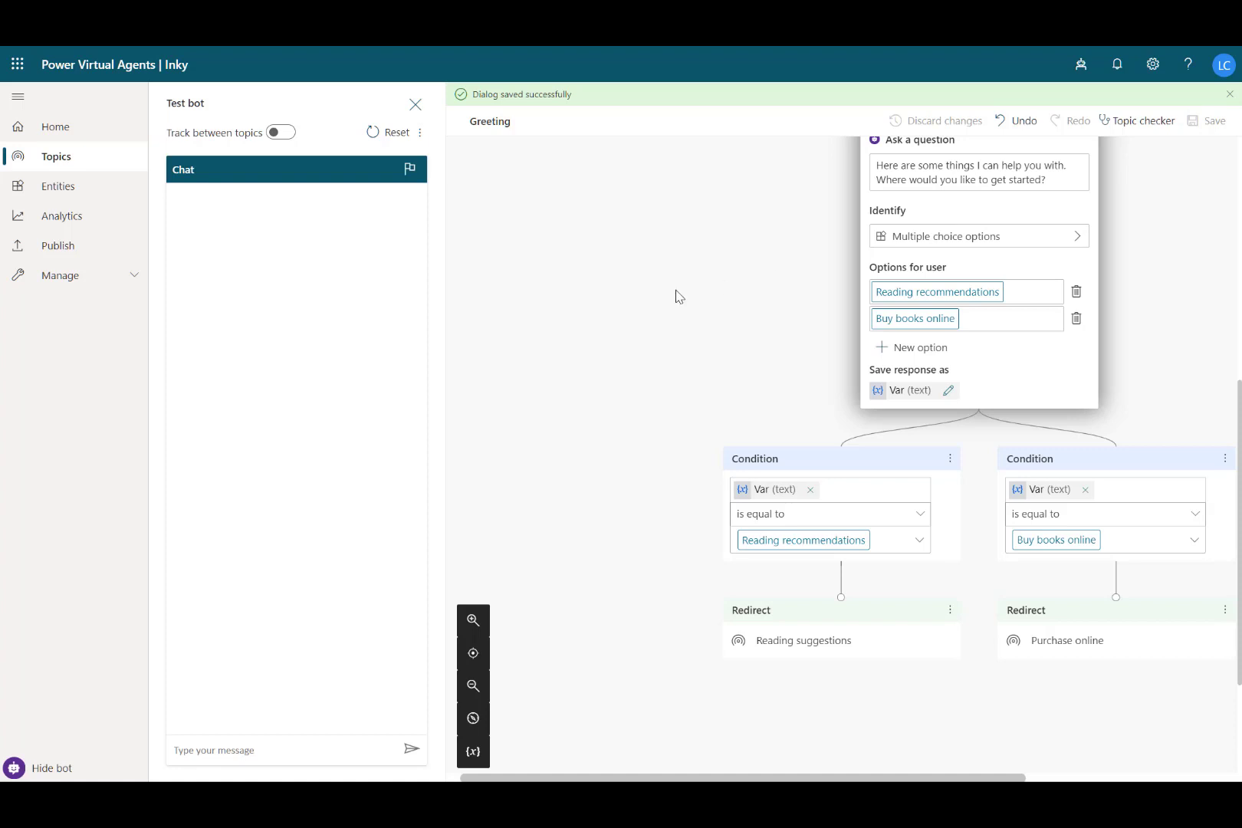
Step: With topic tracking on, test Reading recommendations > Historical Fiction, confirm it helped and rate Good
left_click(279, 132)
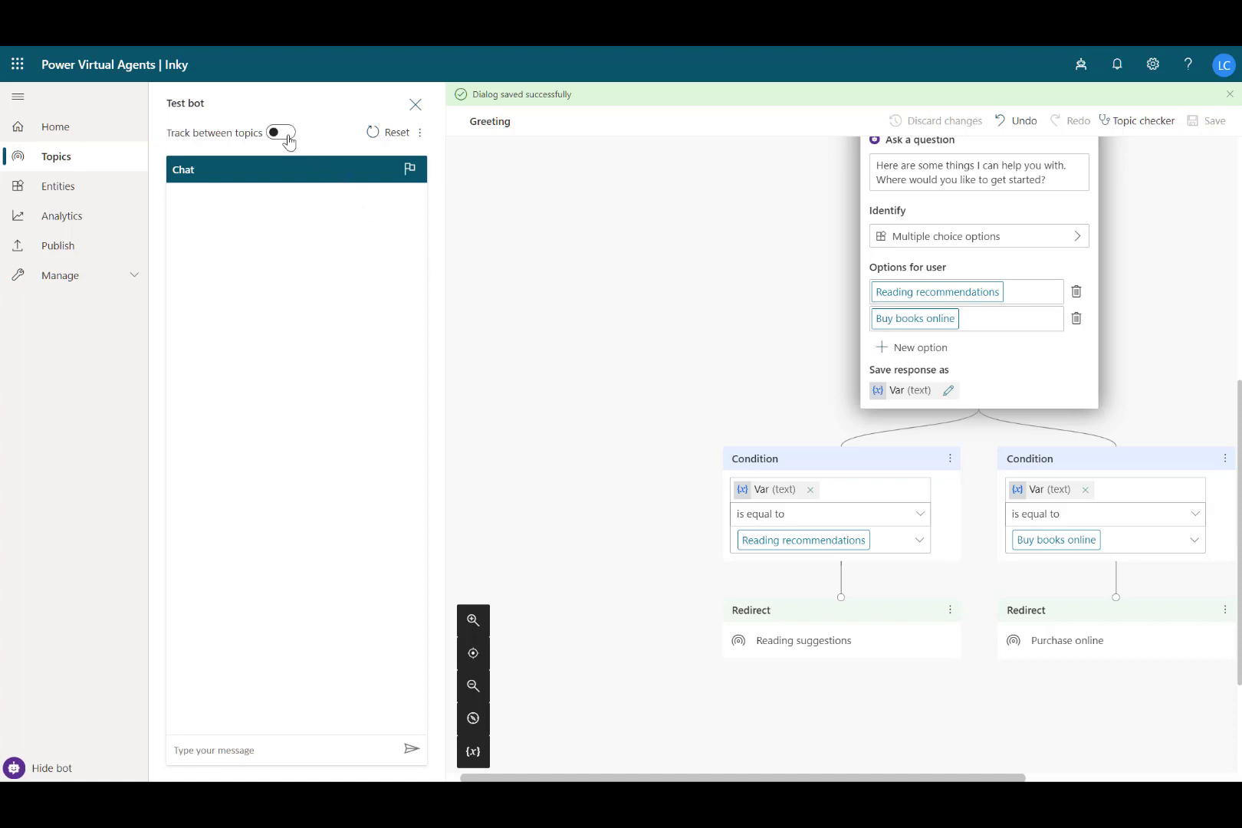
left_click(279, 131)
type("hello")
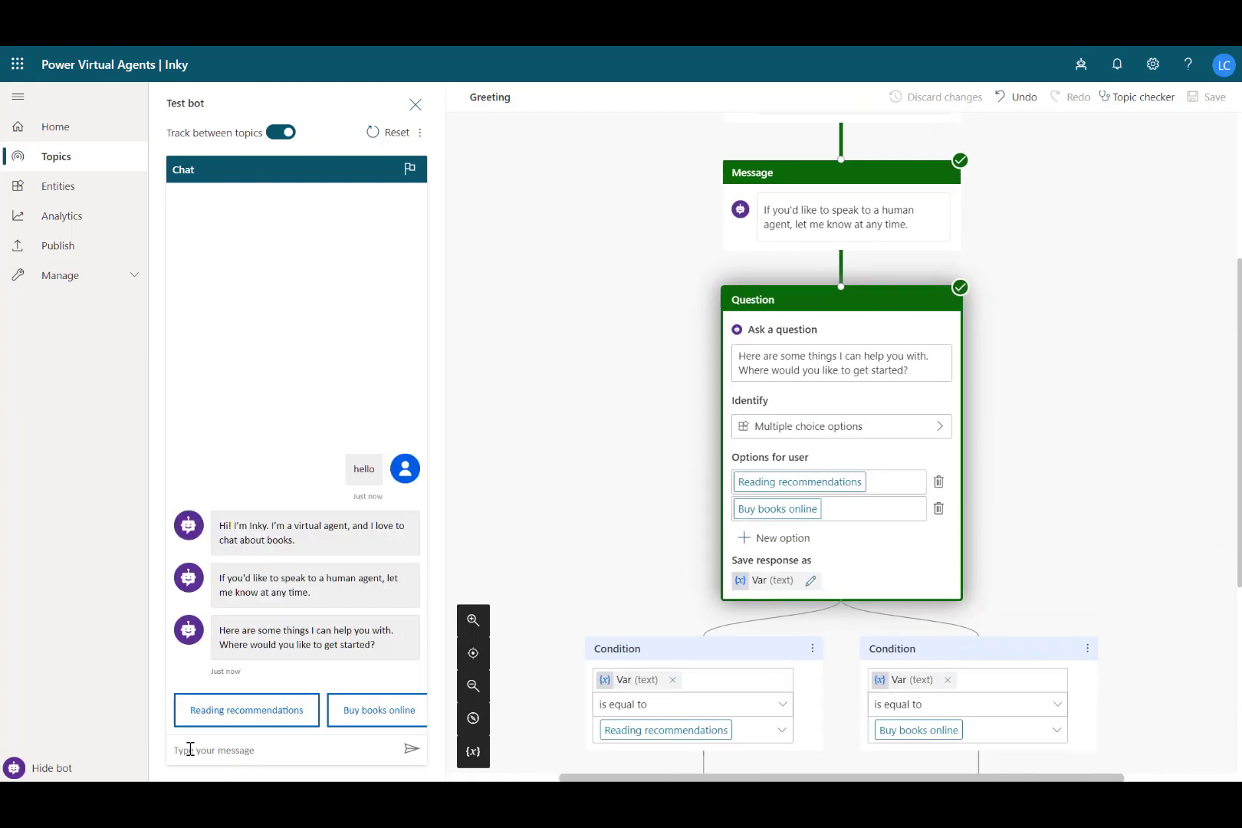
left_click(246, 709)
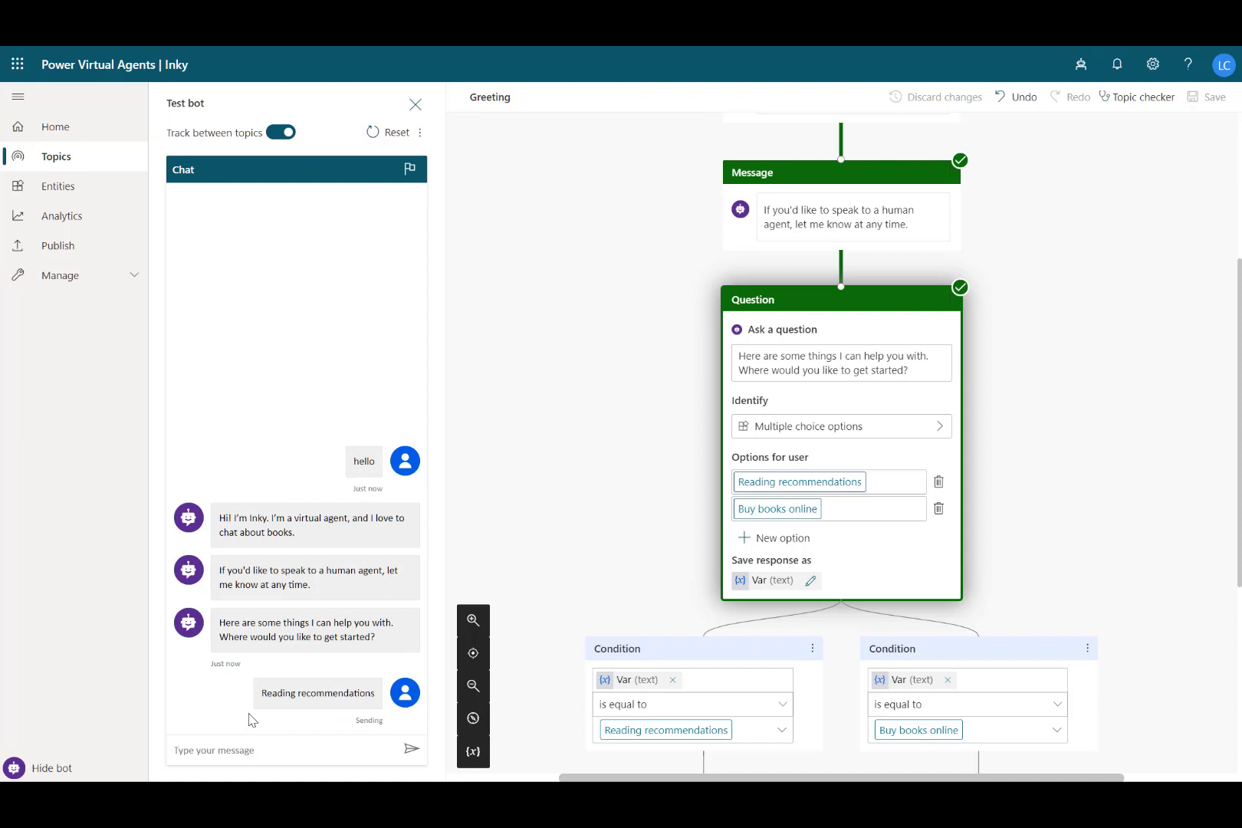
left_click(316, 693)
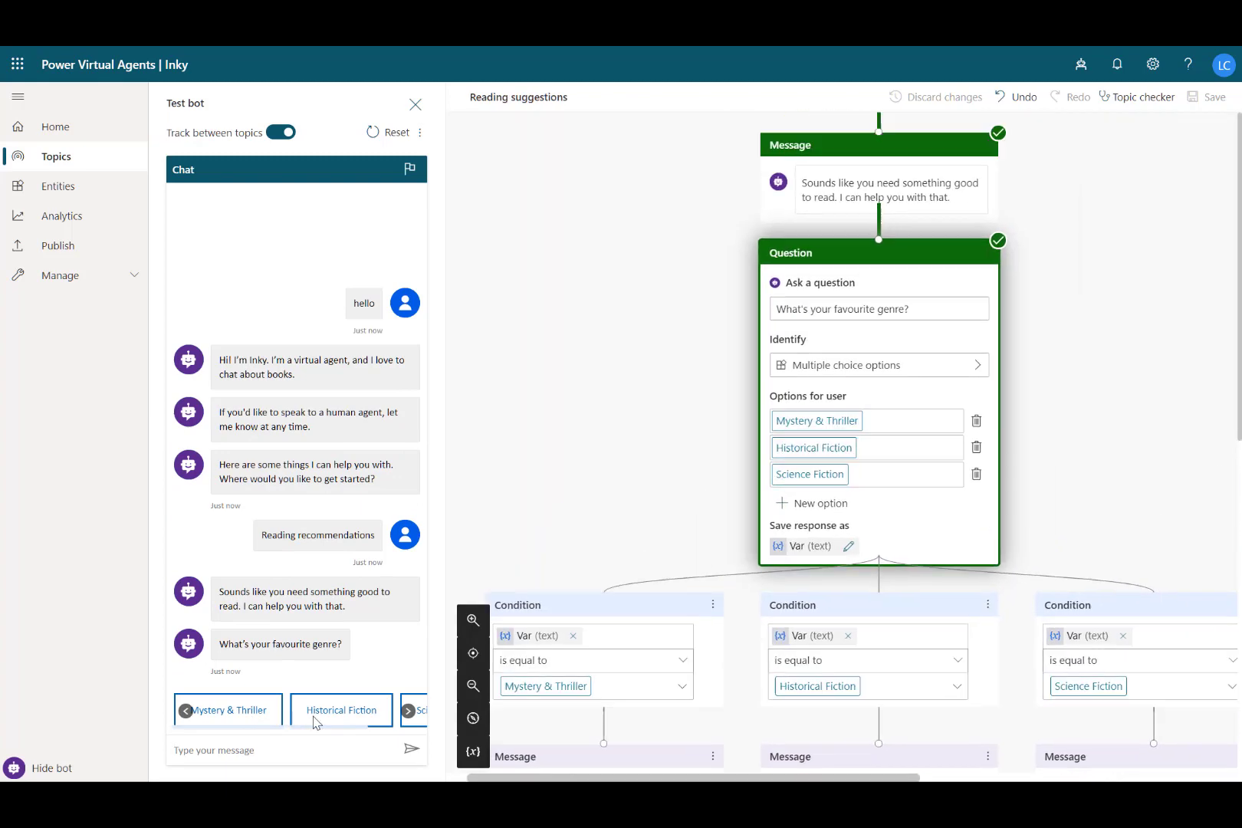
left_click(340, 710)
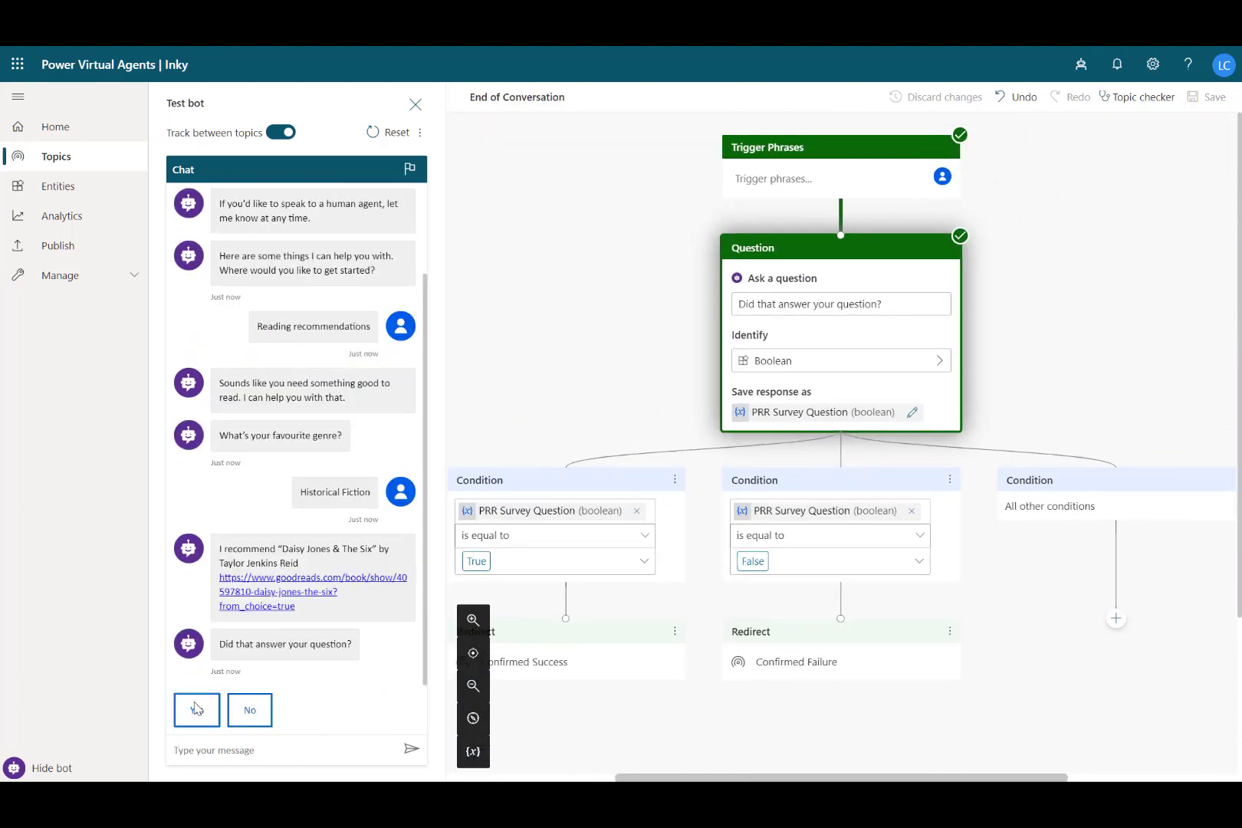
left_click(196, 708)
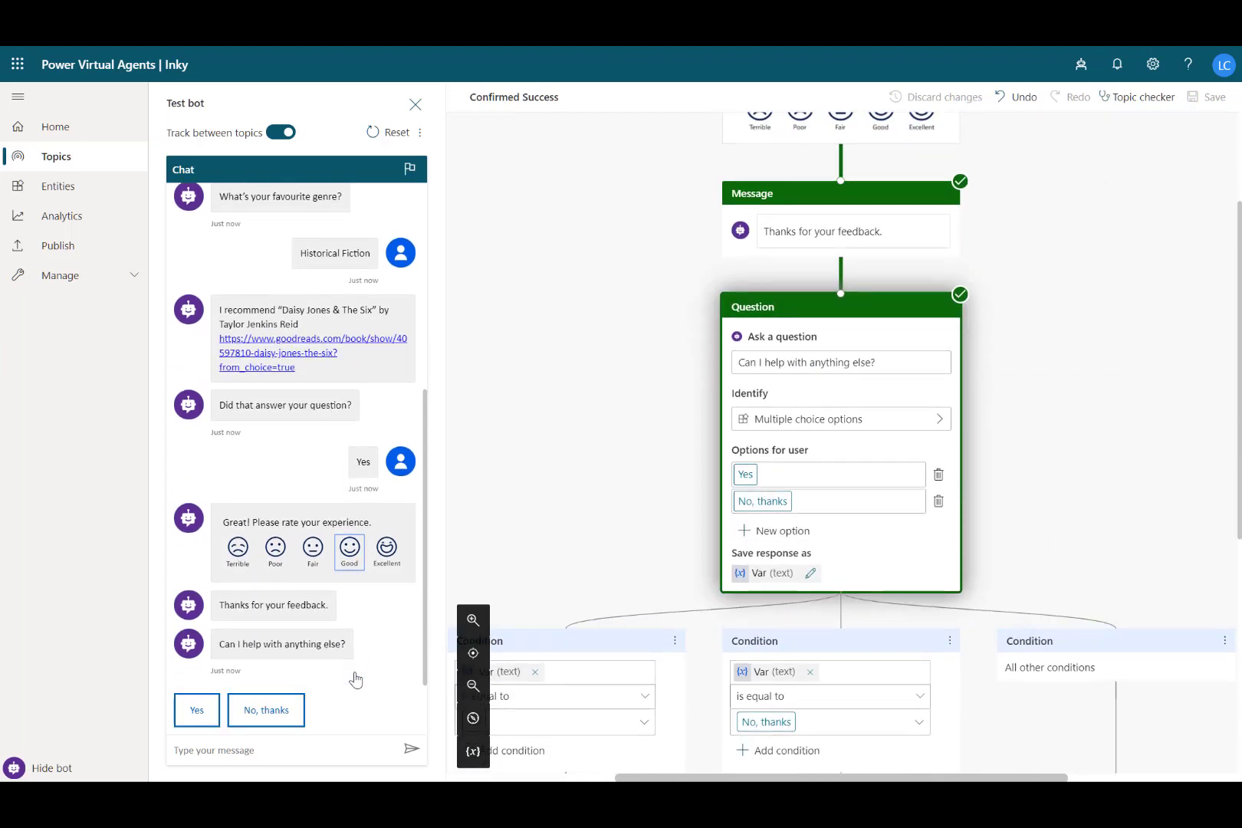
mouse_move(56, 245)
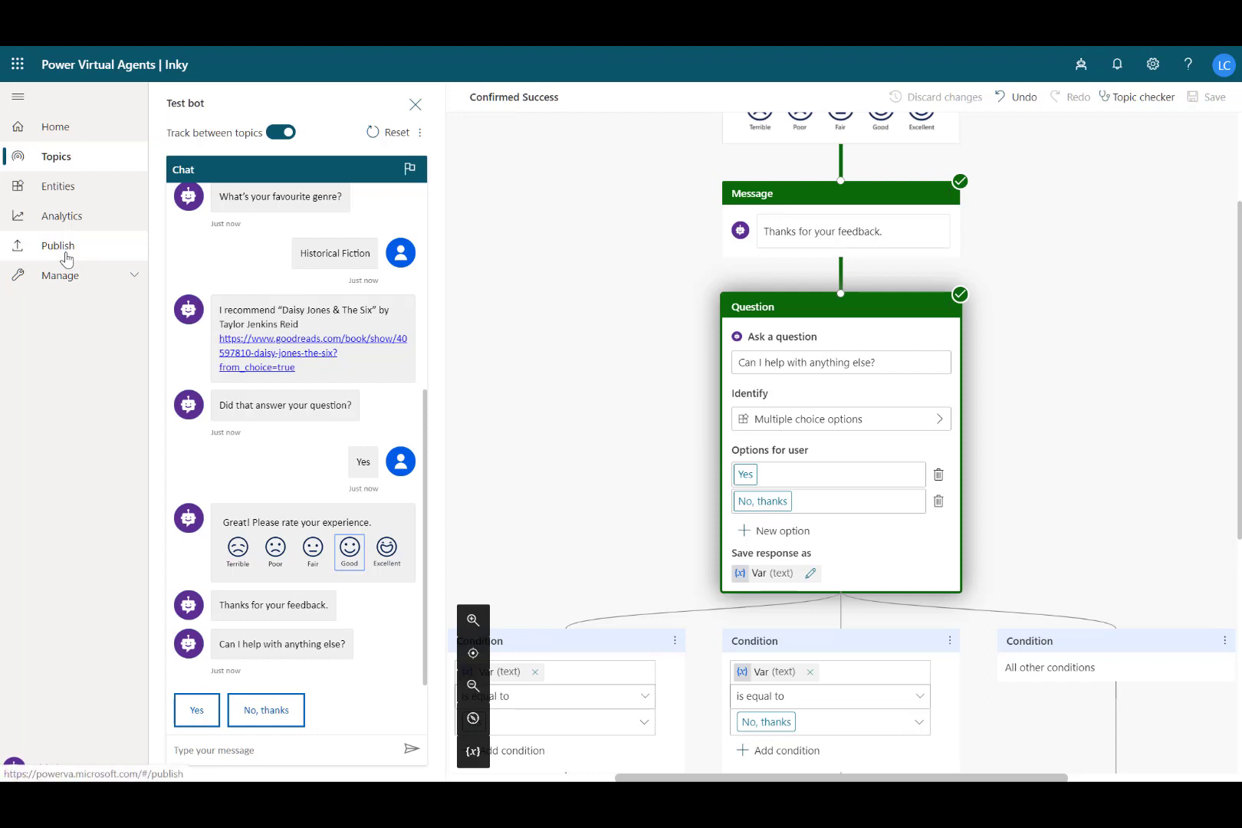
Step: Publish the Inky bot's latest content and confirm in the Publish dialog
left_click(57, 245)
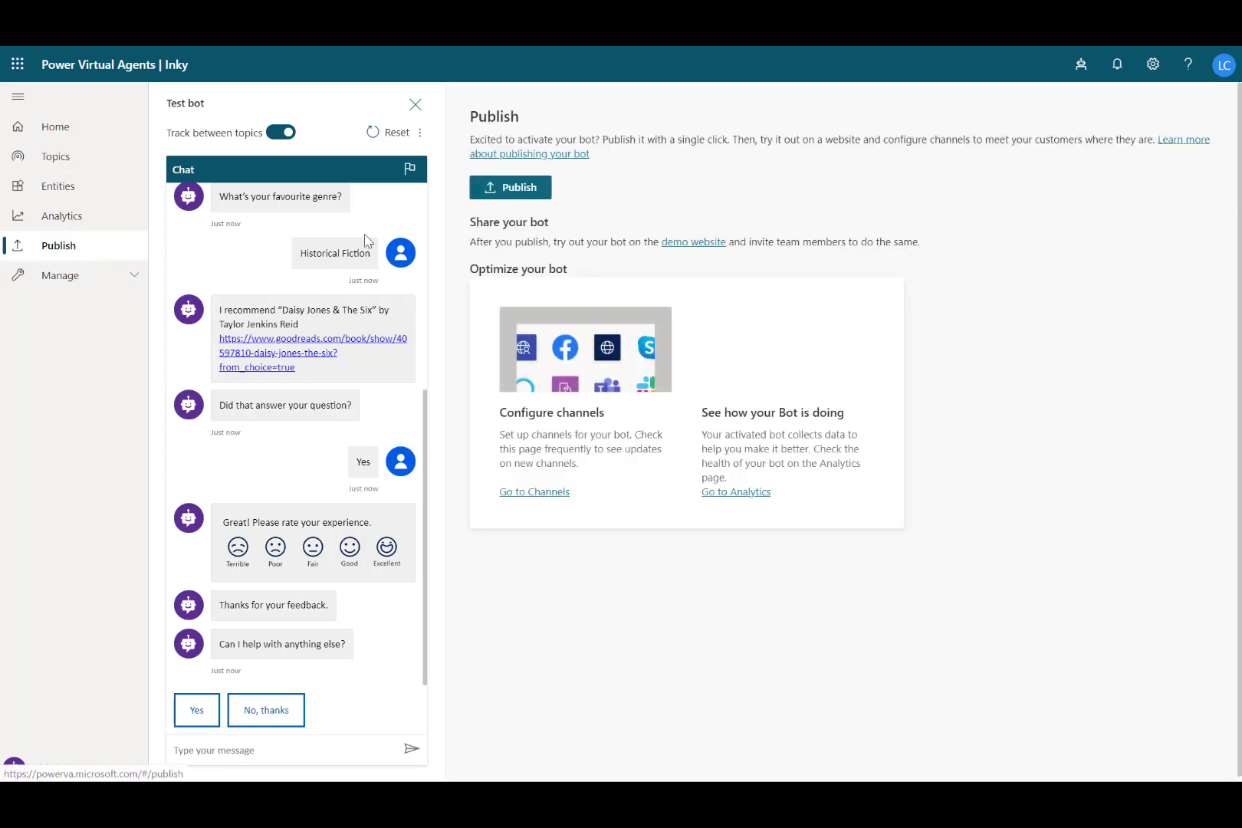
left_click(511, 188)
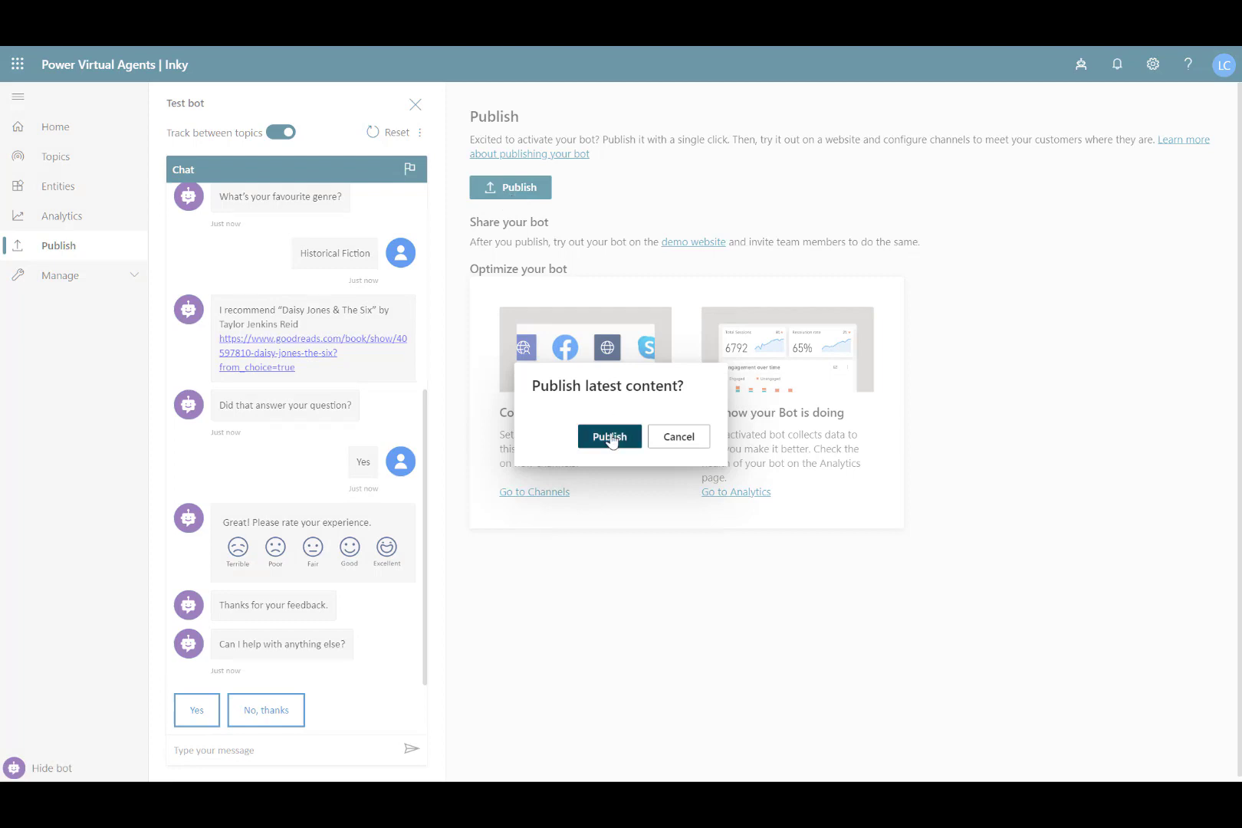
left_click(608, 437)
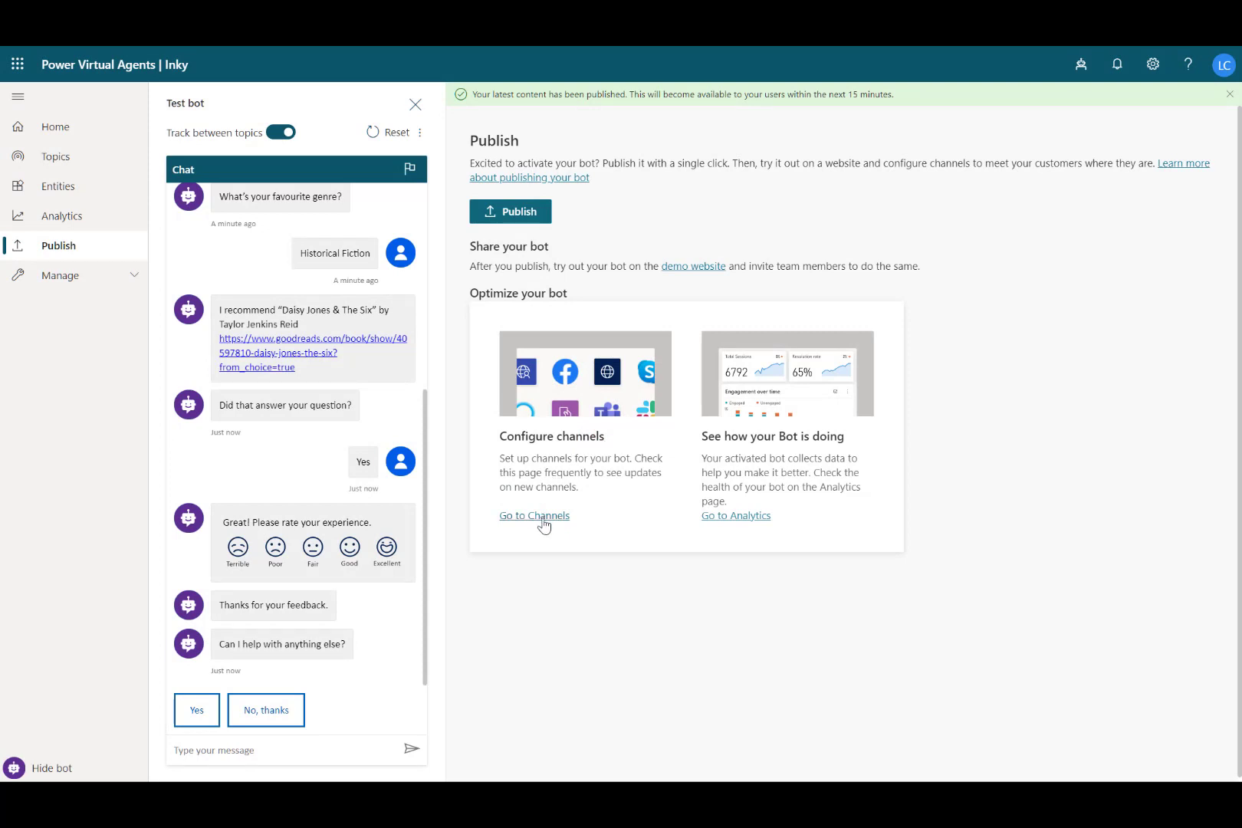
Step: Review the bot's channels, then return to Publish and open the demo website link
left_click(533, 515)
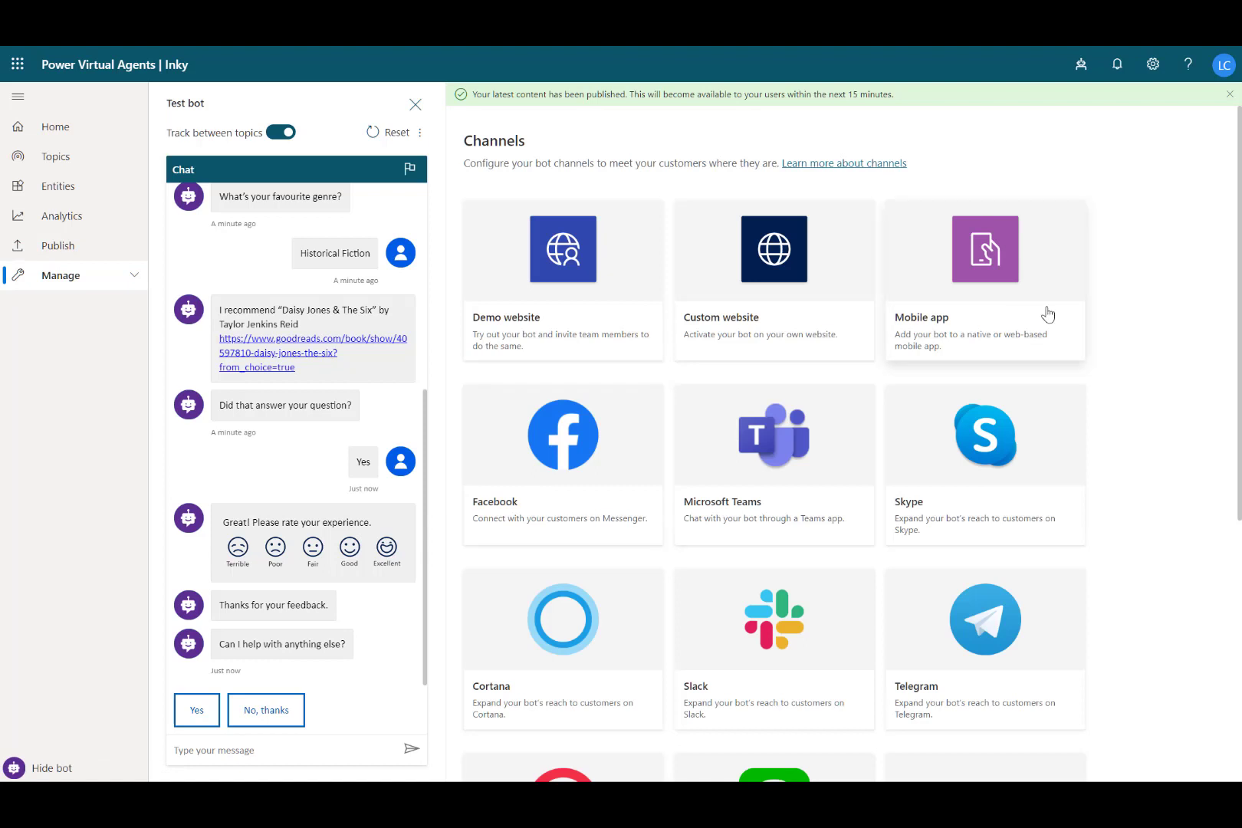
scroll("down", 3)
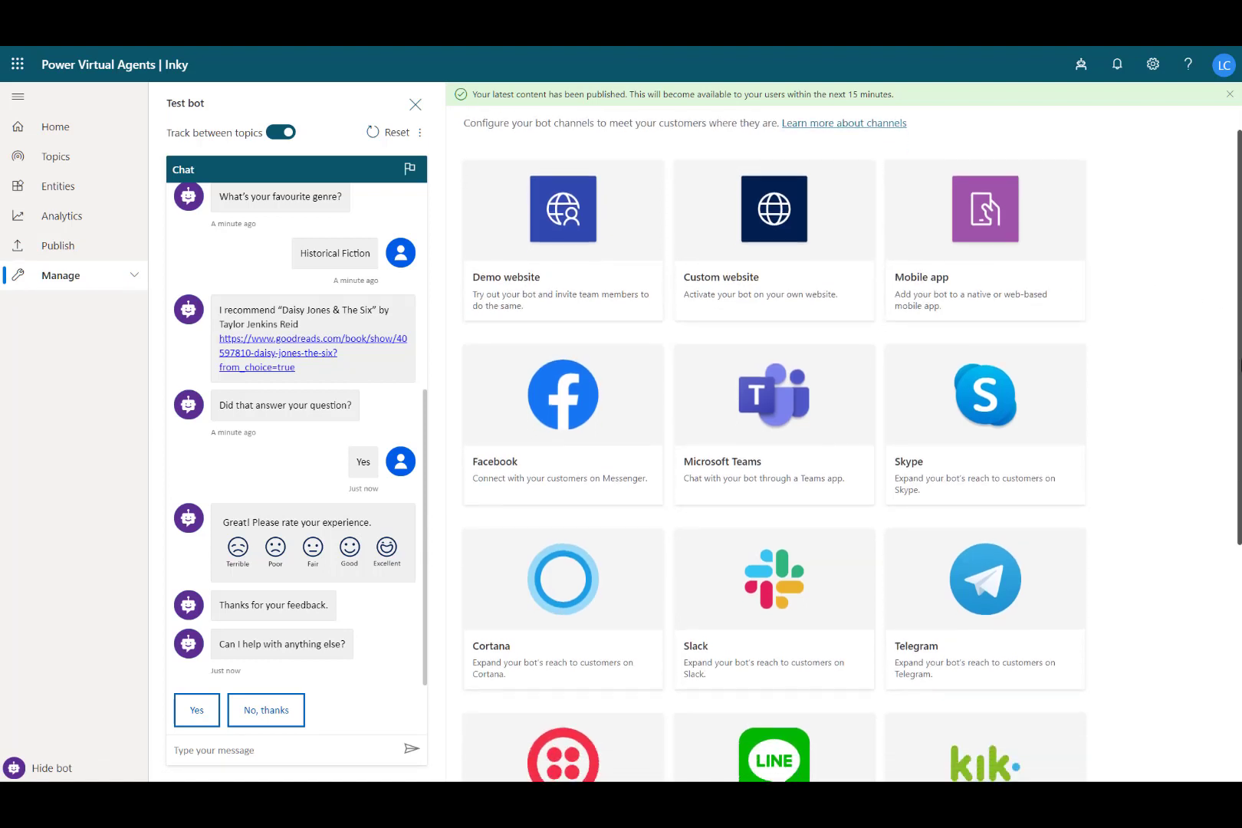
scroll("down", 3)
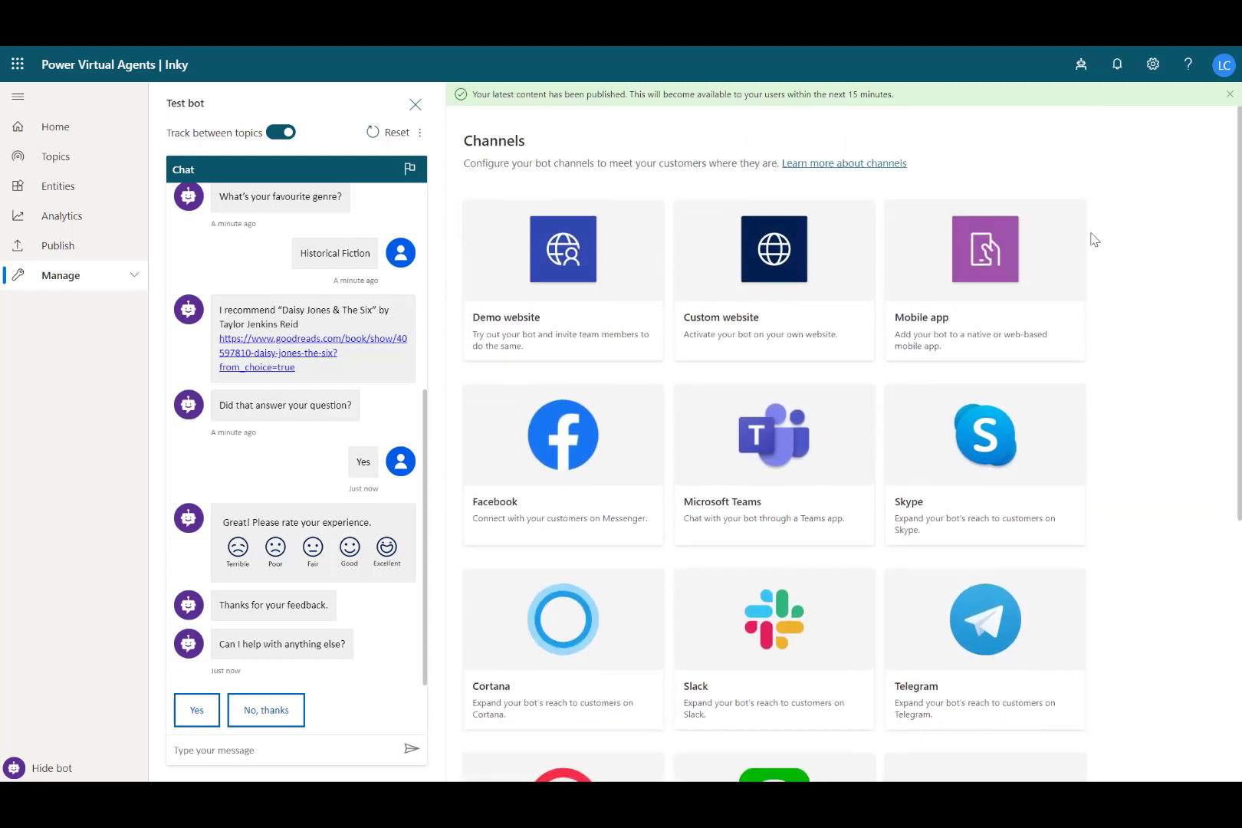
mouse_move(57, 245)
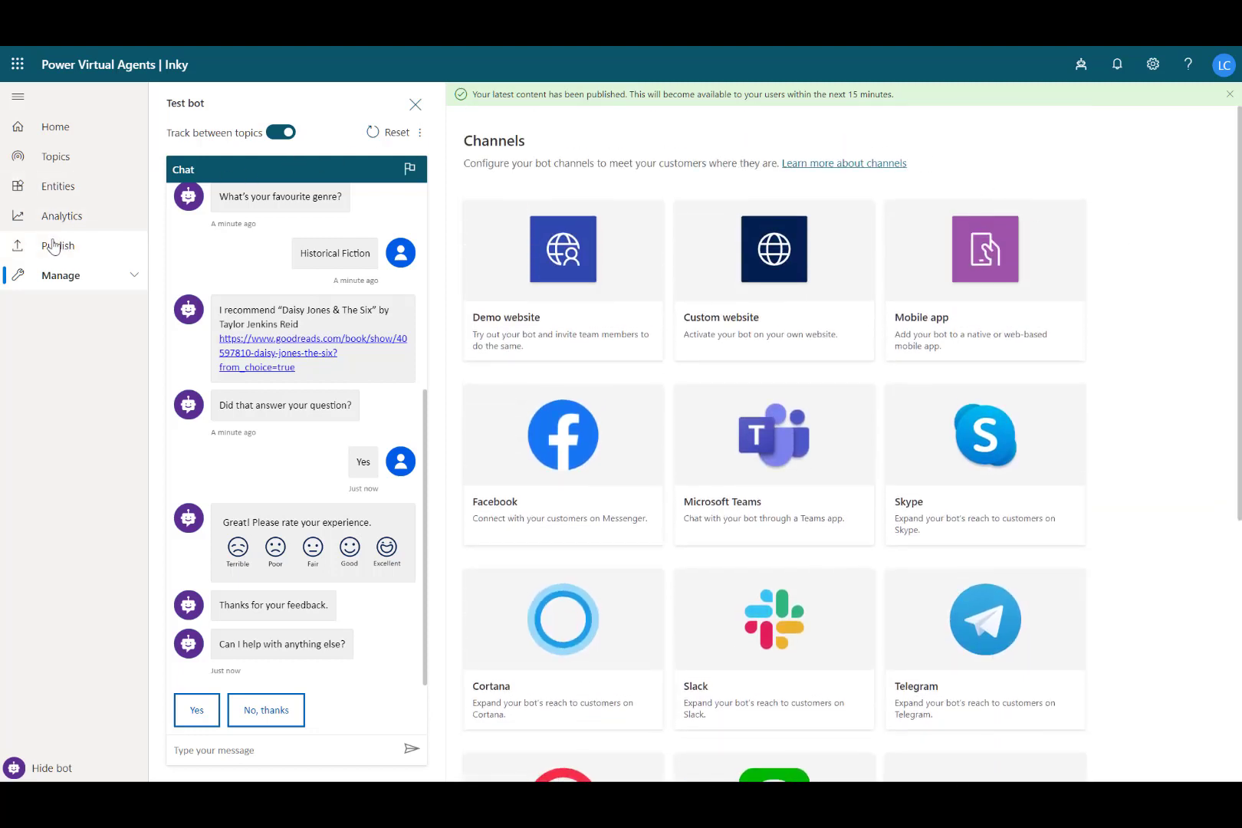
left_click(58, 245)
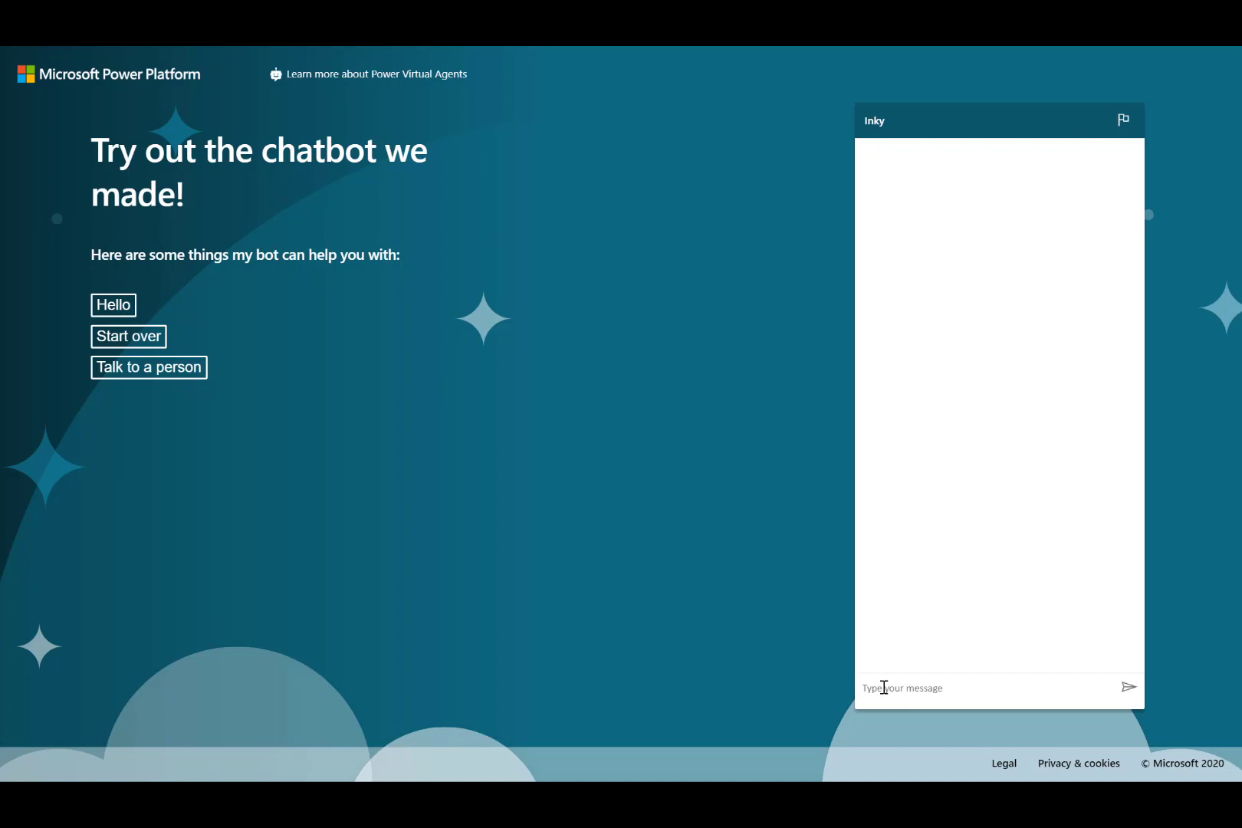
Step: On the demo site, greet Inky, choose Buy books online, confirm it helped, rate Good and ask for more help
type("H")
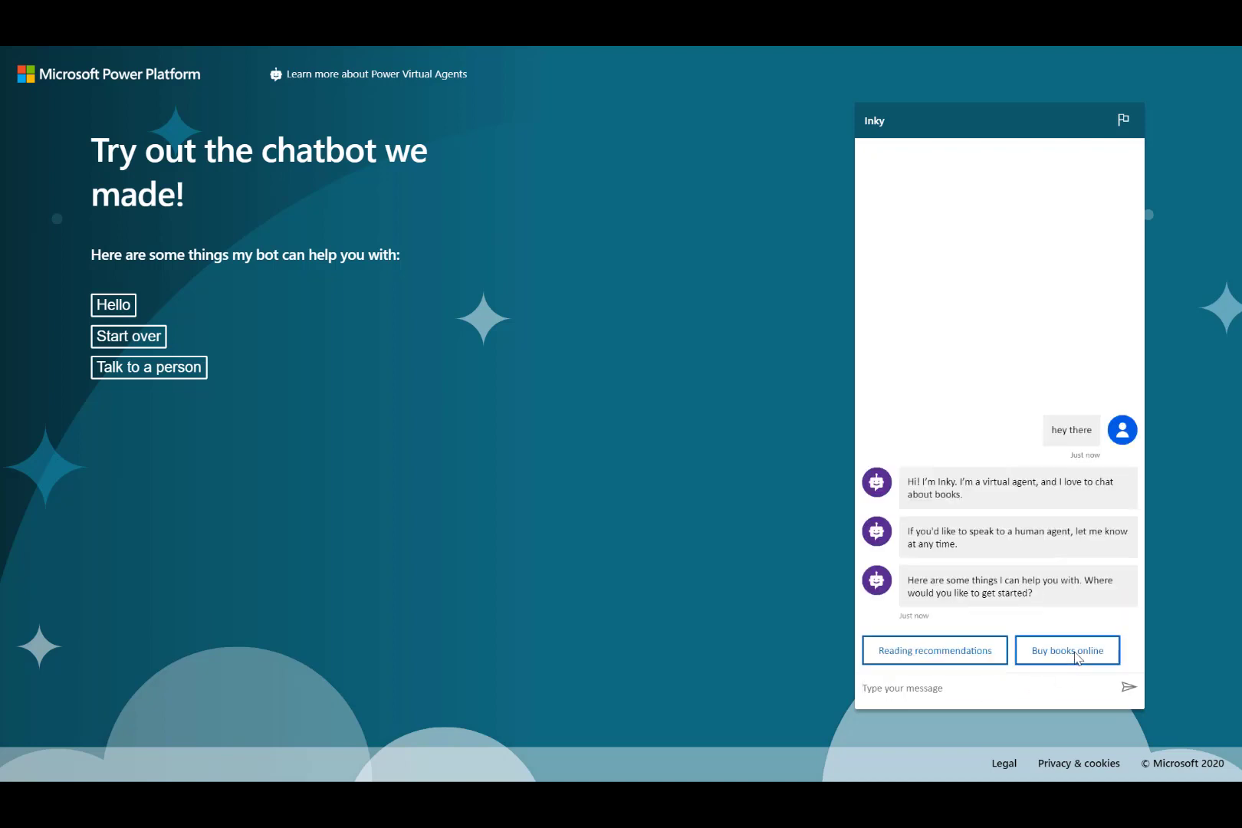
left_click(1068, 650)
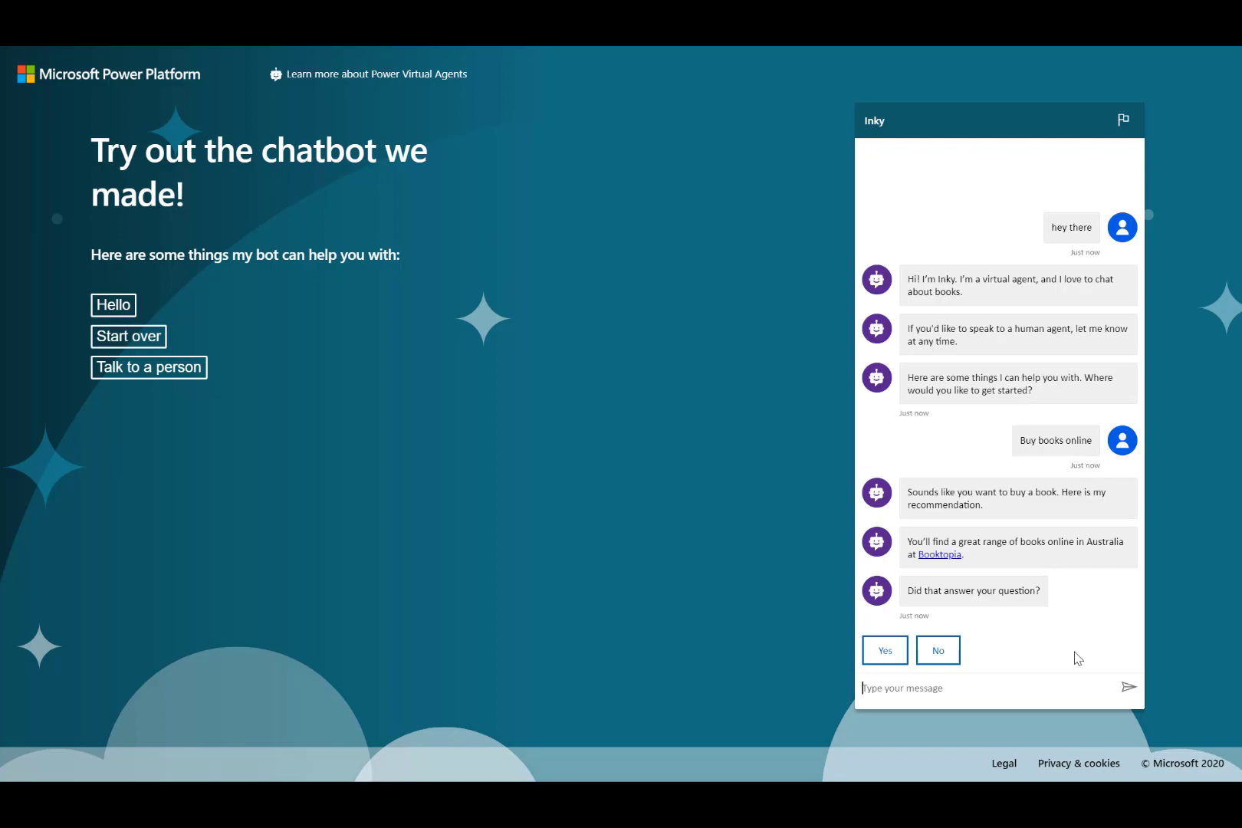
left_click(940, 554)
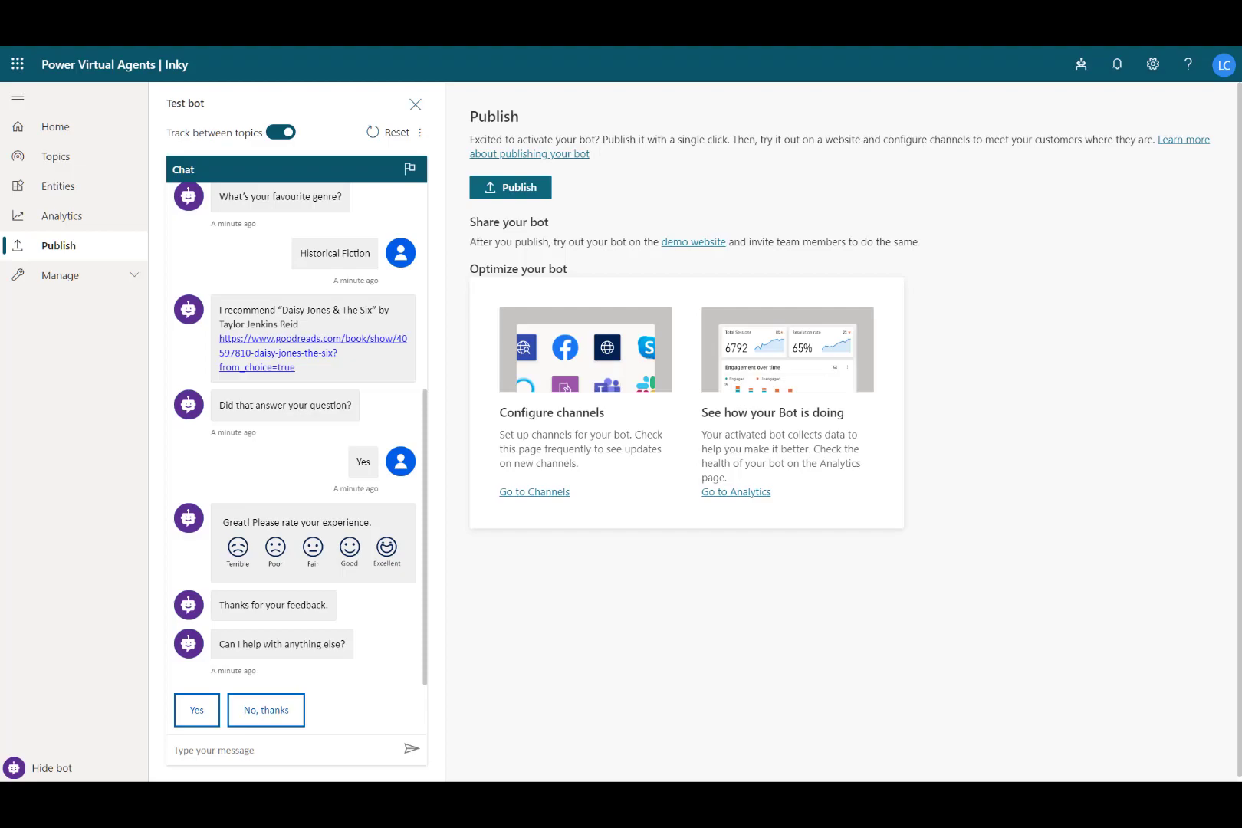
left_click(692, 243)
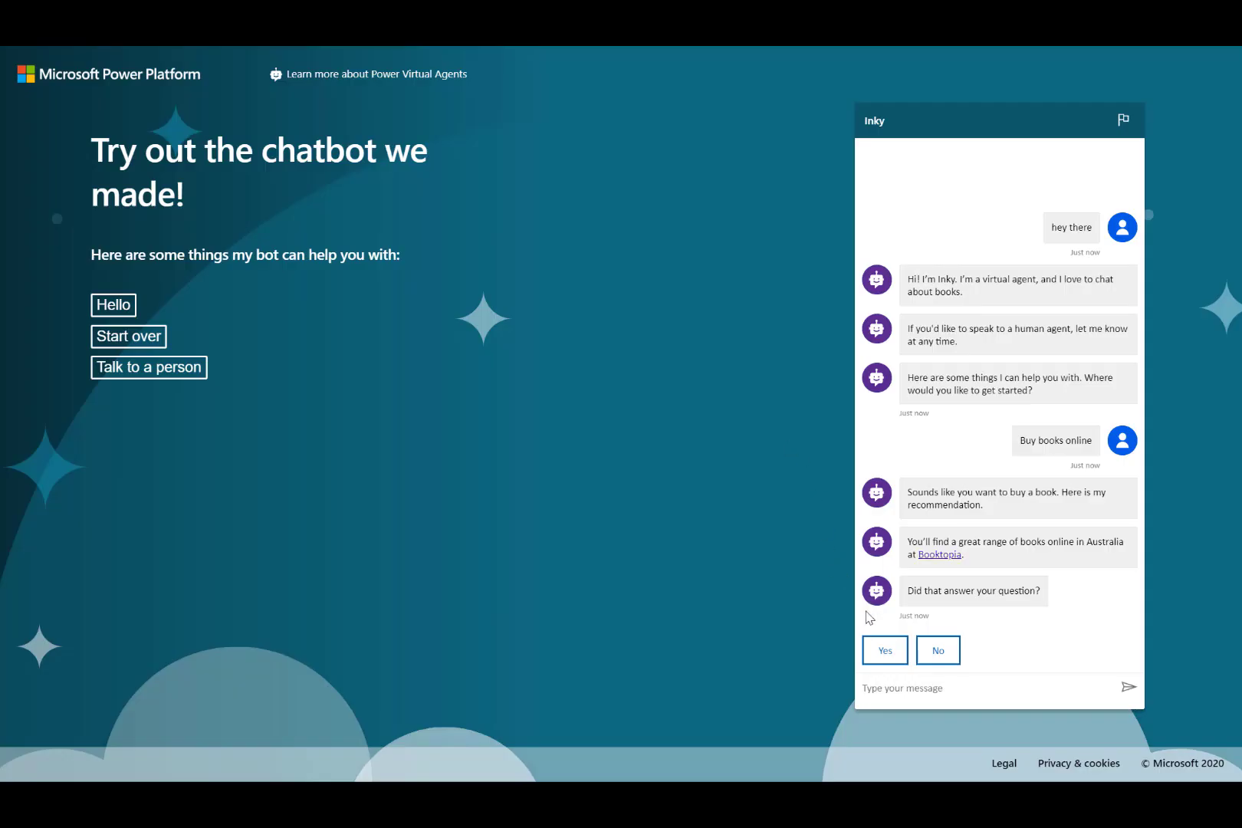
left_click(884, 650)
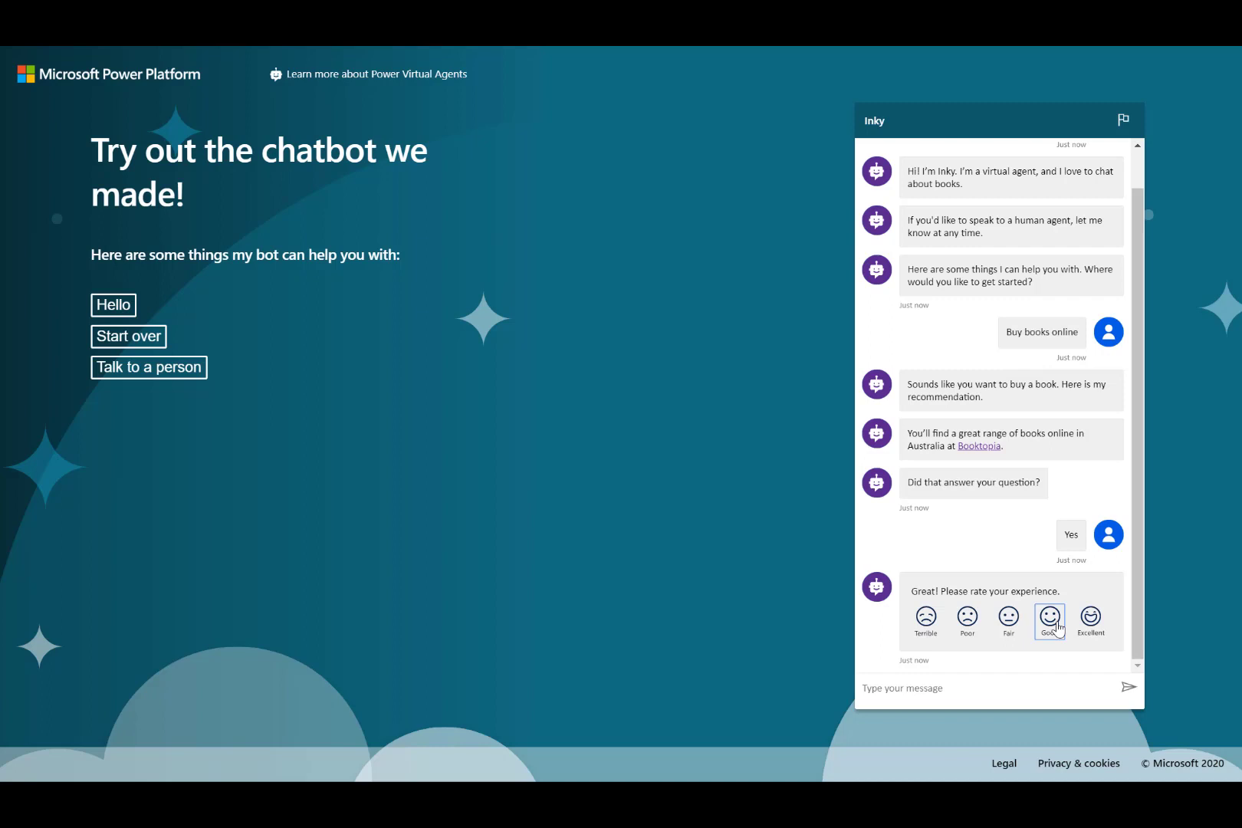
left_click(1049, 617)
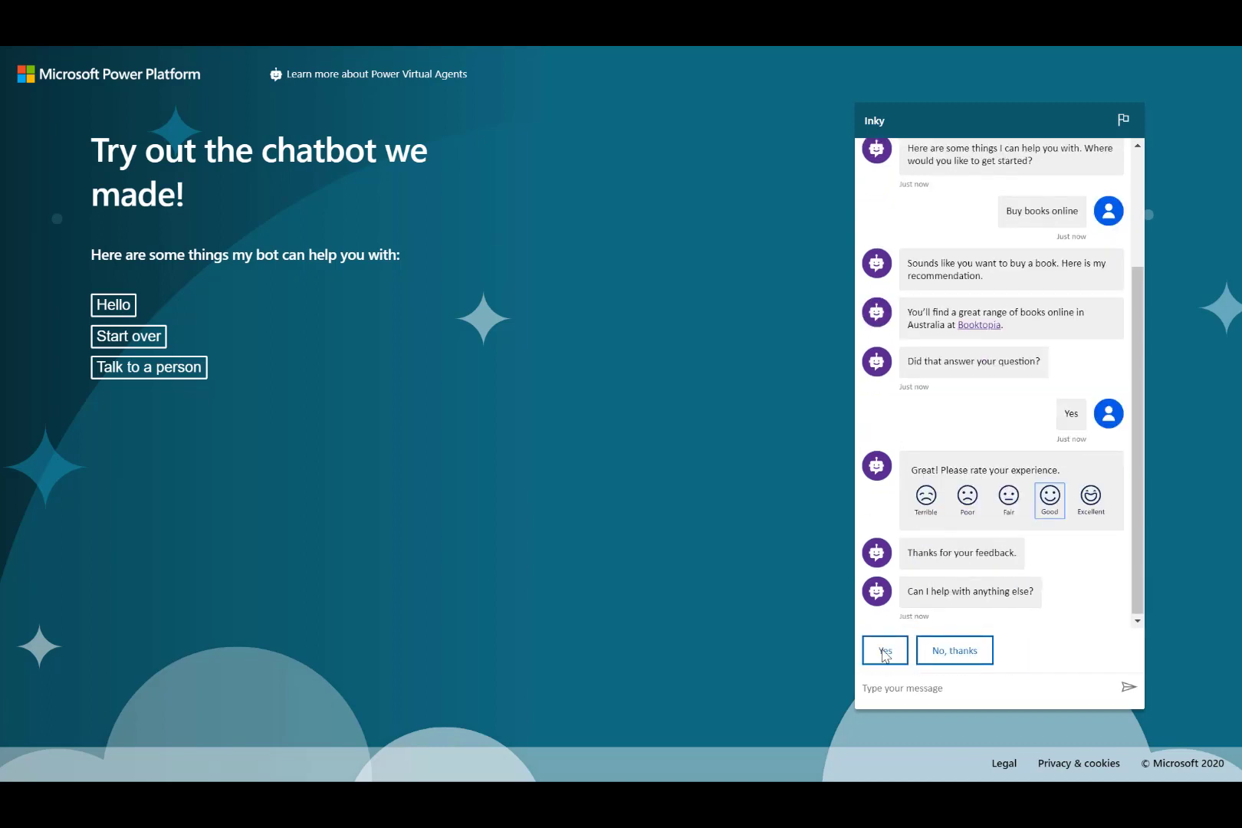
left_click(885, 650)
type("I need s")
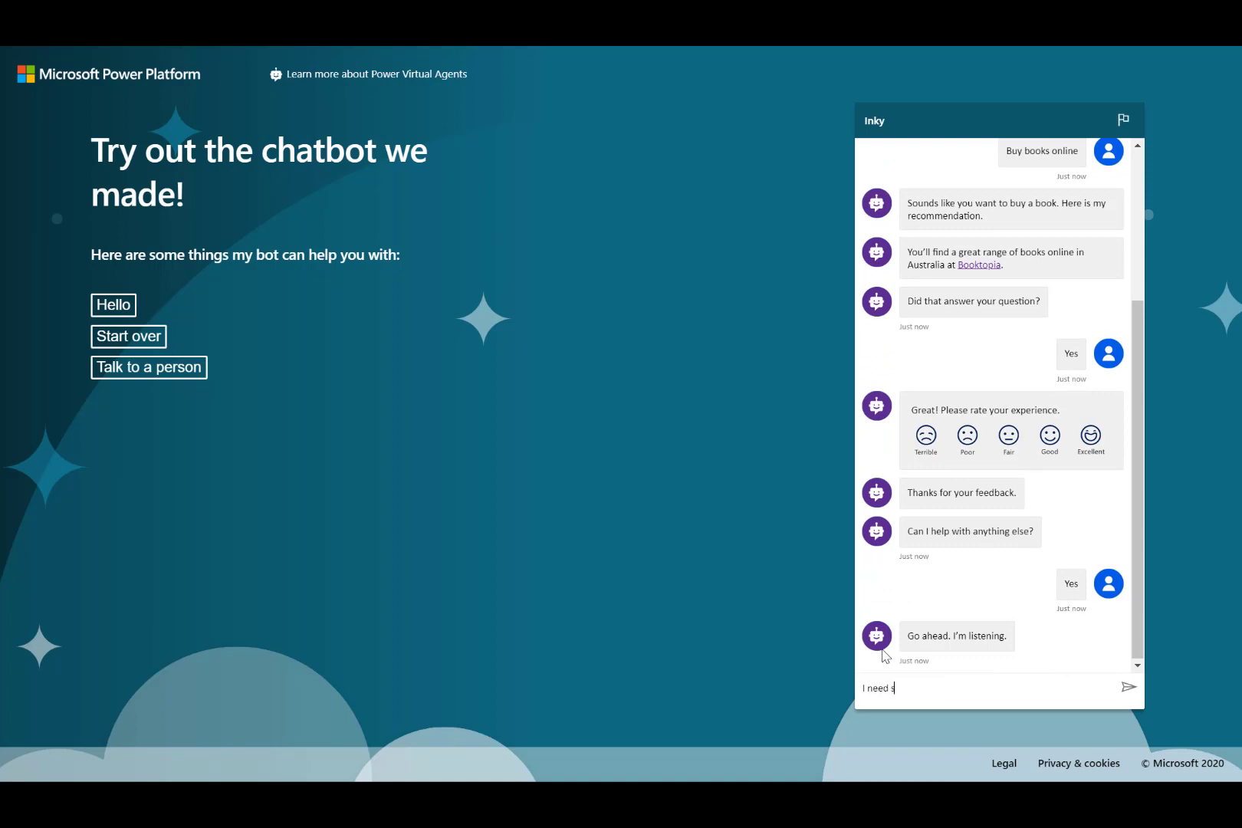
Step: Ask for something good to read, pick Historical Fiction, confirm the recommendation and decline further help
type("omething good to read")
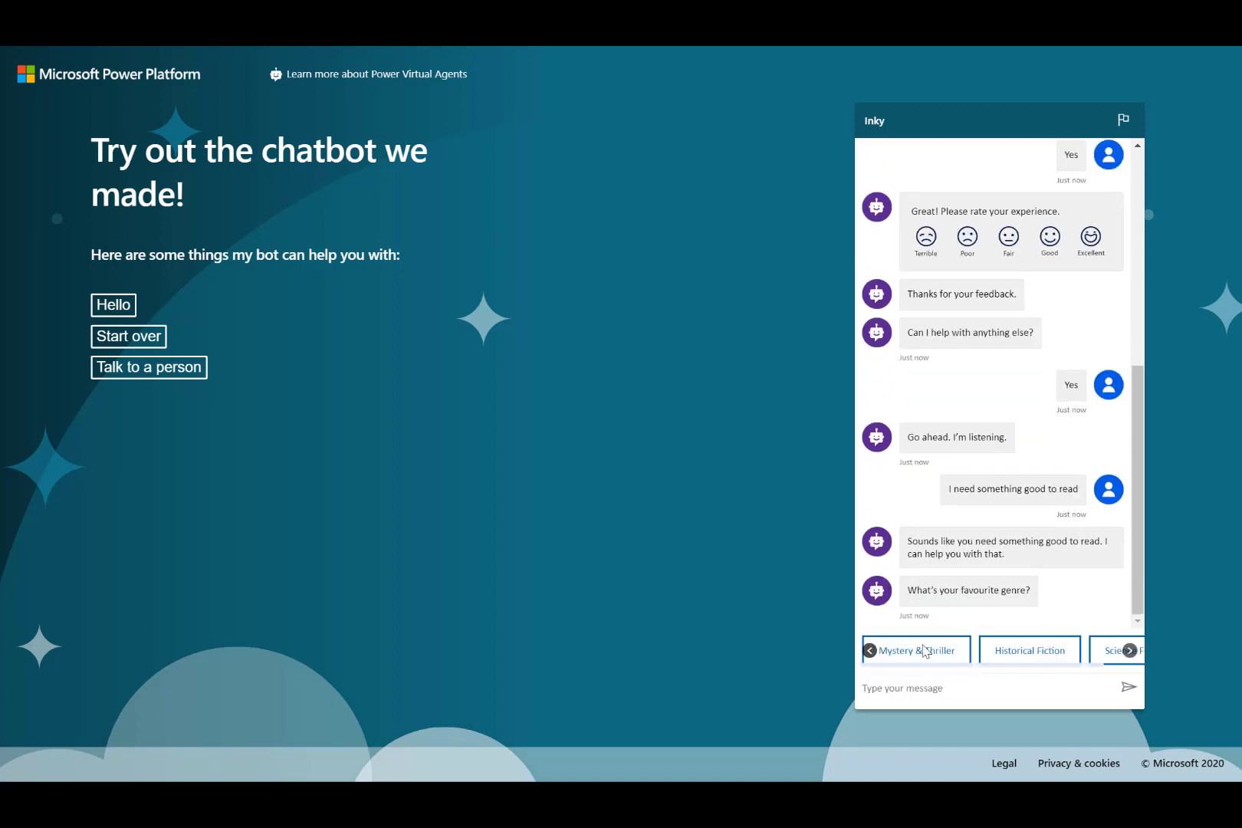
left_click(1029, 650)
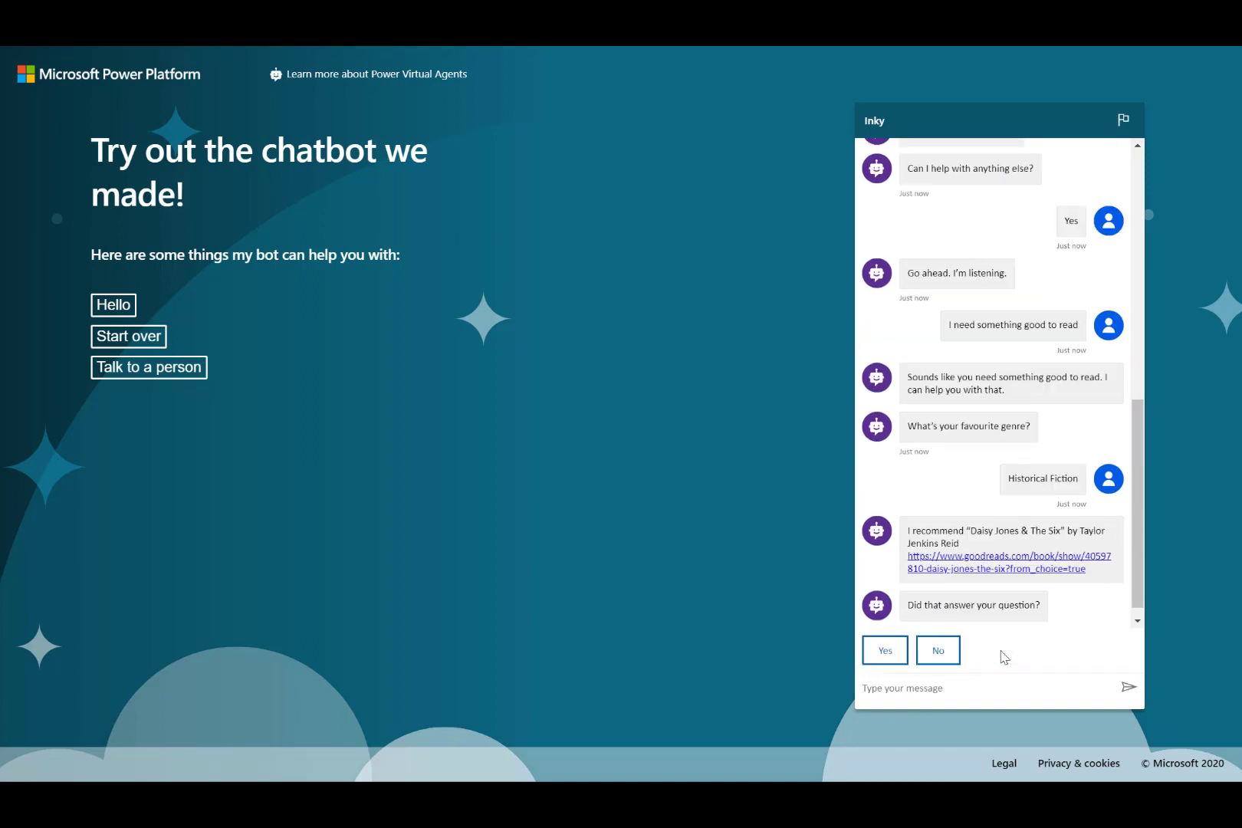
left_click(885, 650)
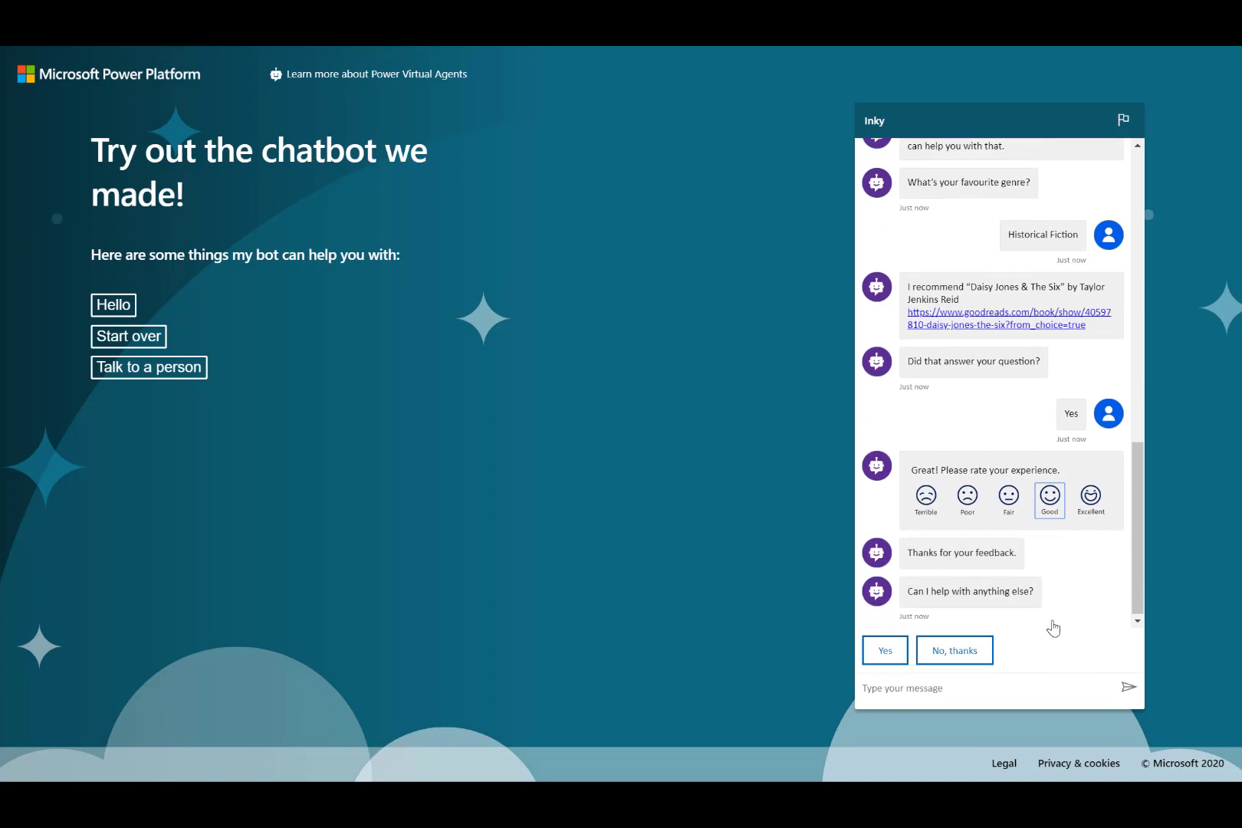
left_click(953, 650)
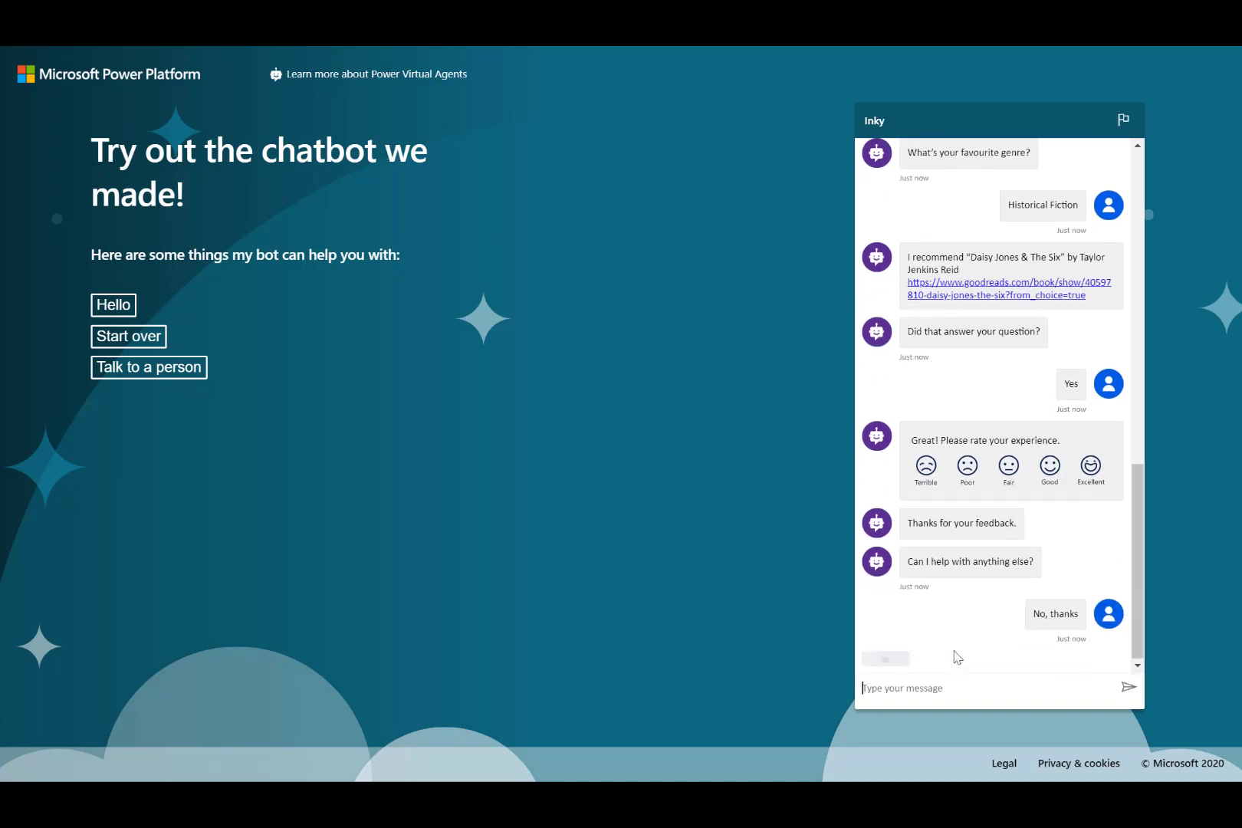